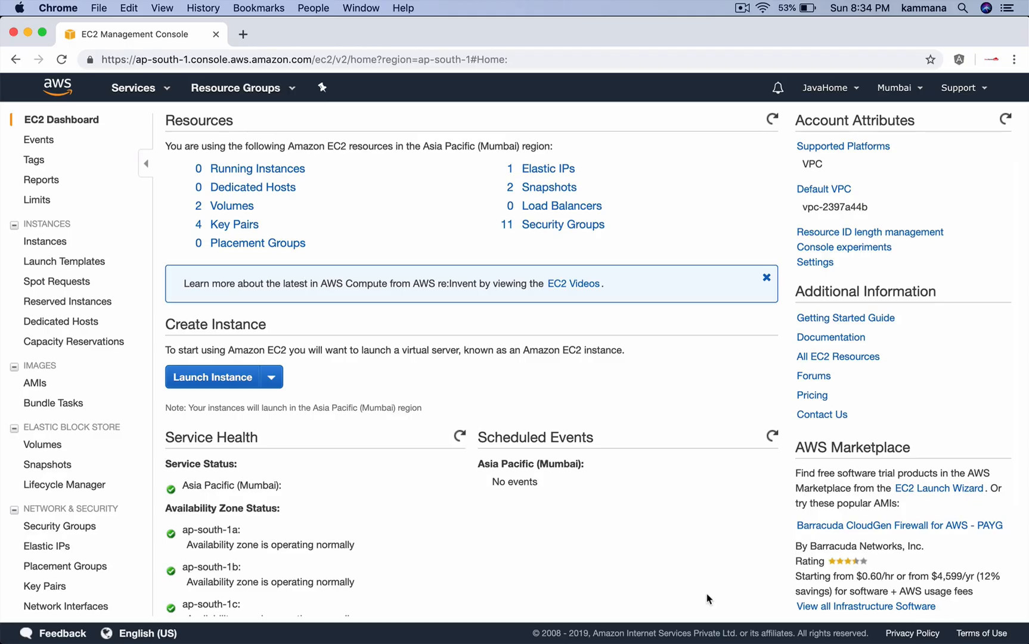
Step: Begin a new Amazon Linux 2 t2.micro instance and move to Configure Instance Details
click(212, 376)
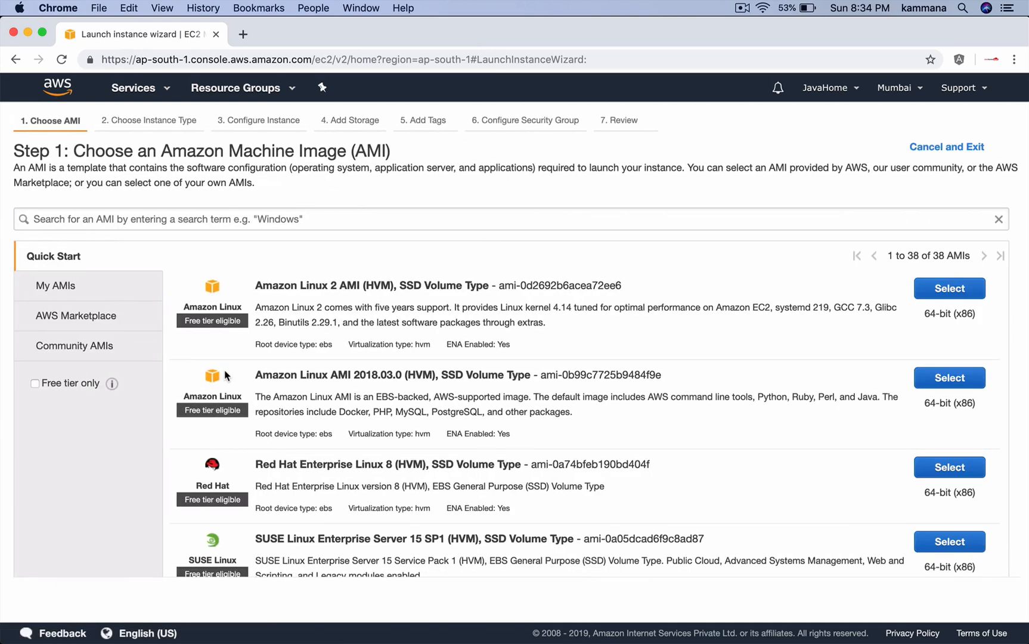
click(947, 288)
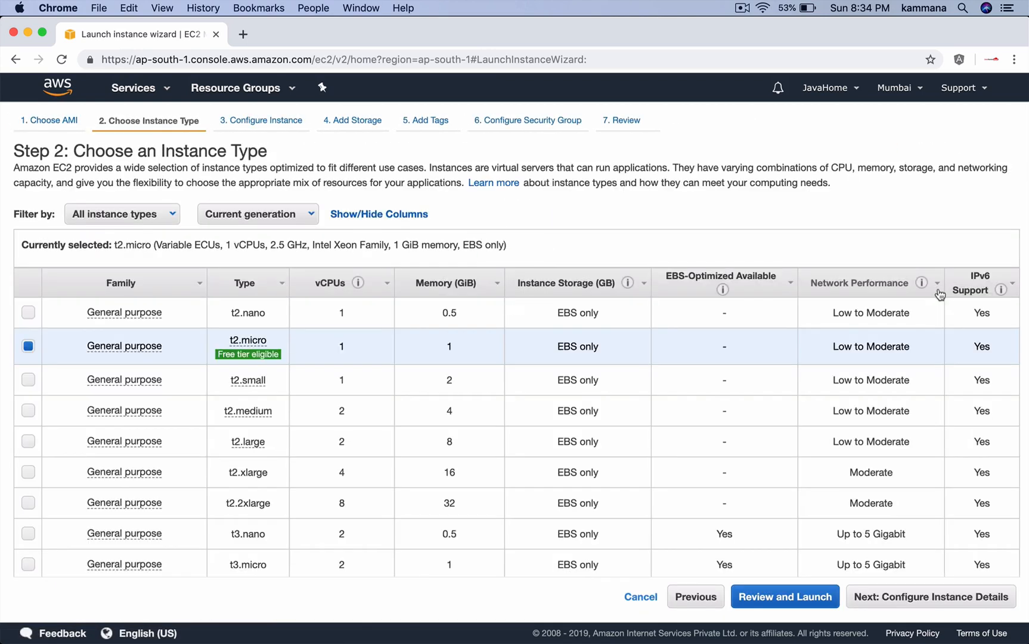
mouse_move(753, 390)
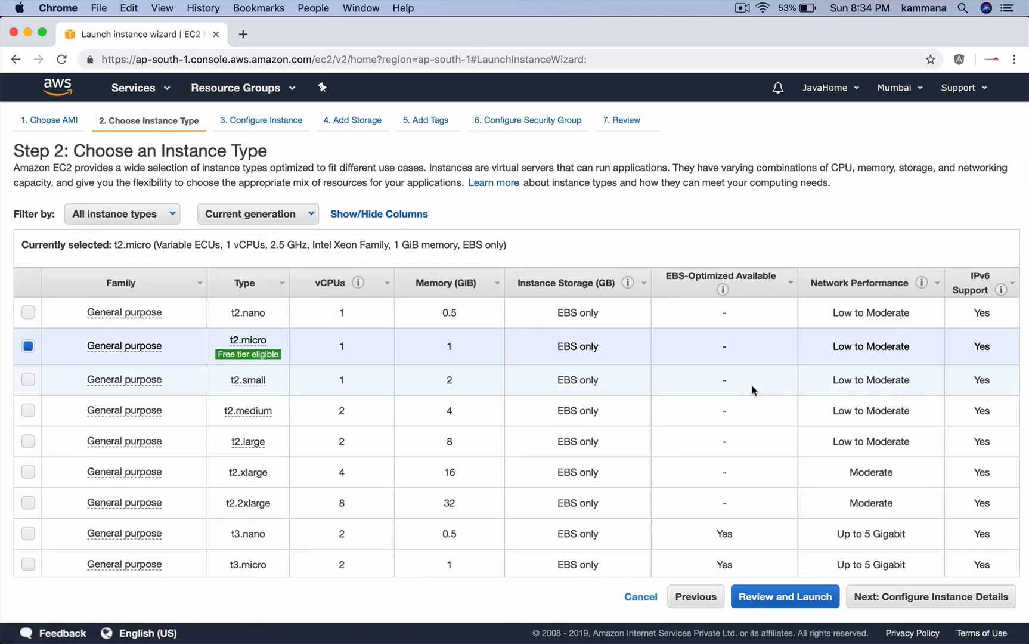
scroll(down, 3)
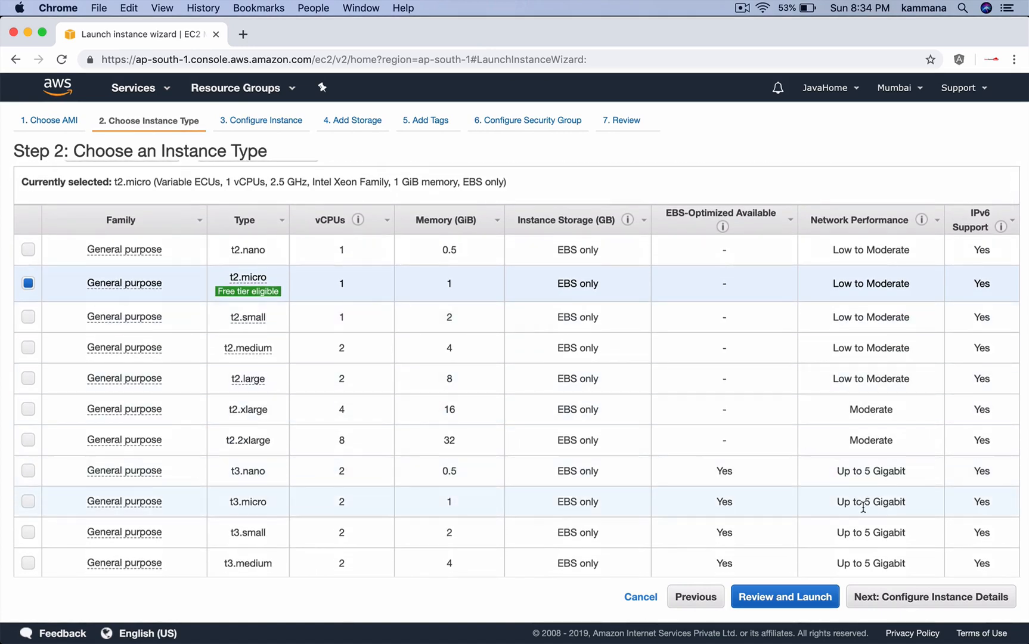
click(929, 597)
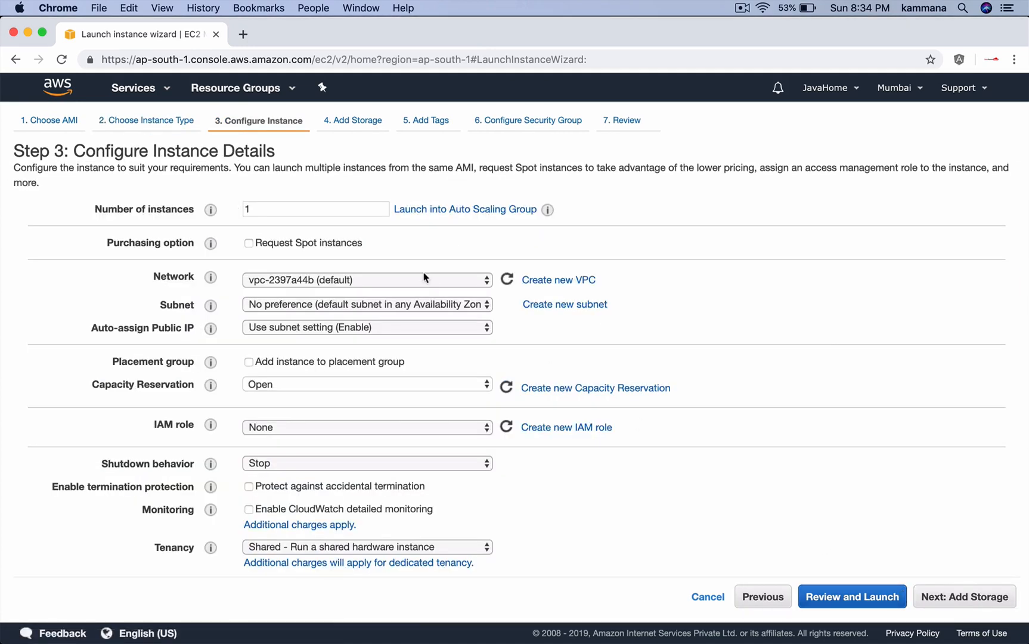
mouse_move(165, 285)
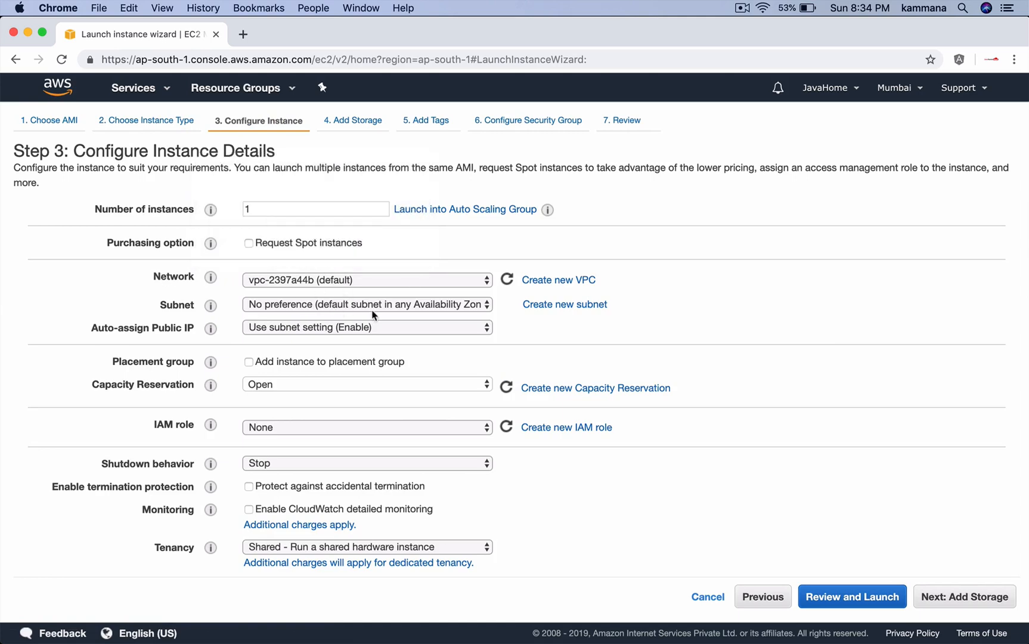
mouse_move(118, 324)
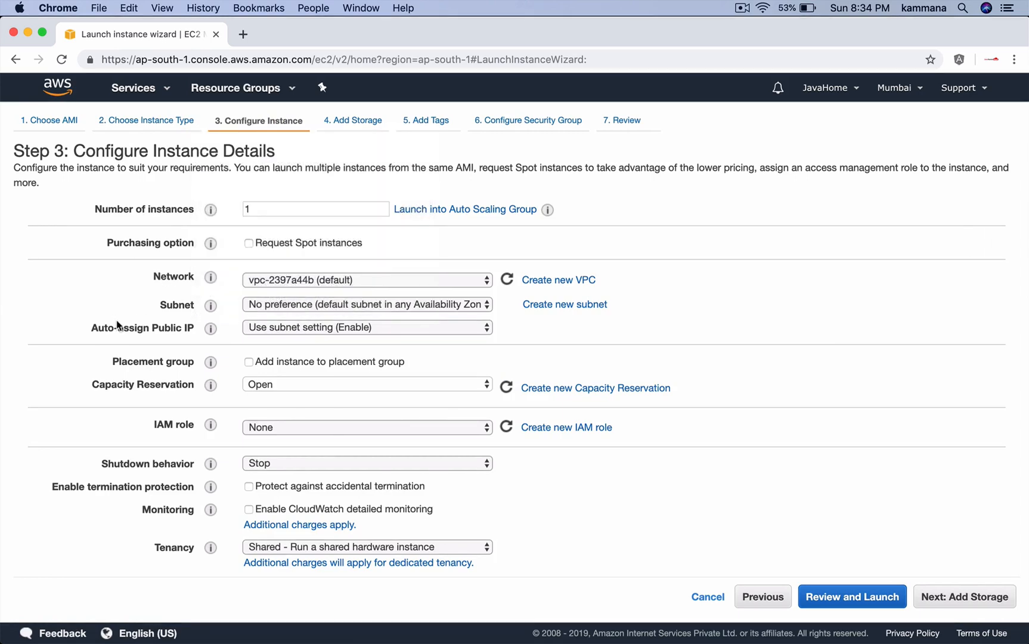
scroll(down, 3)
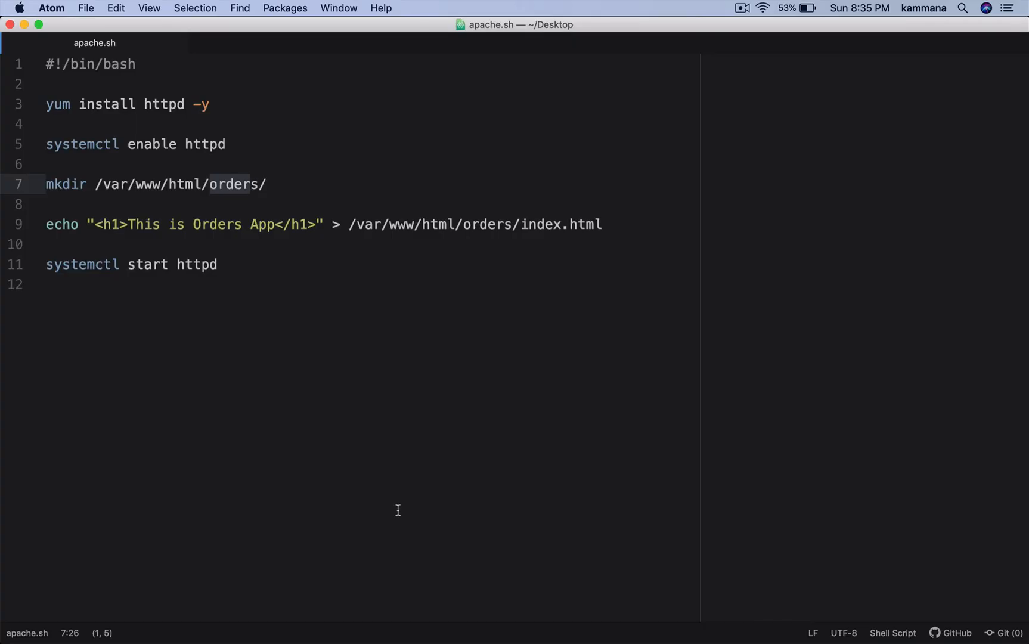
click(174, 103)
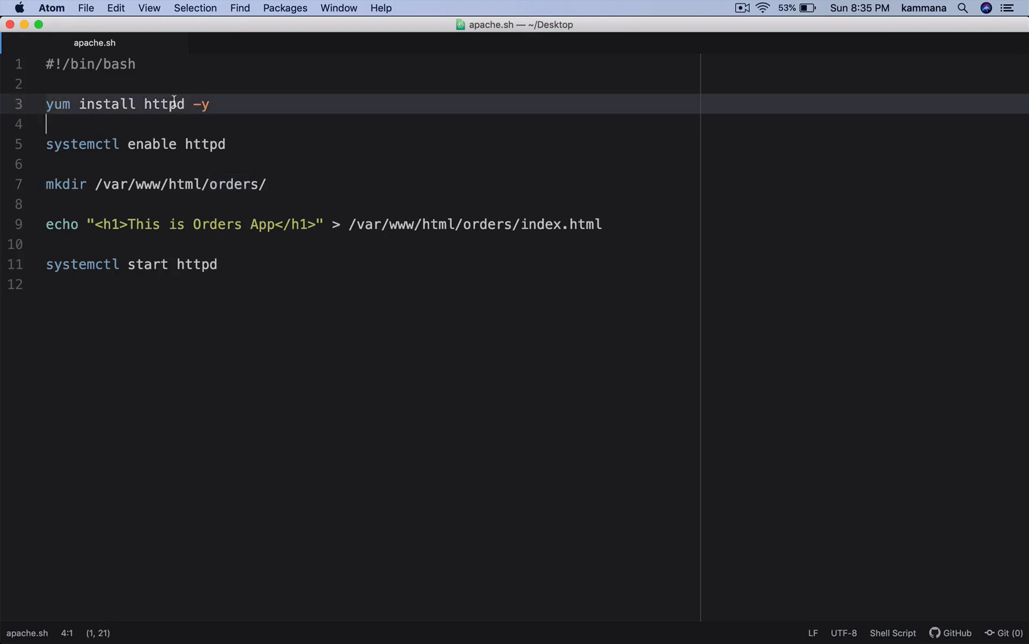
mouse_move(159, 145)
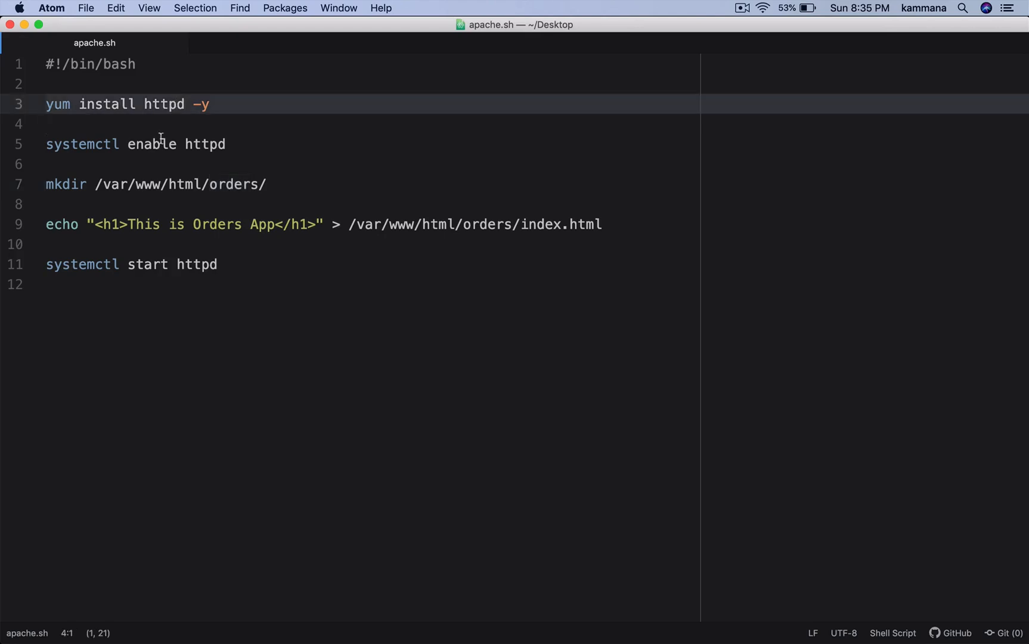
click(148, 183)
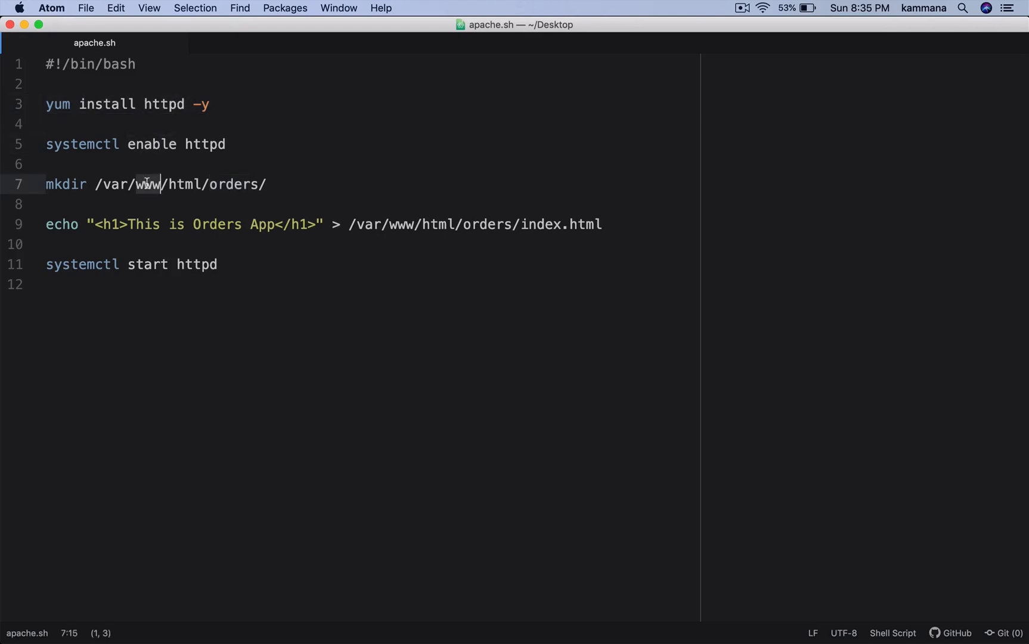
click(212, 185)
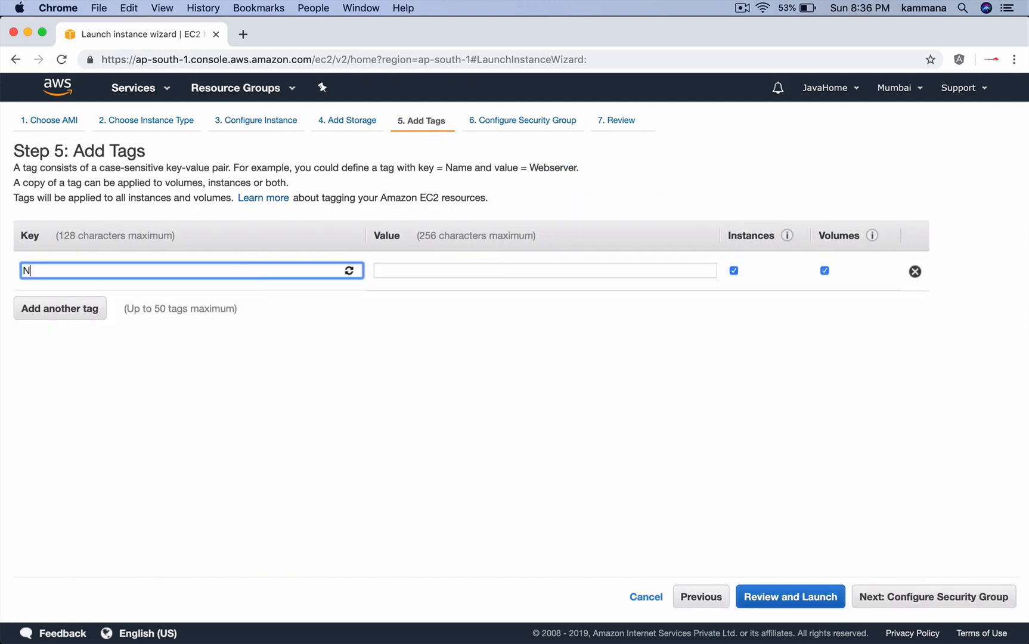
Step: Tag the instance Name=Orders and continue to the security group settings
text(Ord)
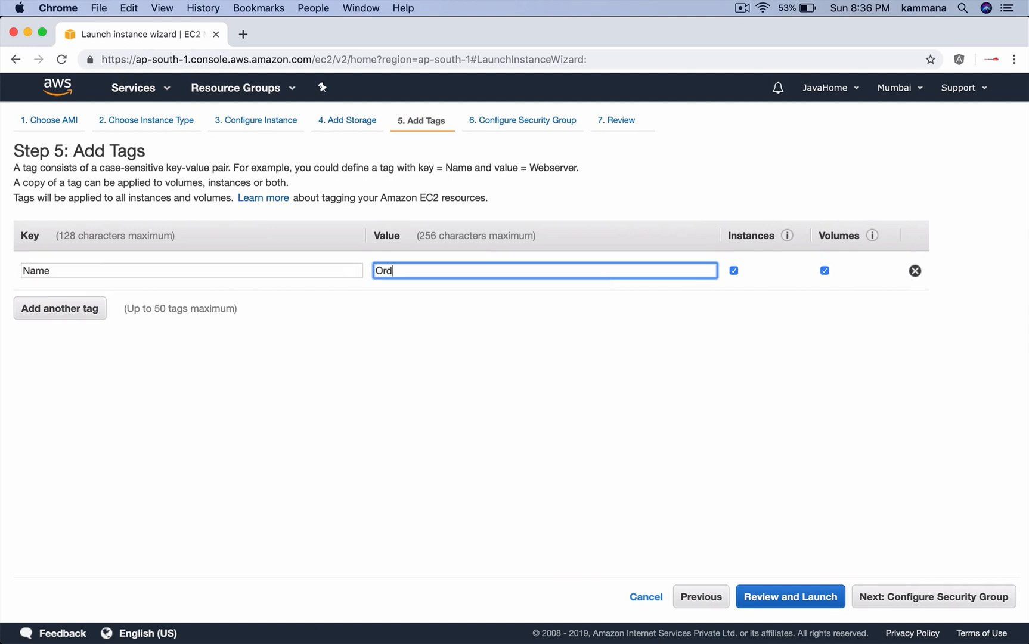
text(ers)
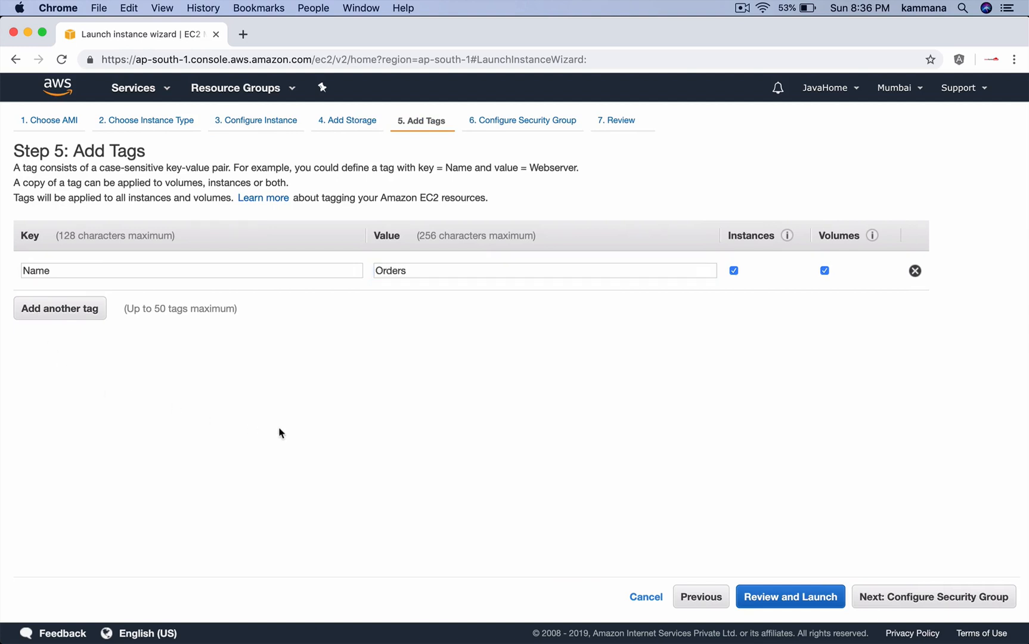
mouse_move(869, 591)
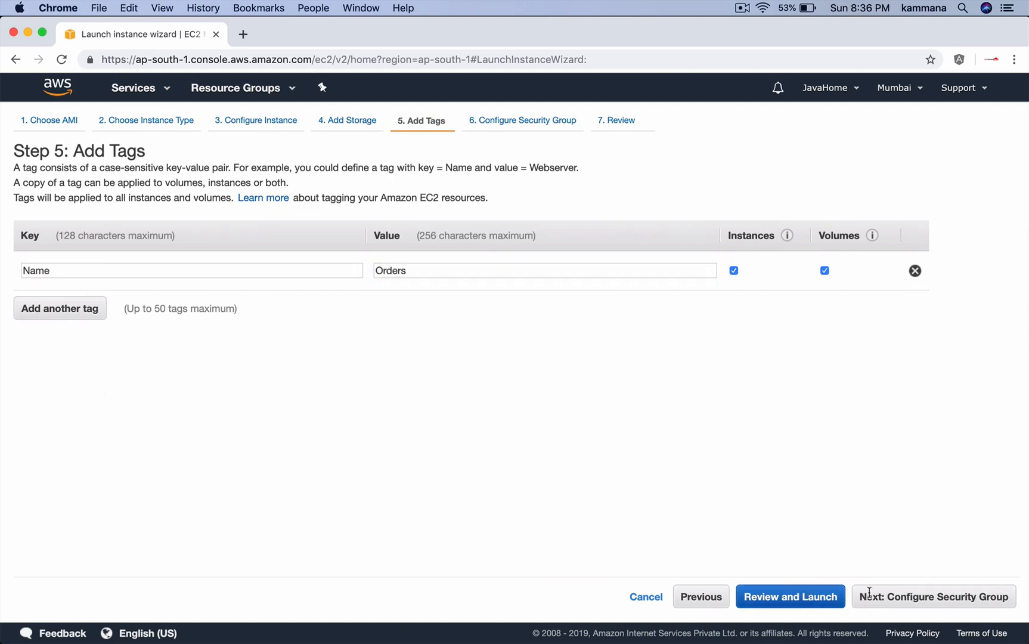
click(932, 596)
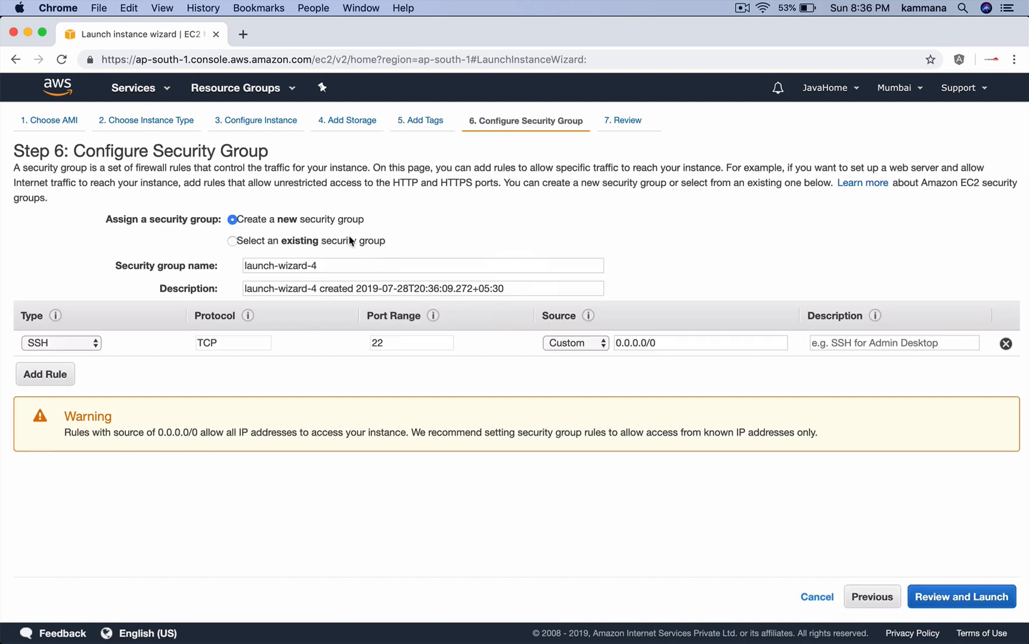
Step: Create security group apache-sg allowing HTTP from Anywhere, then go to Review and Launch
click(232, 240)
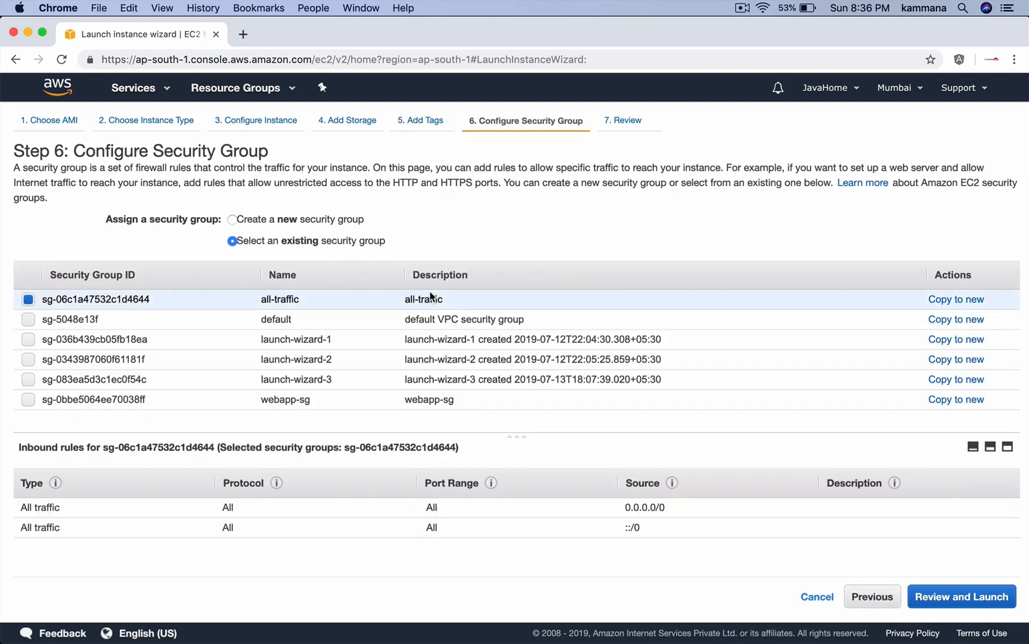
mouse_move(756, 527)
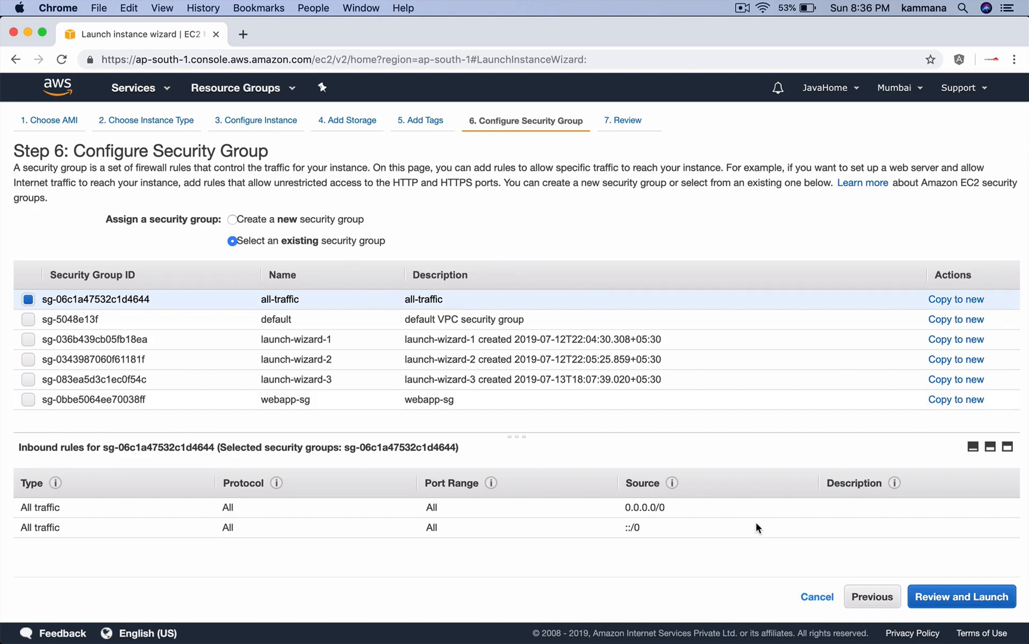
mouse_move(457, 219)
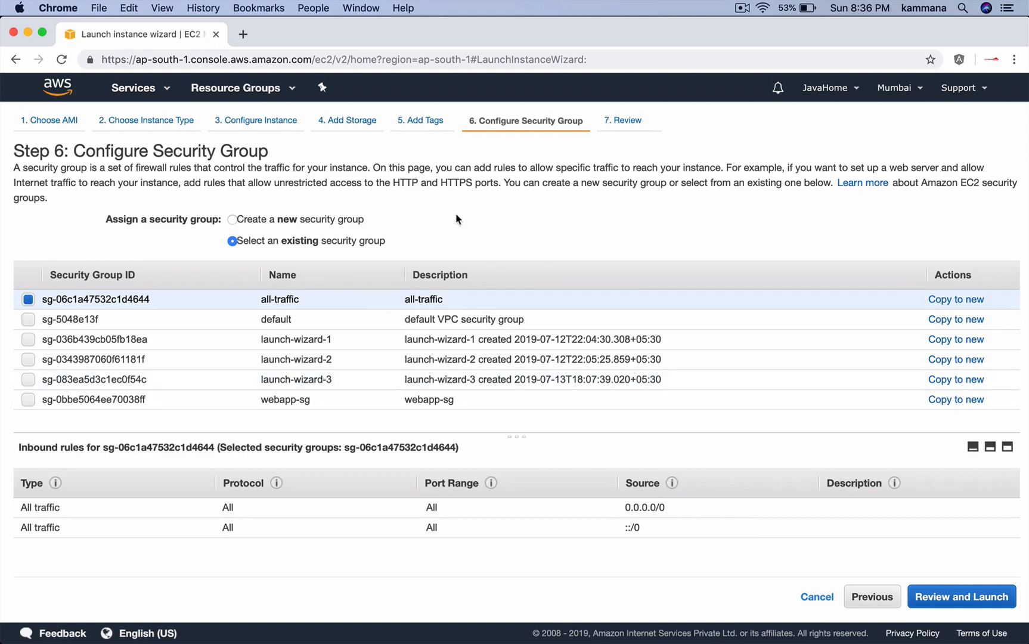
click(231, 219)
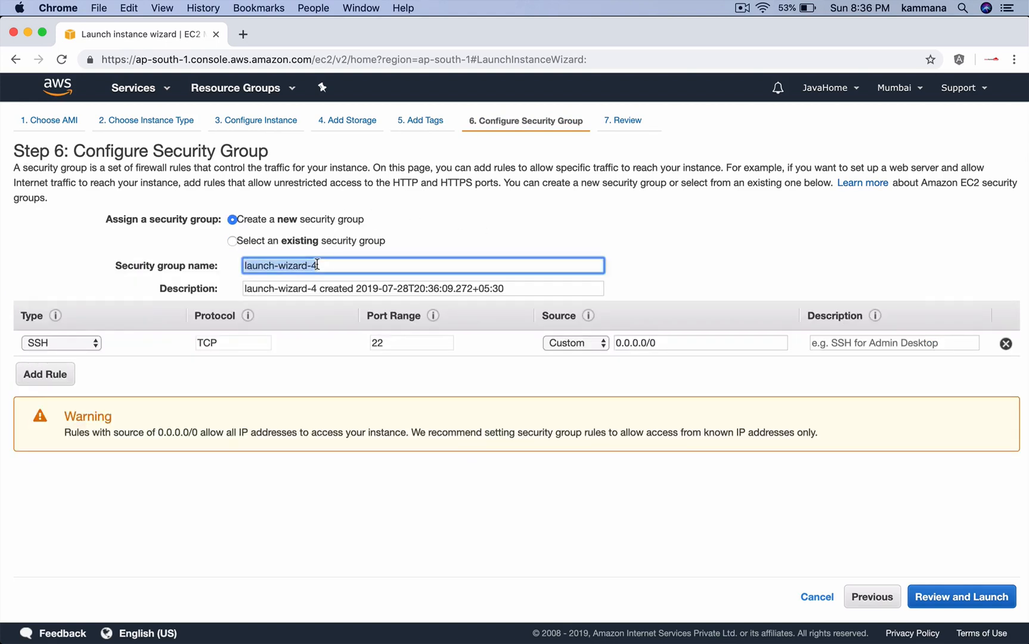
text(apache-sg)
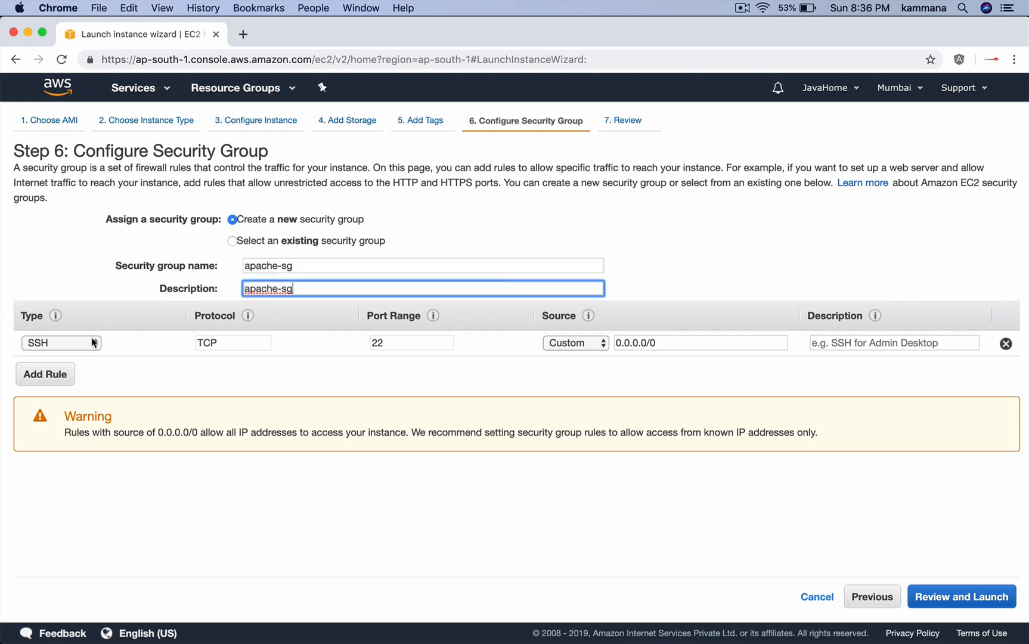
click(61, 342)
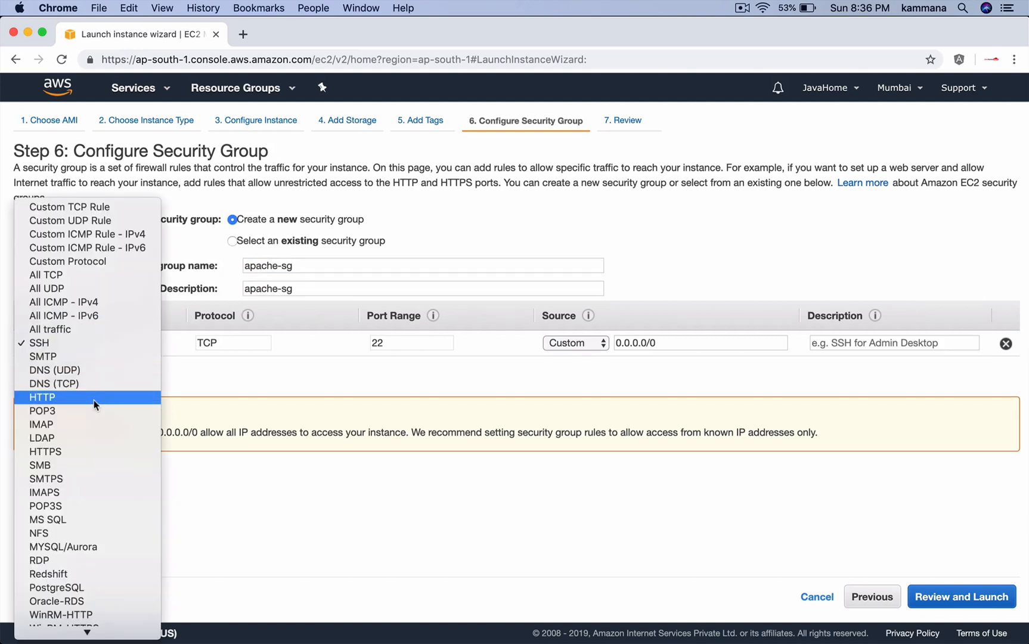
mouse_move(100, 403)
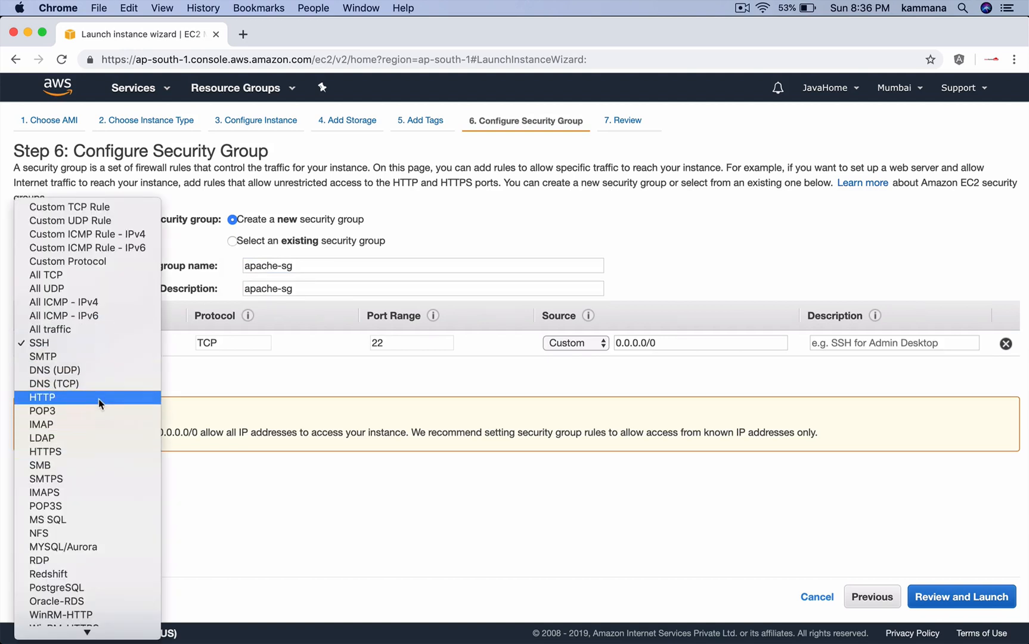
click(41, 397)
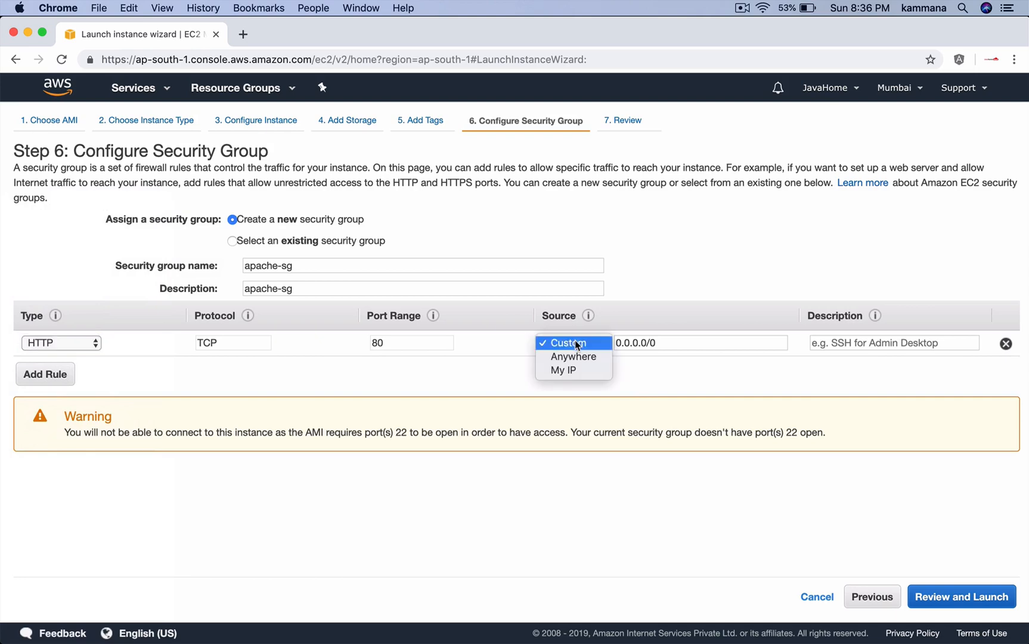
click(572, 355)
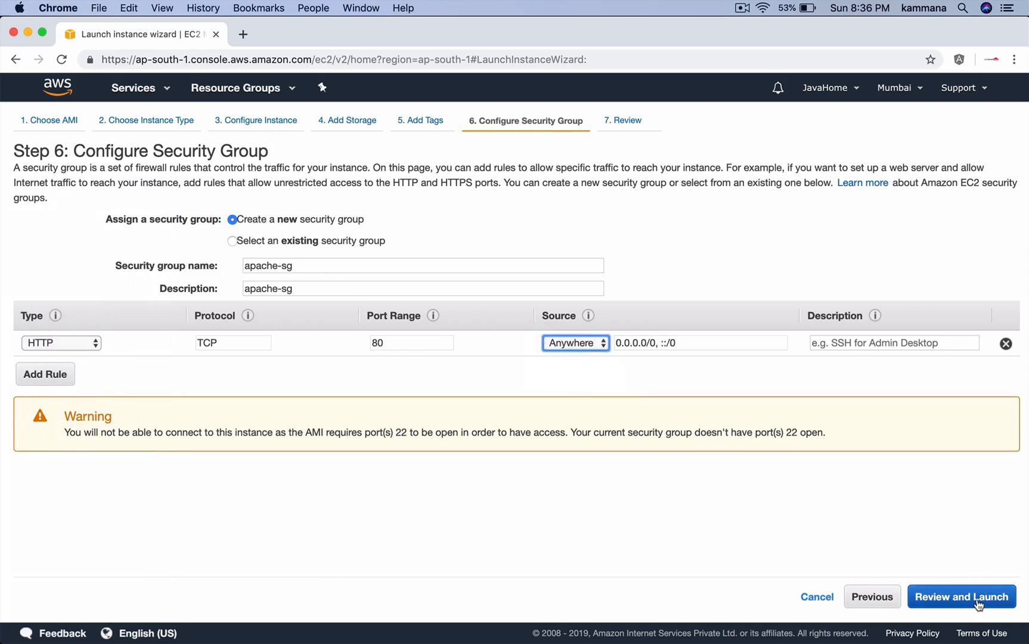
click(961, 596)
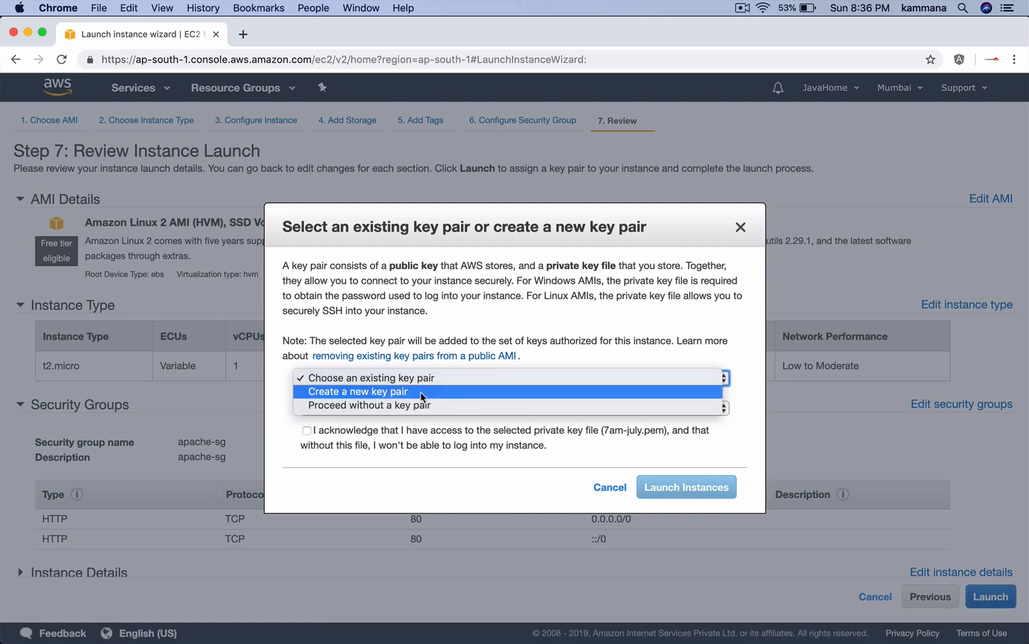
Step: Launch the Orders instance without a key pair and view it in the instances list
click(369, 405)
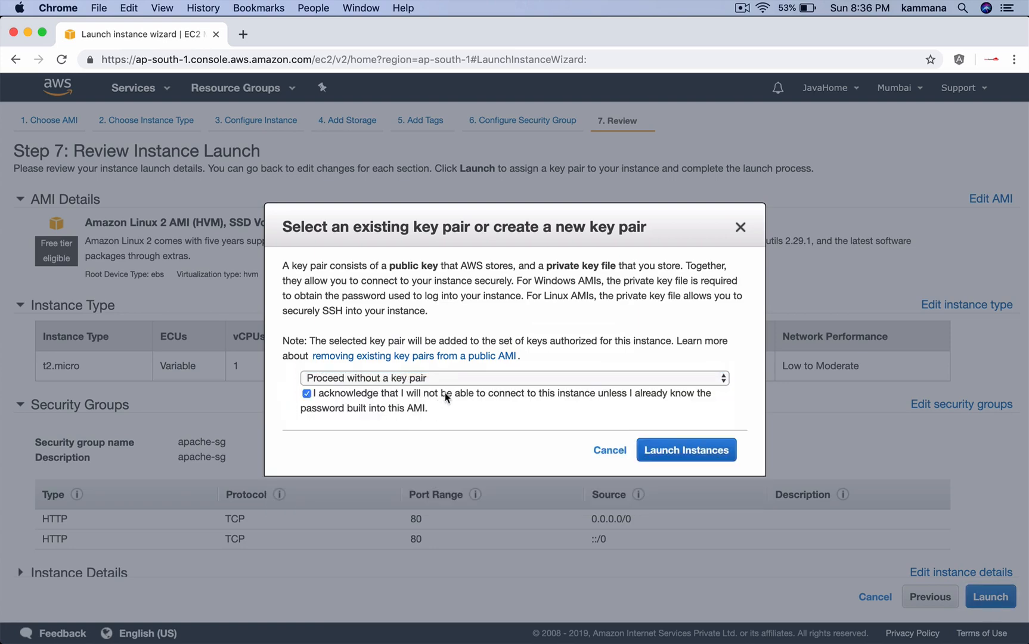
click(685, 449)
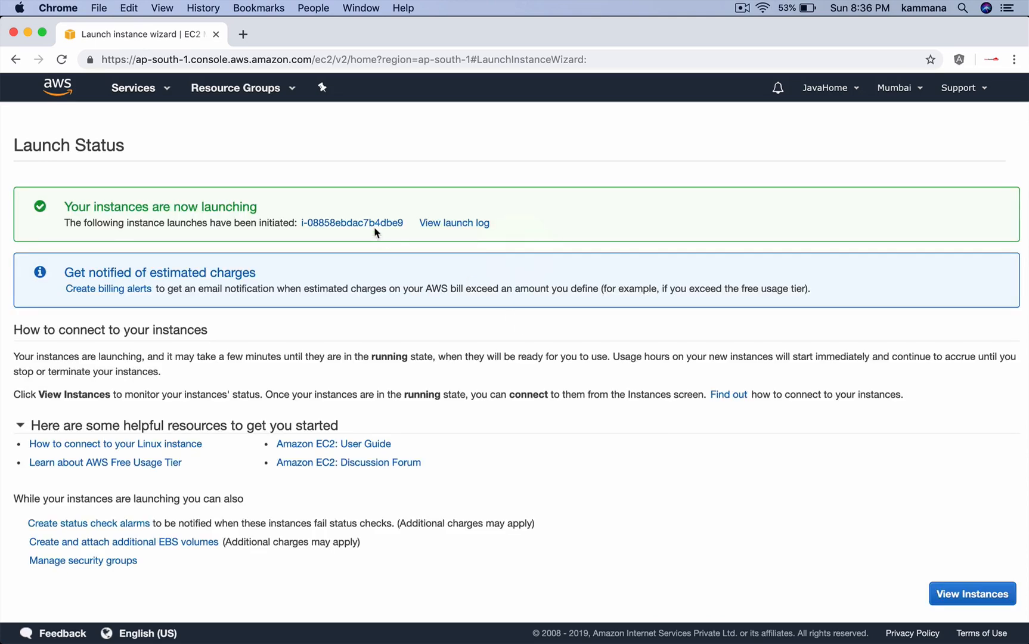
click(972, 593)
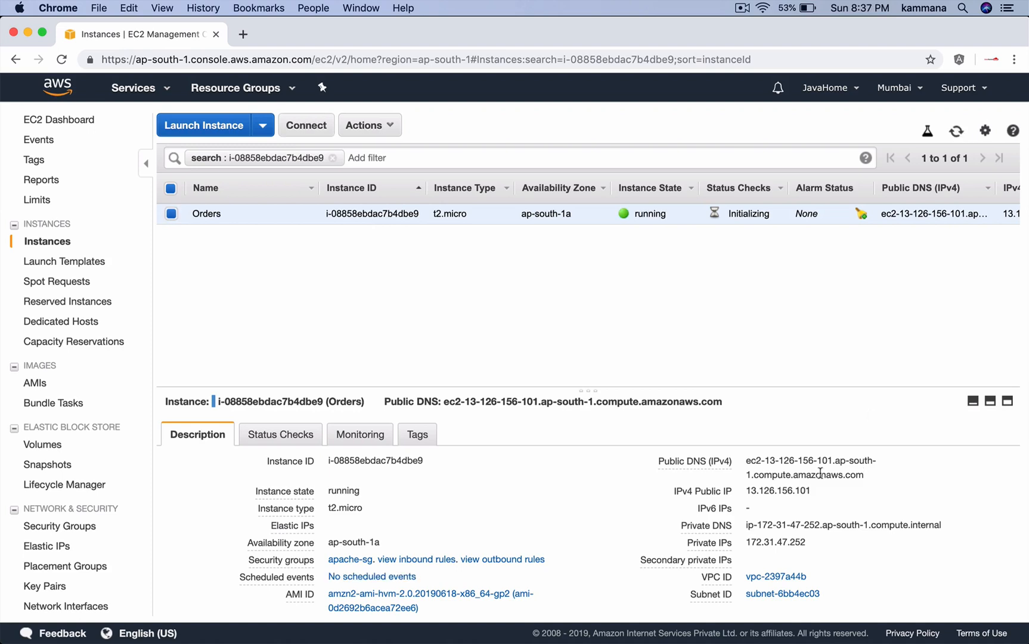
click(822, 493)
text(13.126.156.101:8)
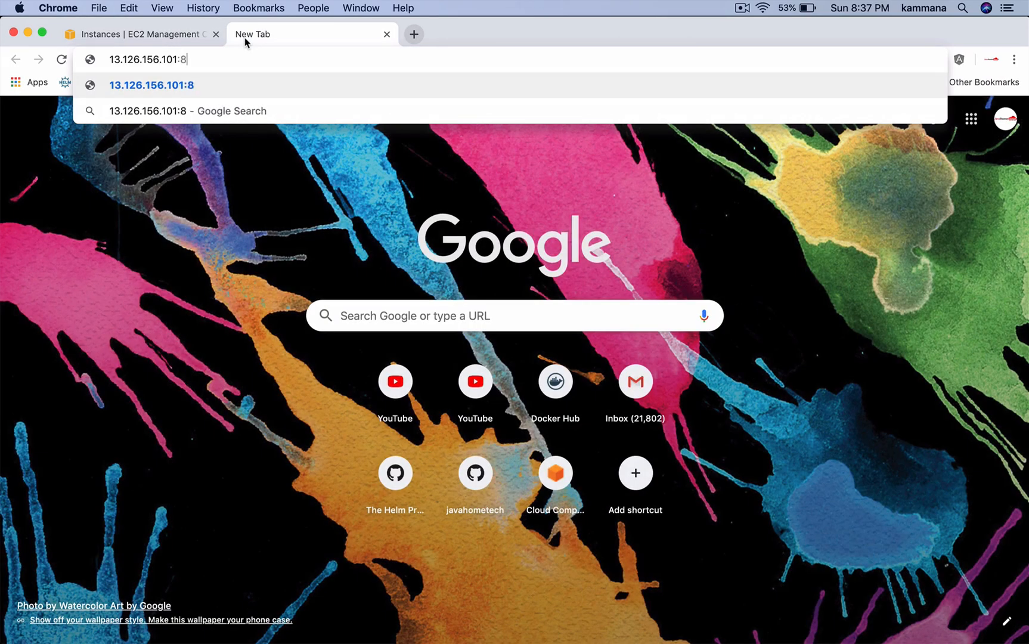
Step: Load the instance's public IP /orders/ page and confirm the Orders App text
text(0/orders/)
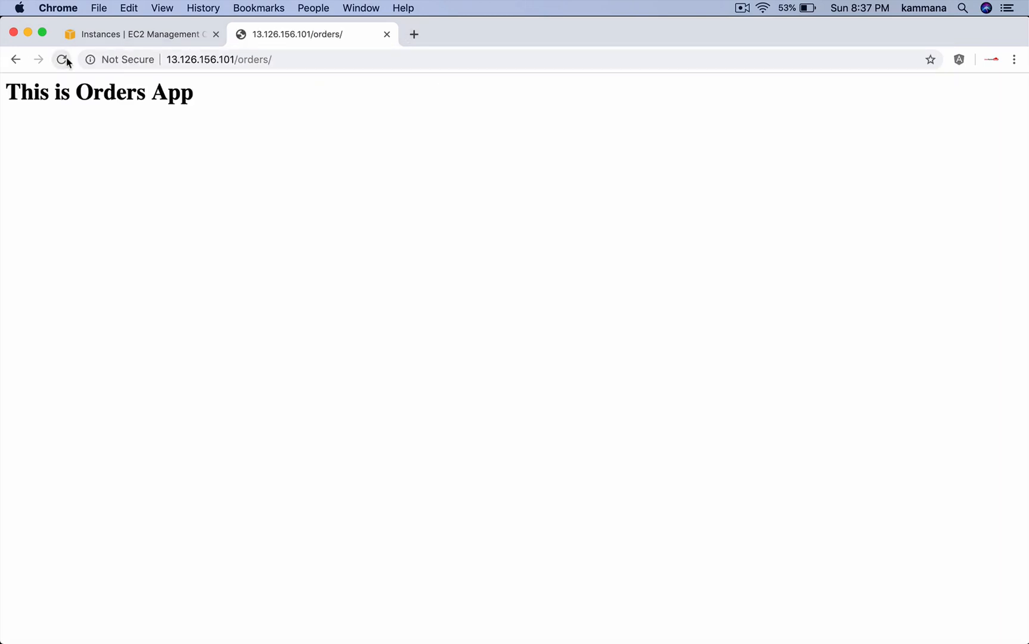
click(239, 60)
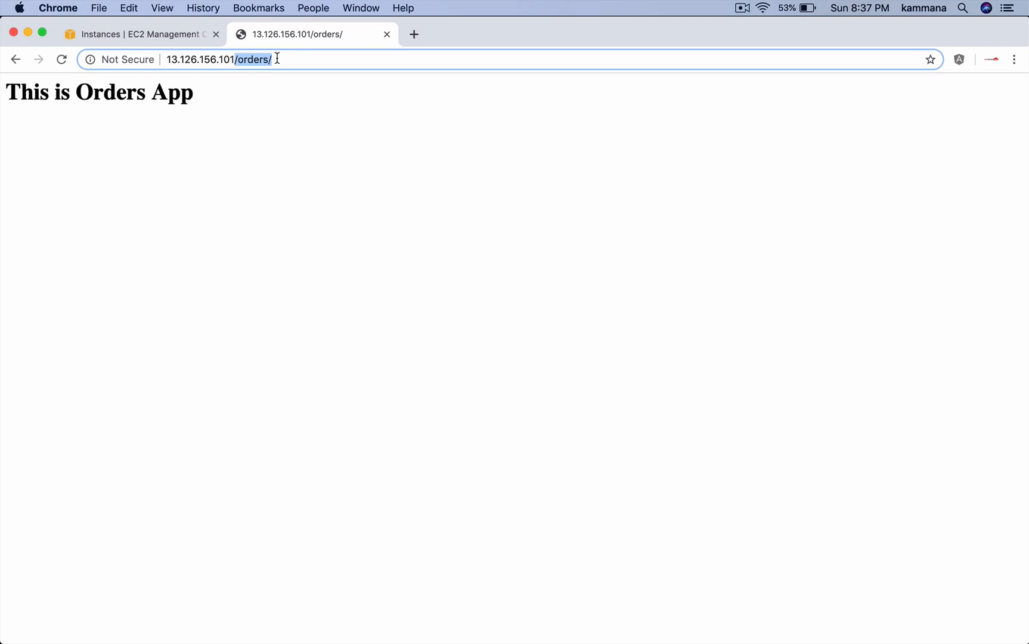
click(139, 34)
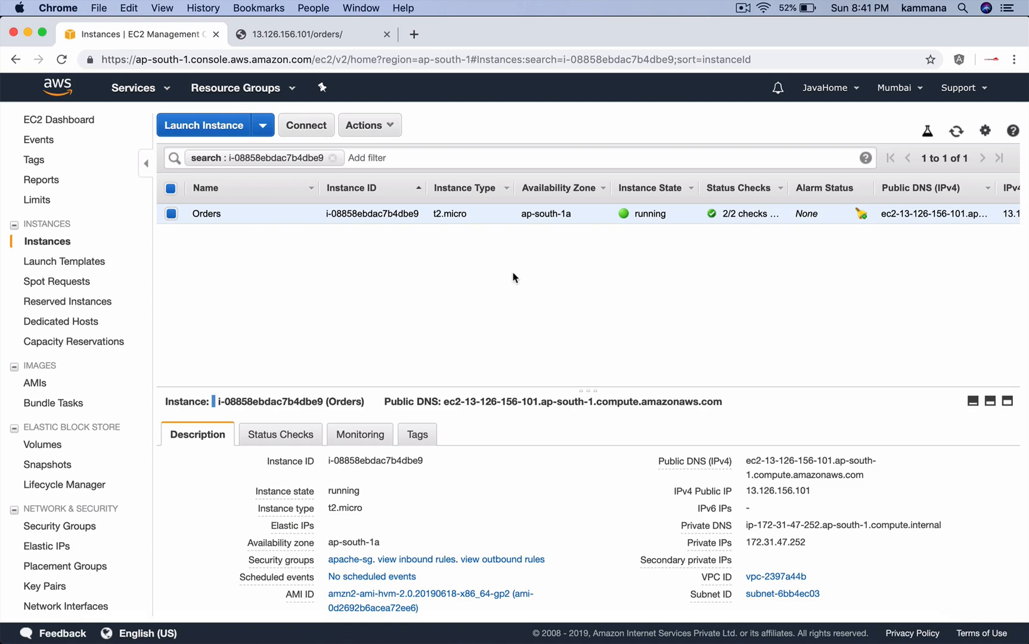
Step: Begin a second Amazon Linux 2 t2.micro instance and reach its instance details
click(204, 125)
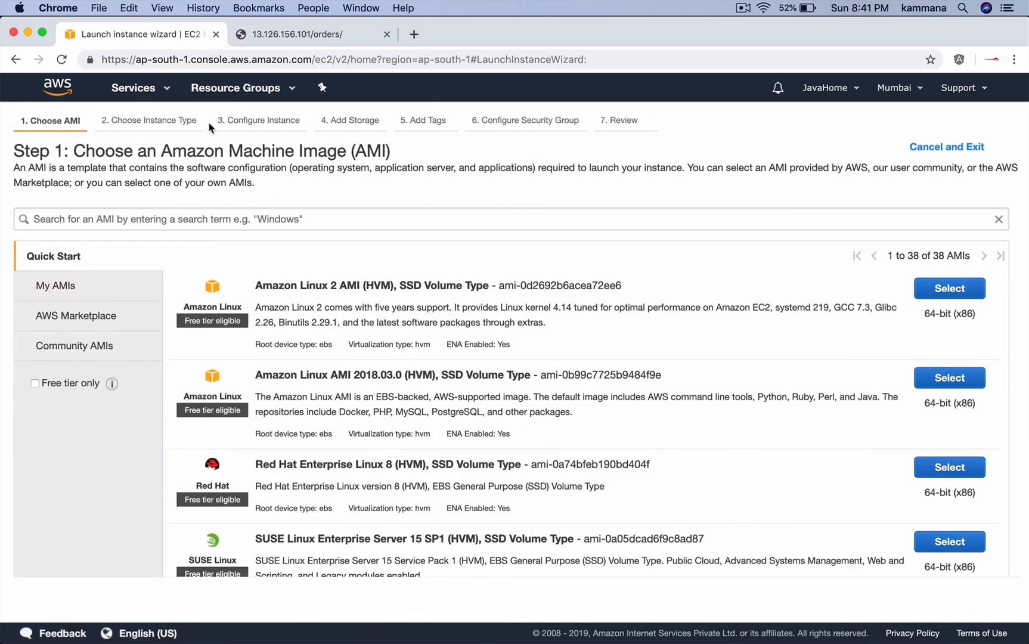
click(948, 287)
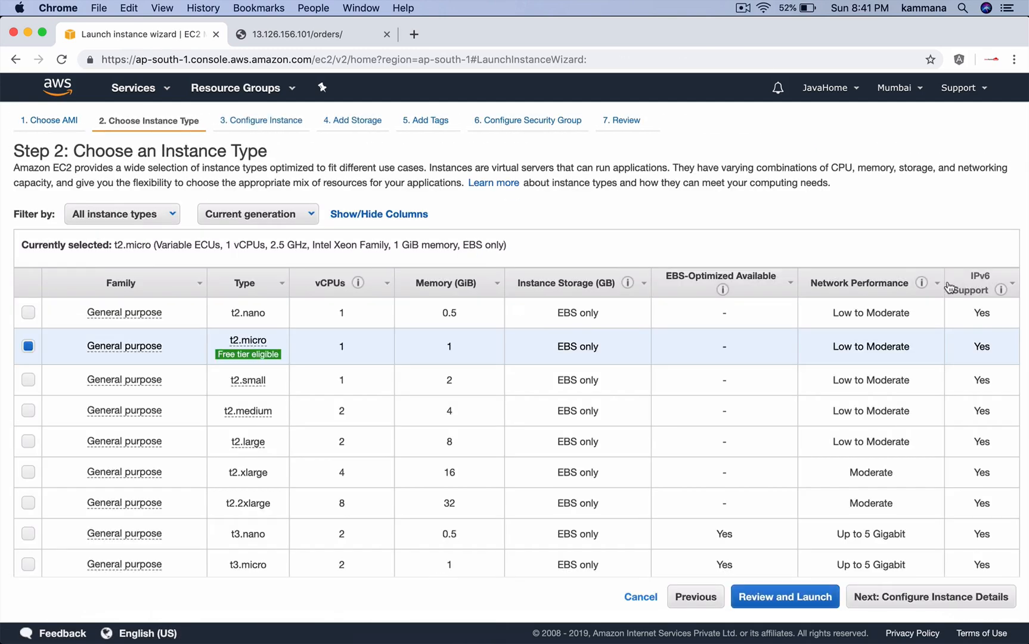
click(929, 596)
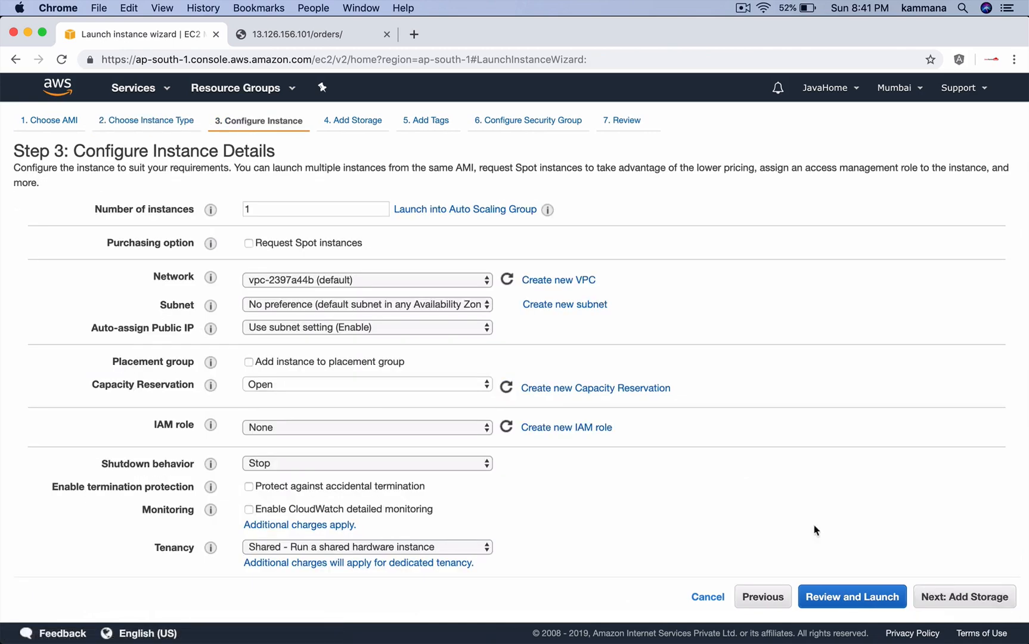
scroll(down, 3)
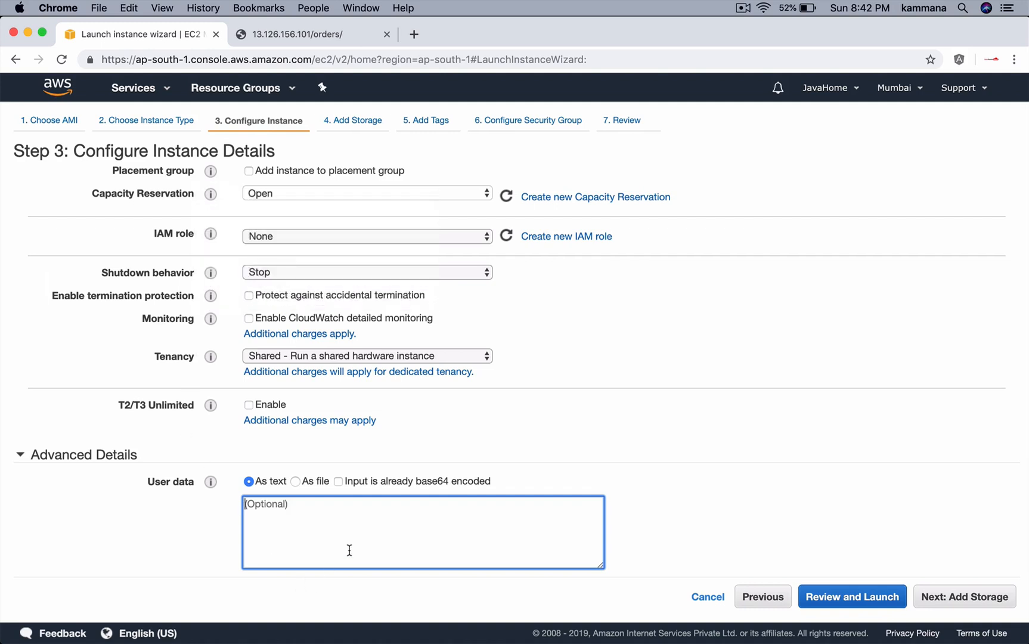
Step: Tag the instance Name=Payments and reuse the existing apache-sg security group
click(962, 596)
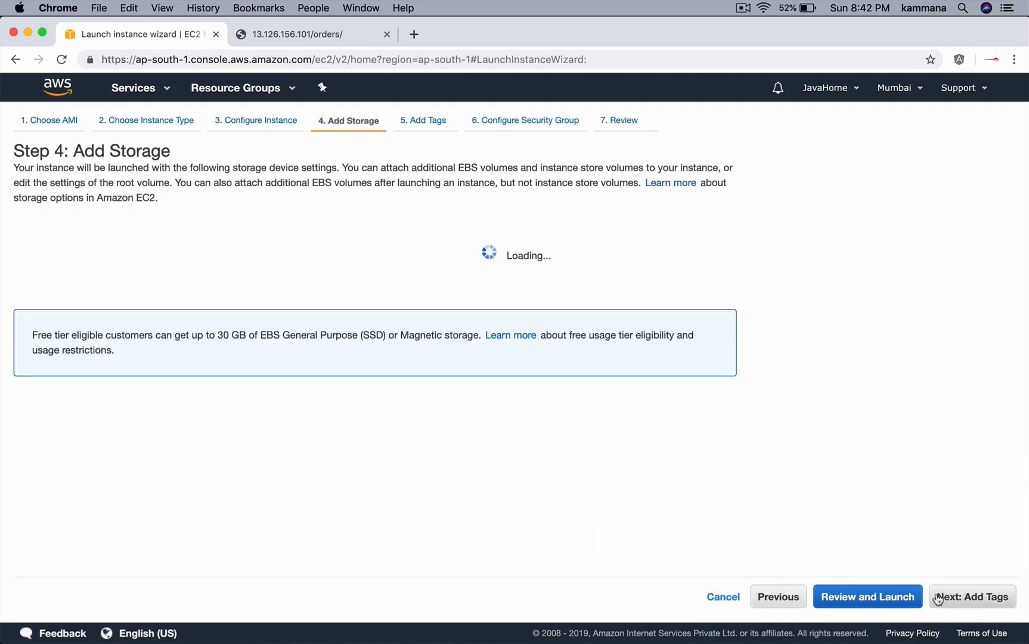
click(972, 596)
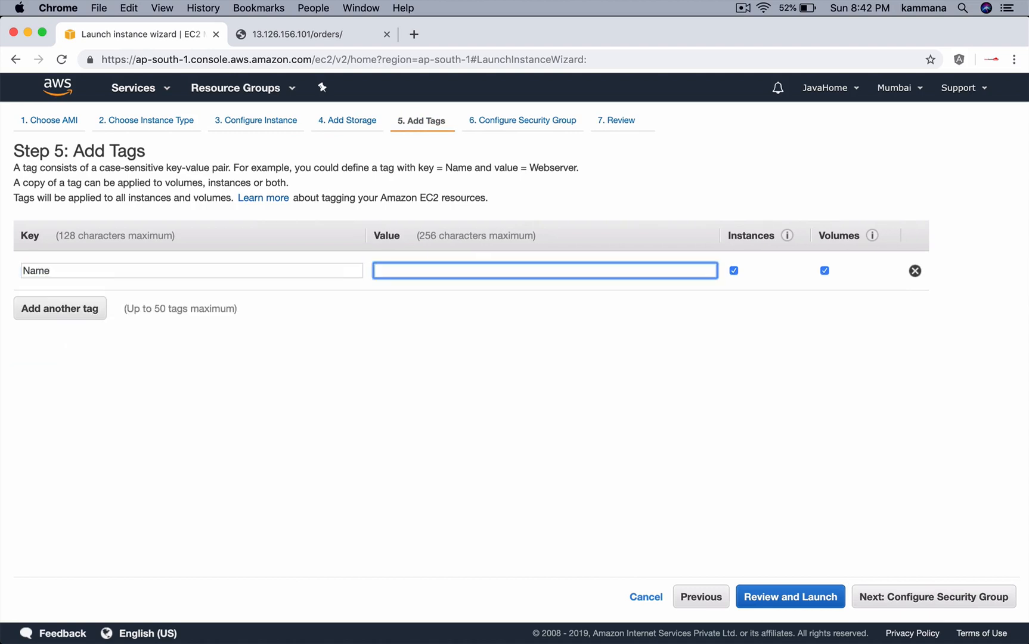
text(Paymen)
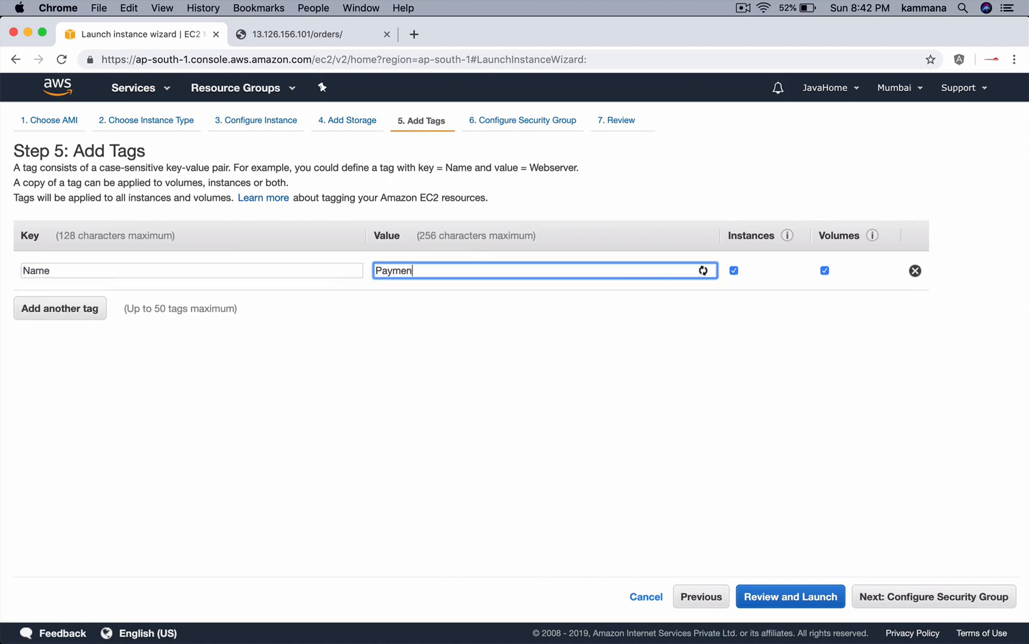
text(ts)
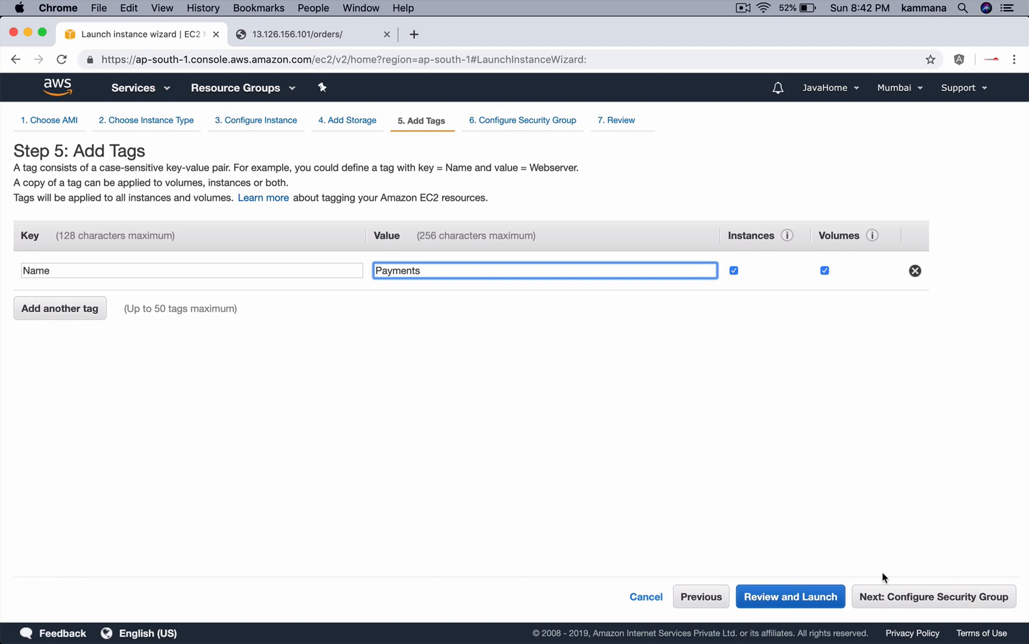
click(932, 596)
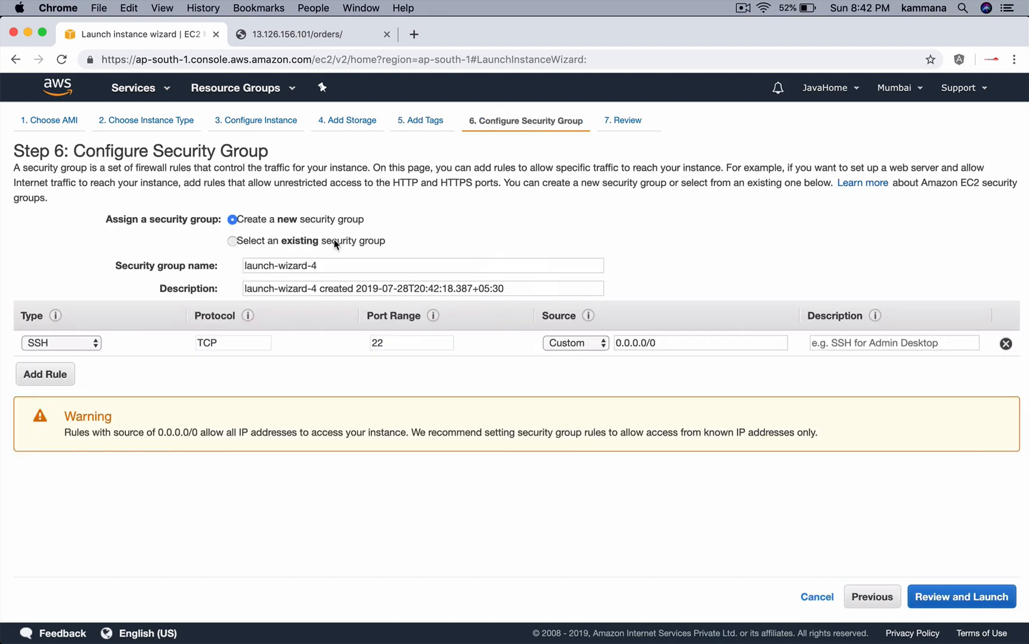
click(232, 240)
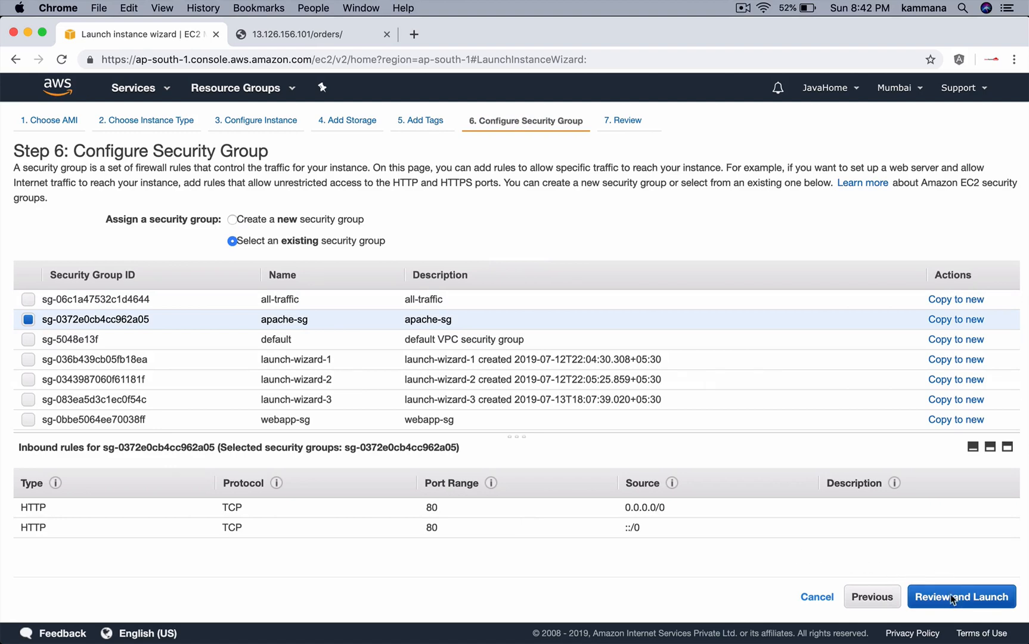
click(961, 596)
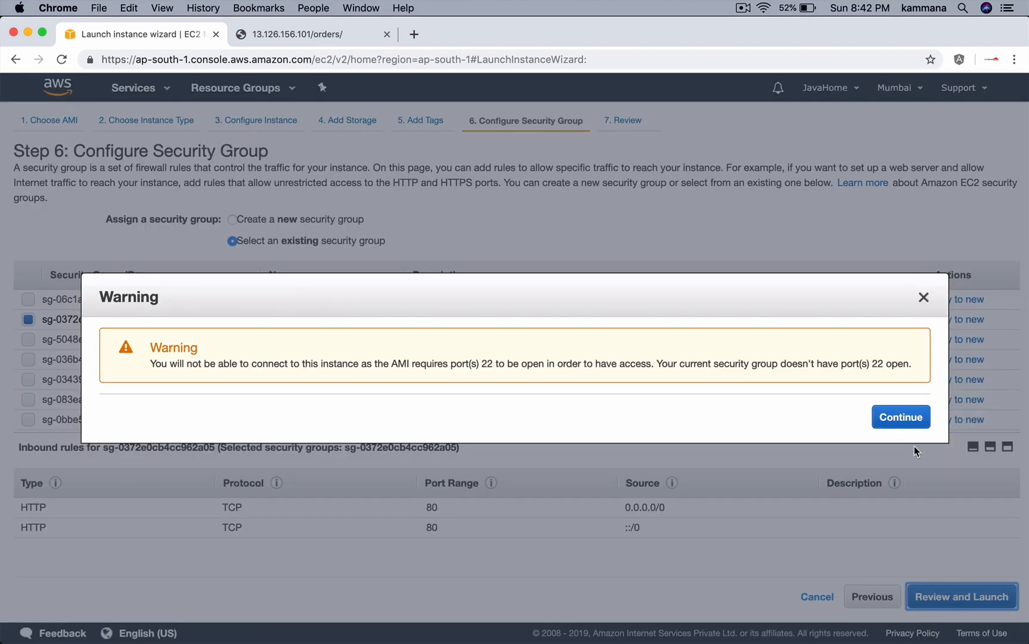
mouse_move(948, 487)
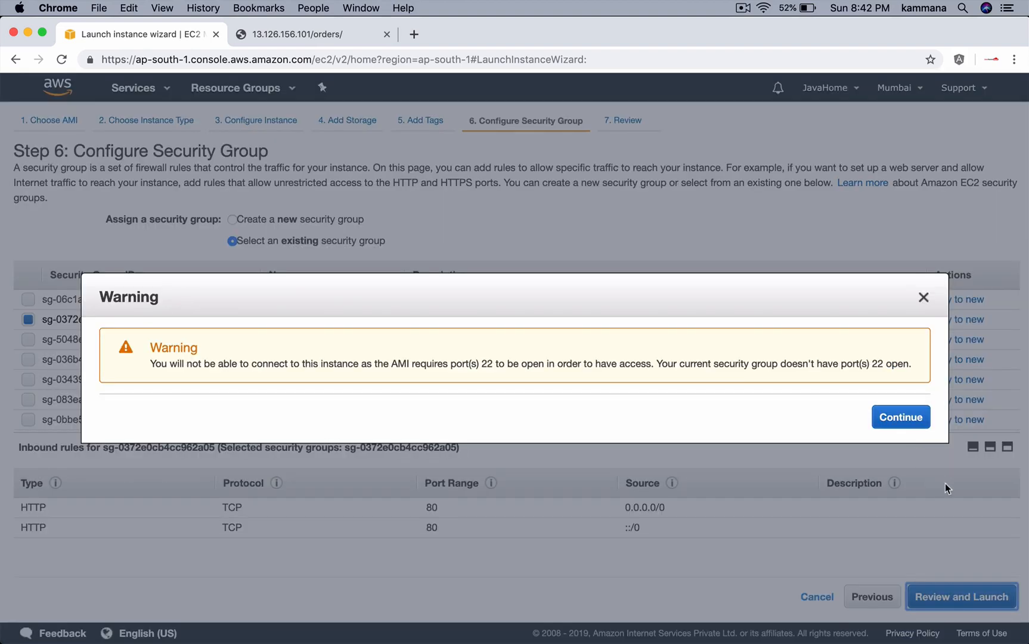
Step: Dismiss the port 22 warning and launch the Payments instance without a key pair
click(900, 417)
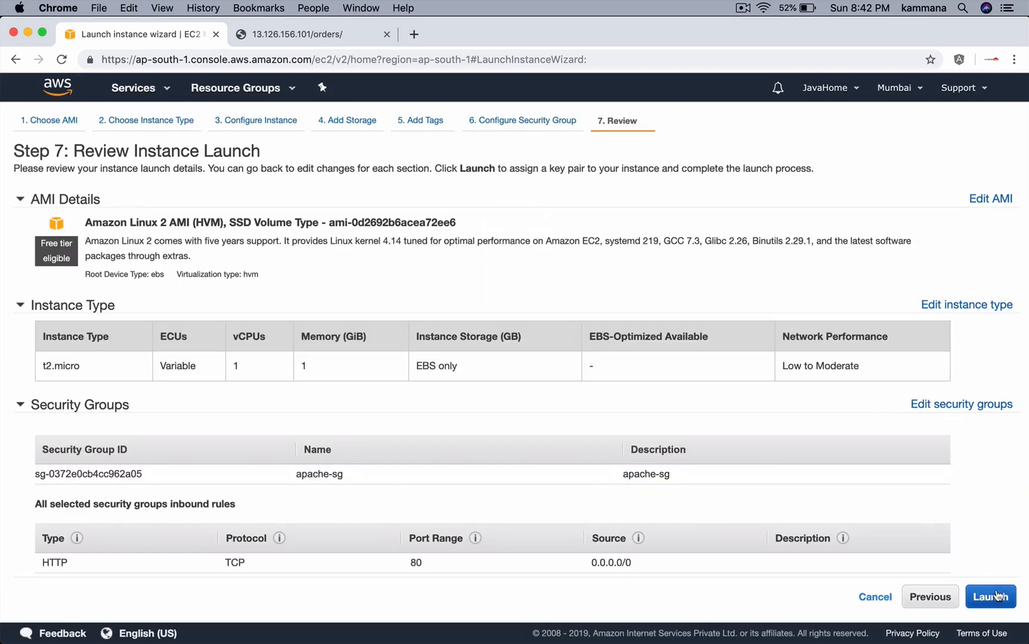
click(990, 596)
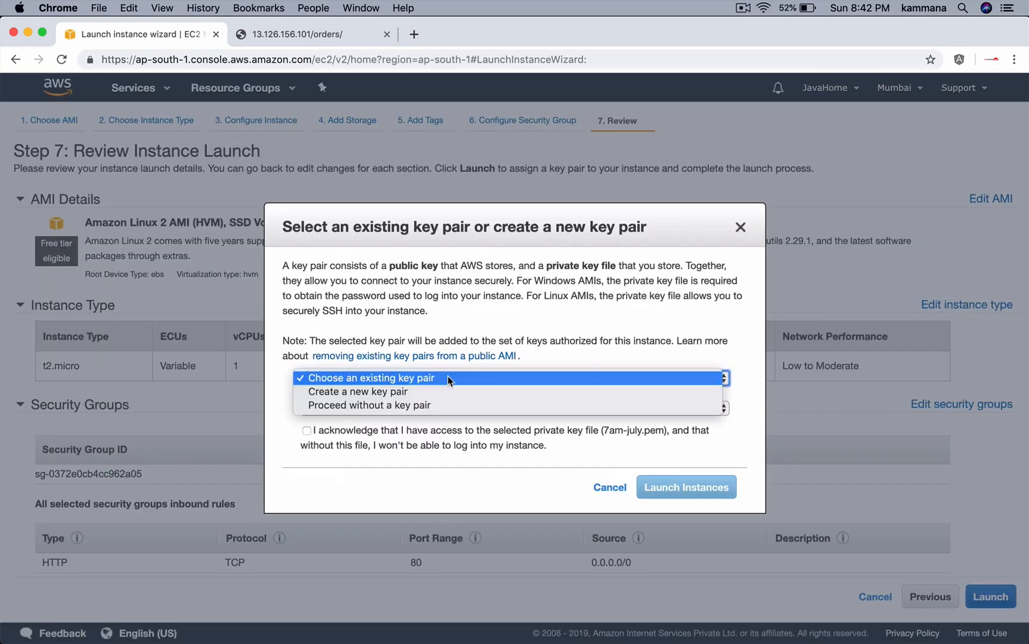
click(369, 405)
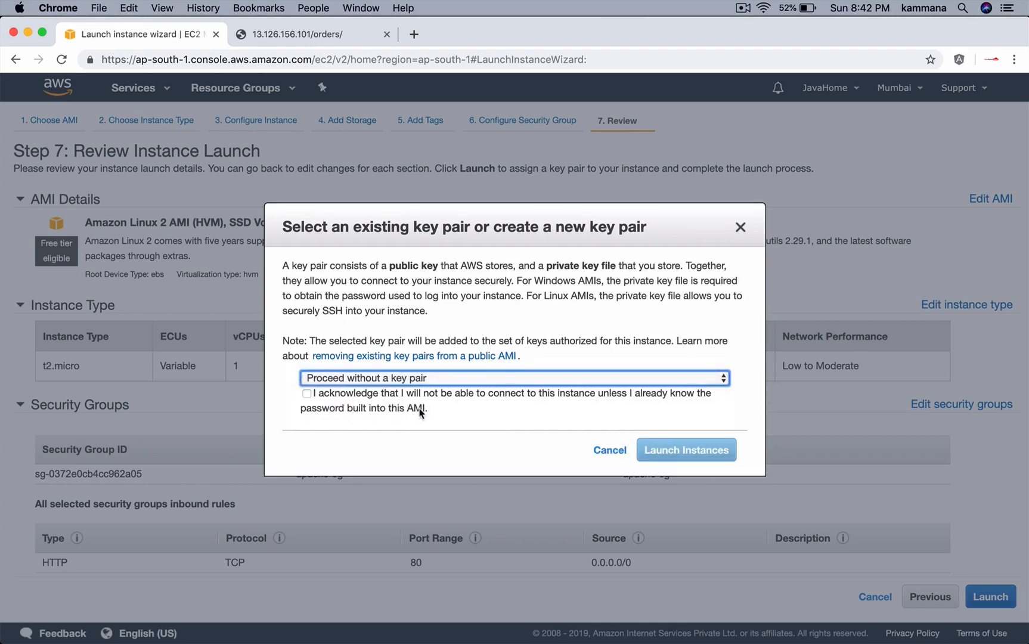
click(685, 450)
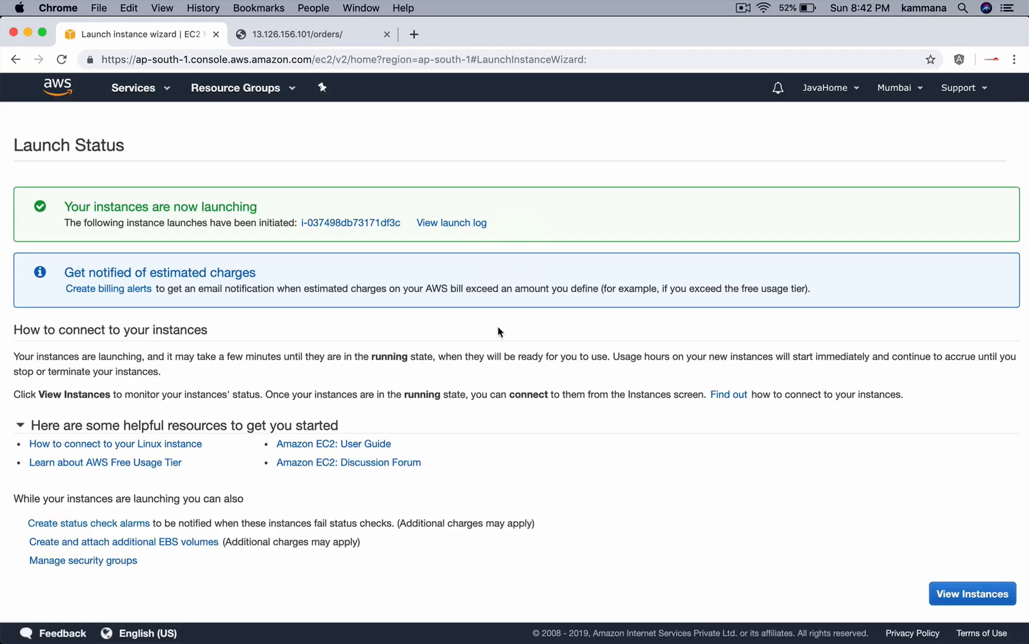
Step: Return to the instances list showing Payments running
click(971, 594)
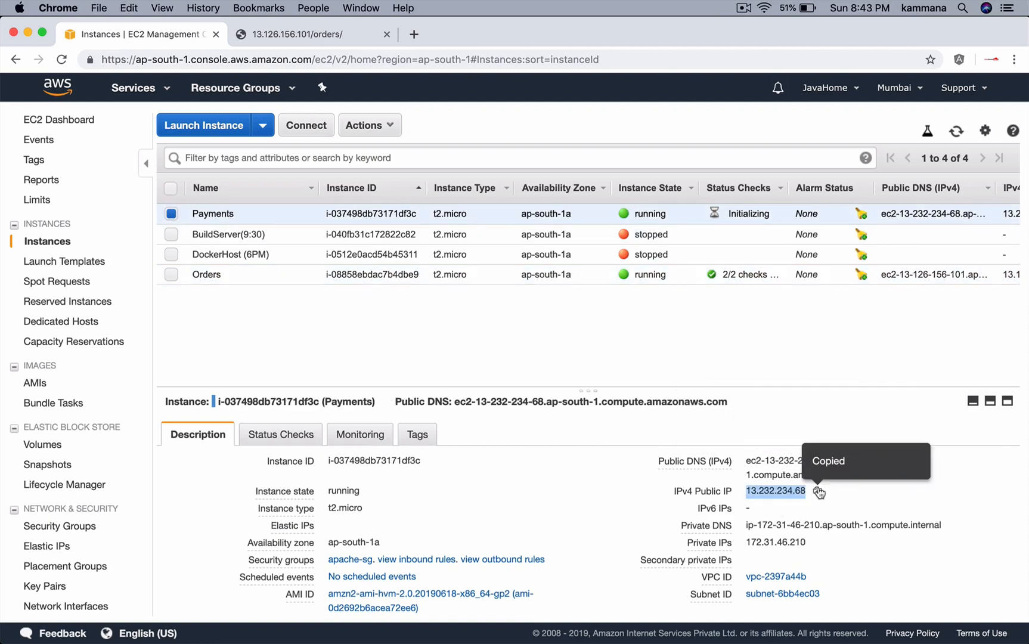
mouse_move(598, 294)
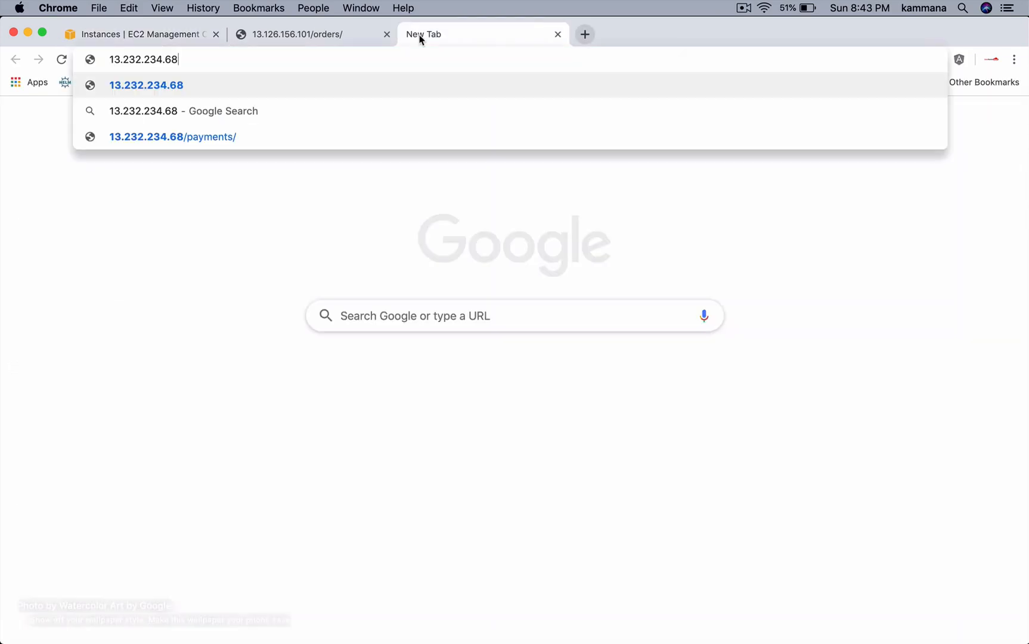
Step: Load 13.232.234.68/payments/ showing Payments App, compare with Orders, and return to EC2
click(172, 136)
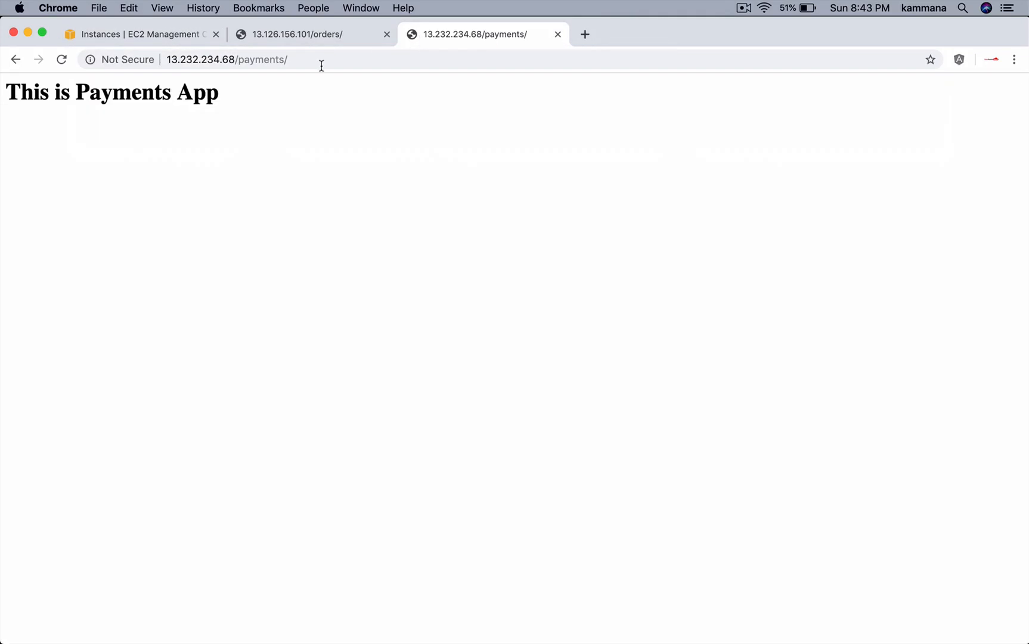
click(302, 34)
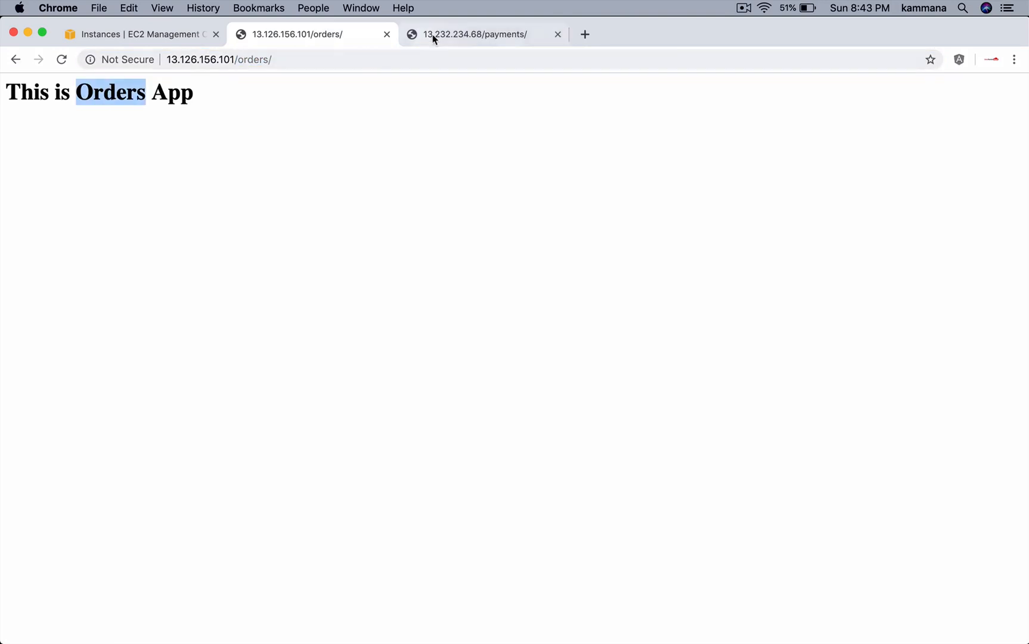
click(476, 35)
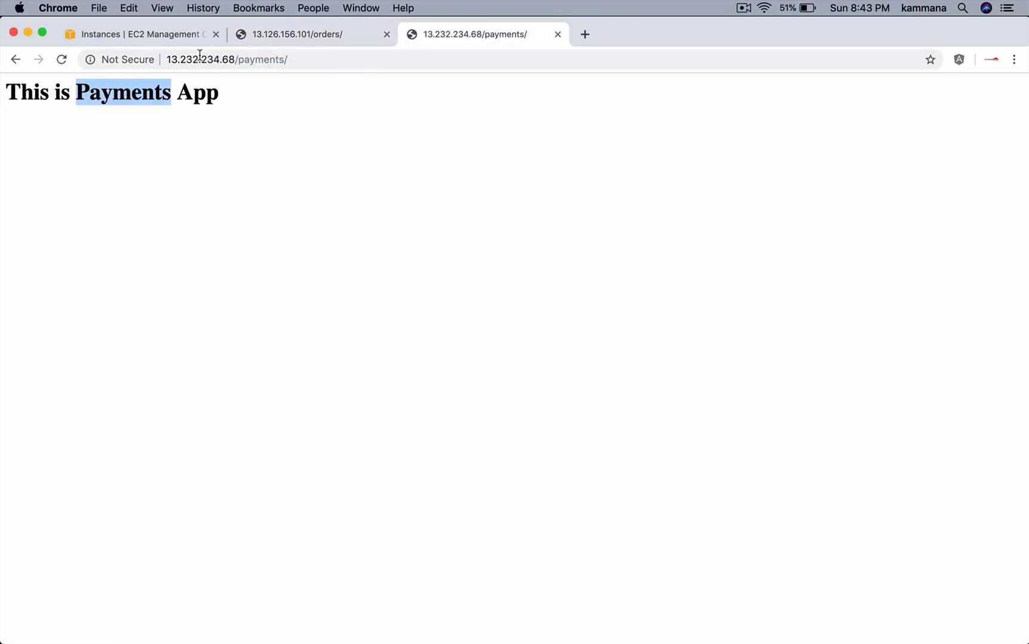
click(296, 34)
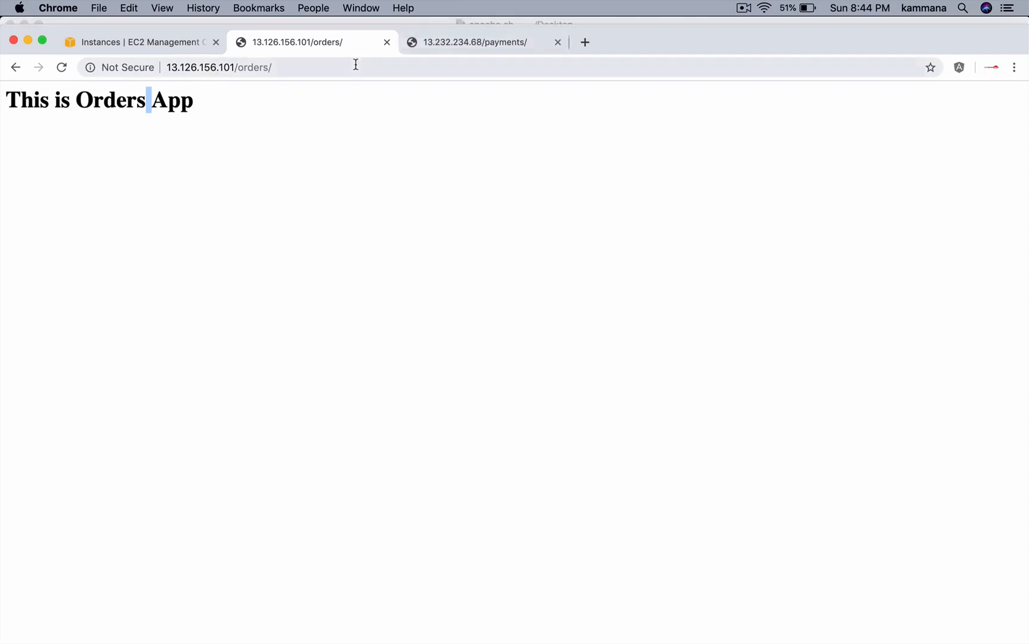
click(476, 42)
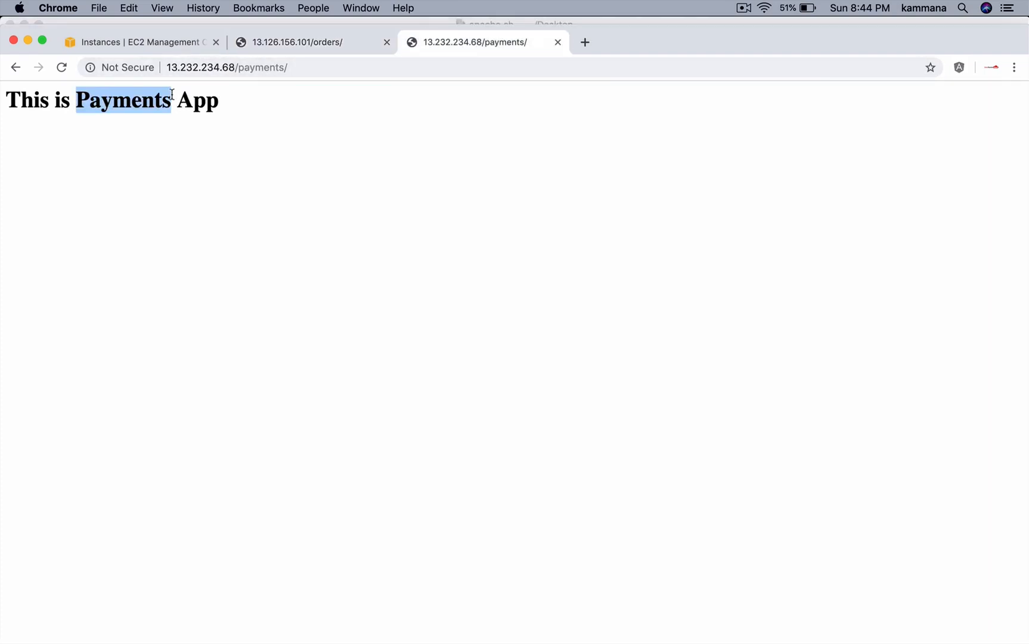
click(139, 42)
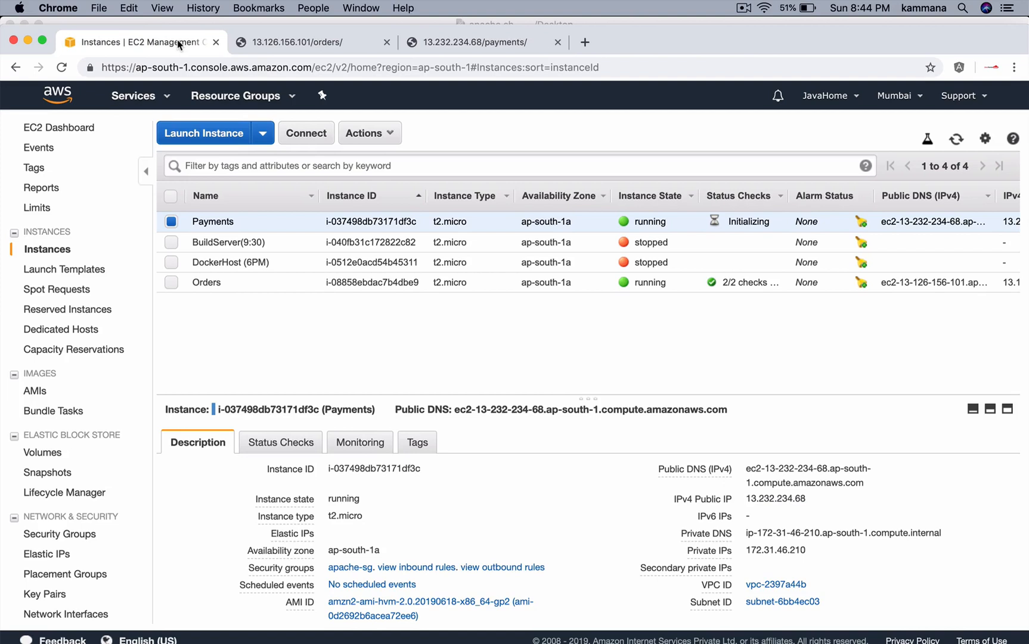
Step: Go to Load Balancing > Target Groups and start Create target group
scroll(down, 3)
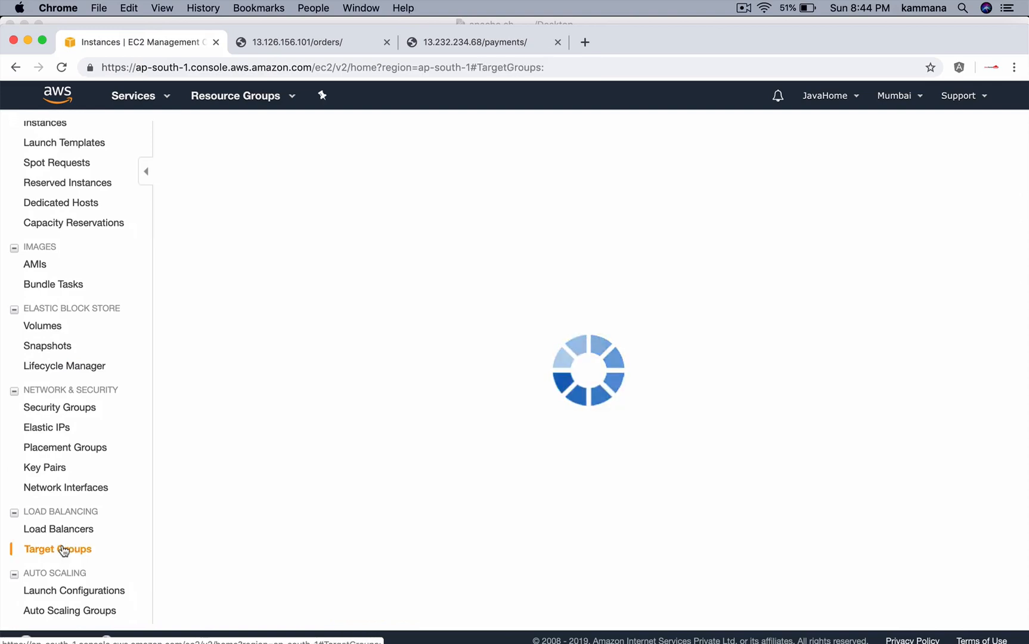
click(57, 548)
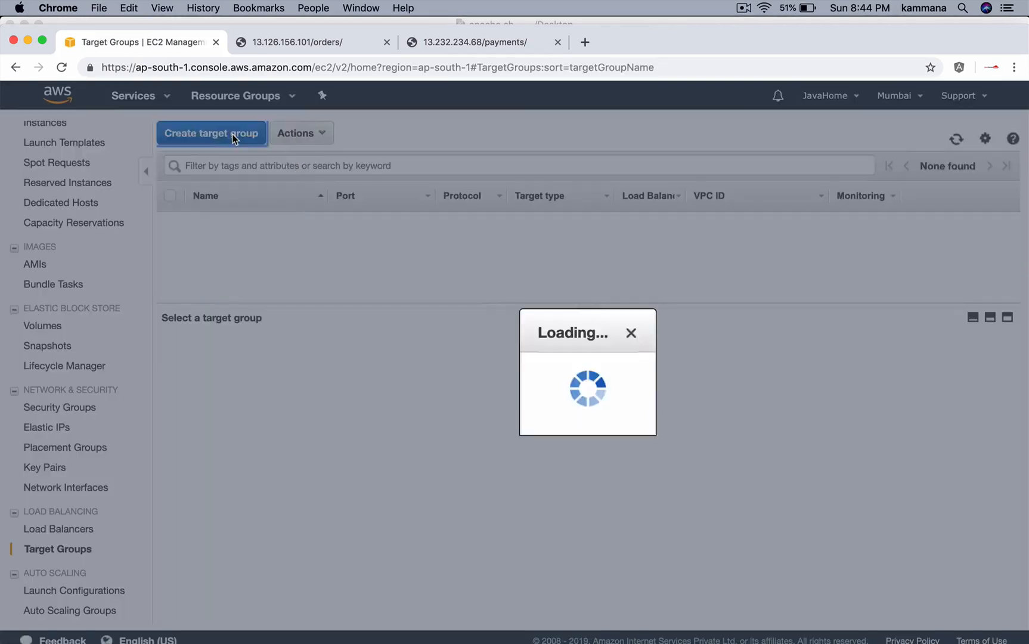
Step: Name the target group orders with Instance target type, HTTP port 80 and the default VPC
click(211, 133)
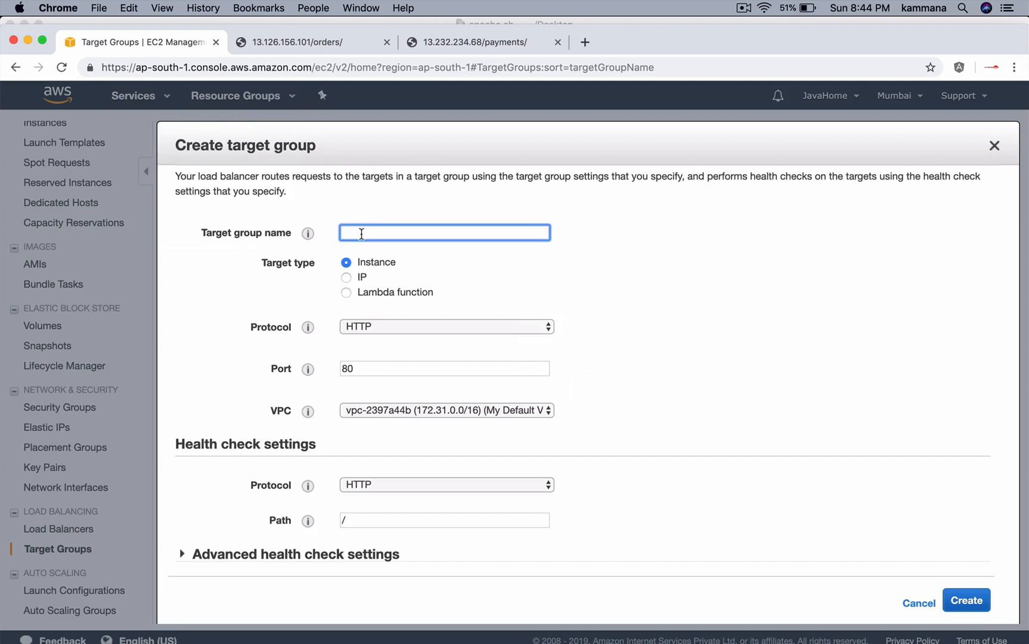
text(order)
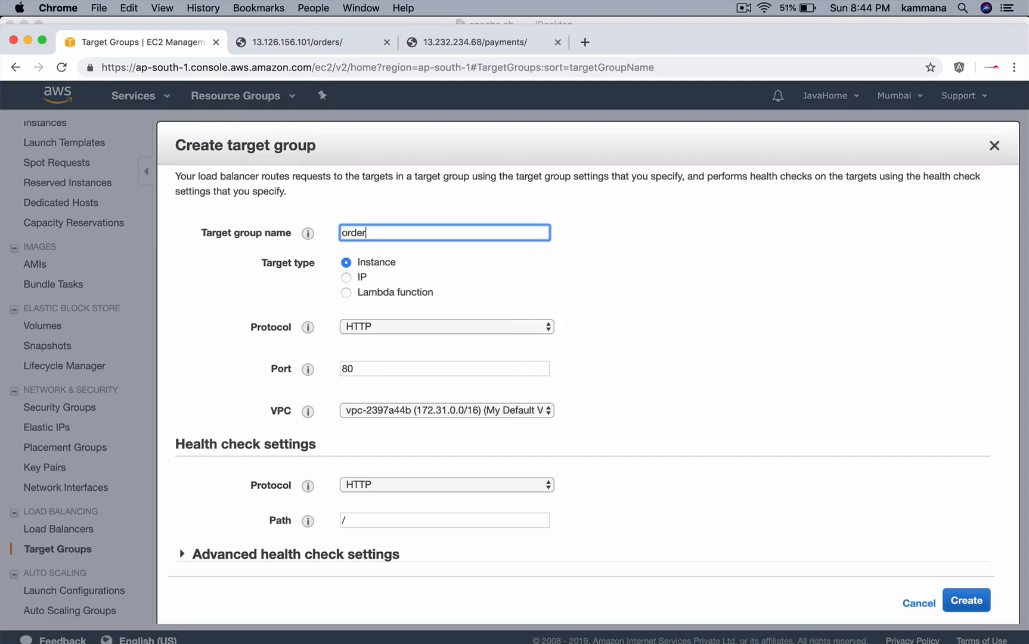
text(s)
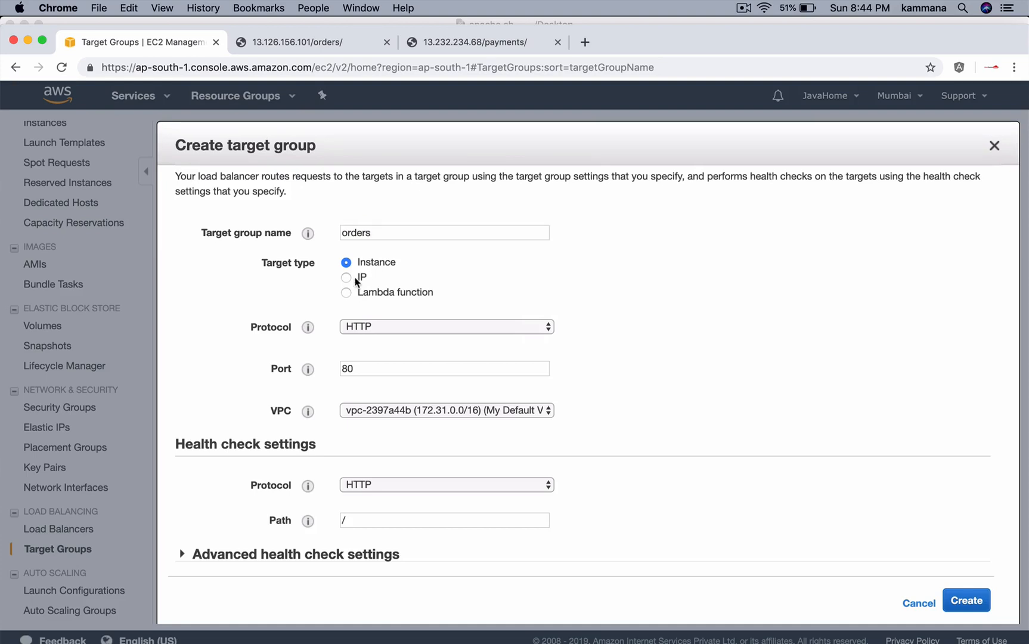
click(347, 276)
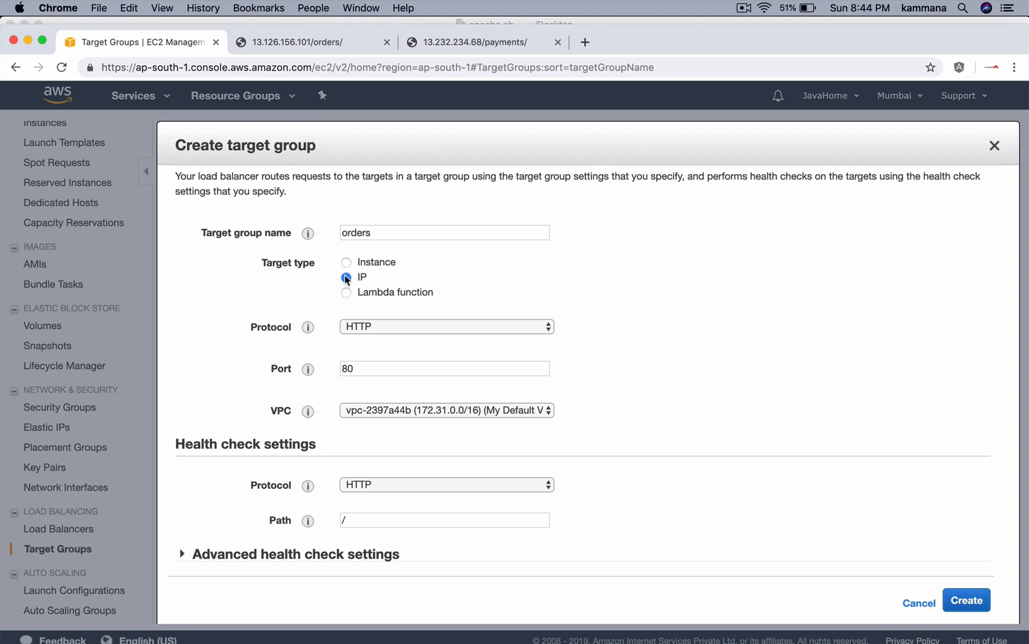
click(347, 292)
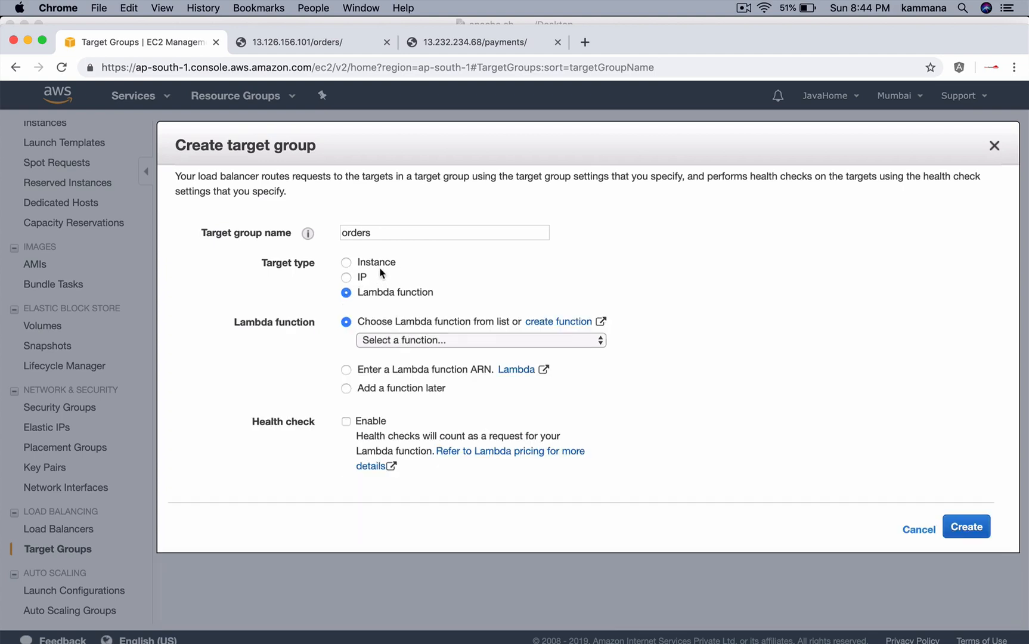
click(347, 262)
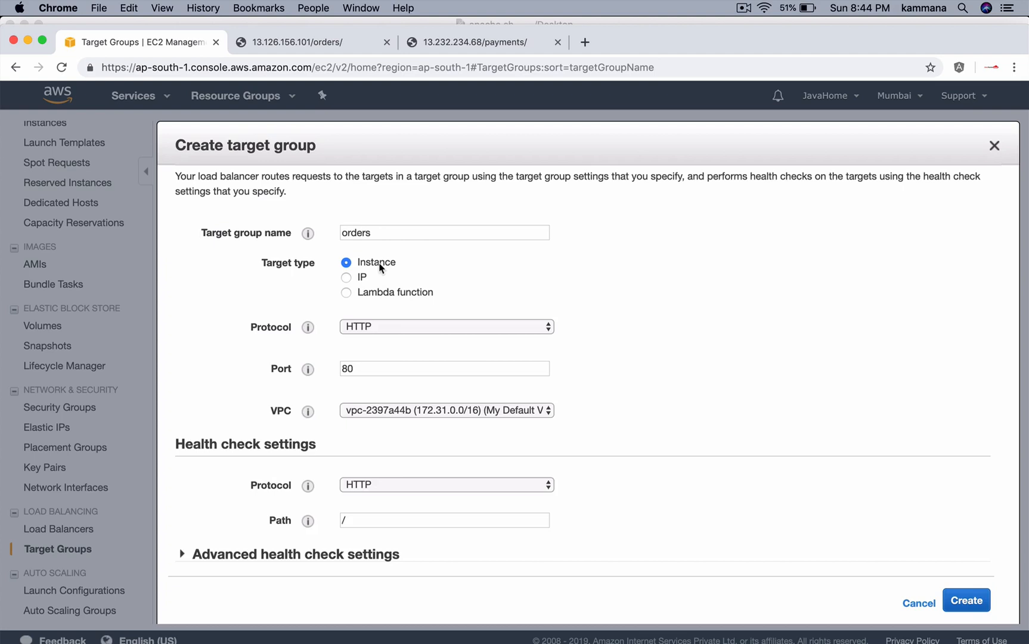
mouse_move(329, 331)
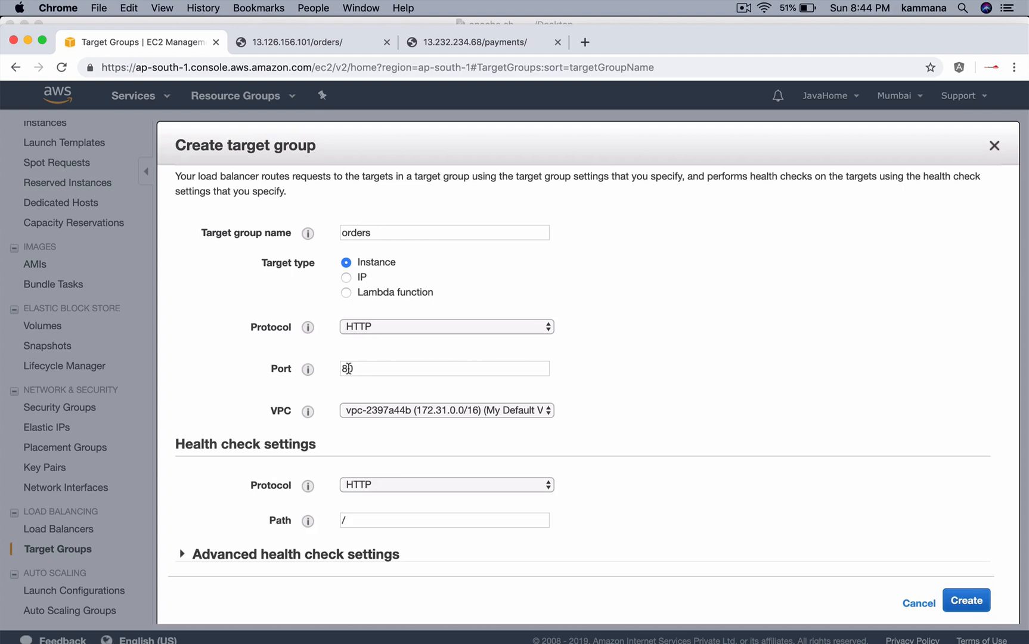
mouse_move(354, 418)
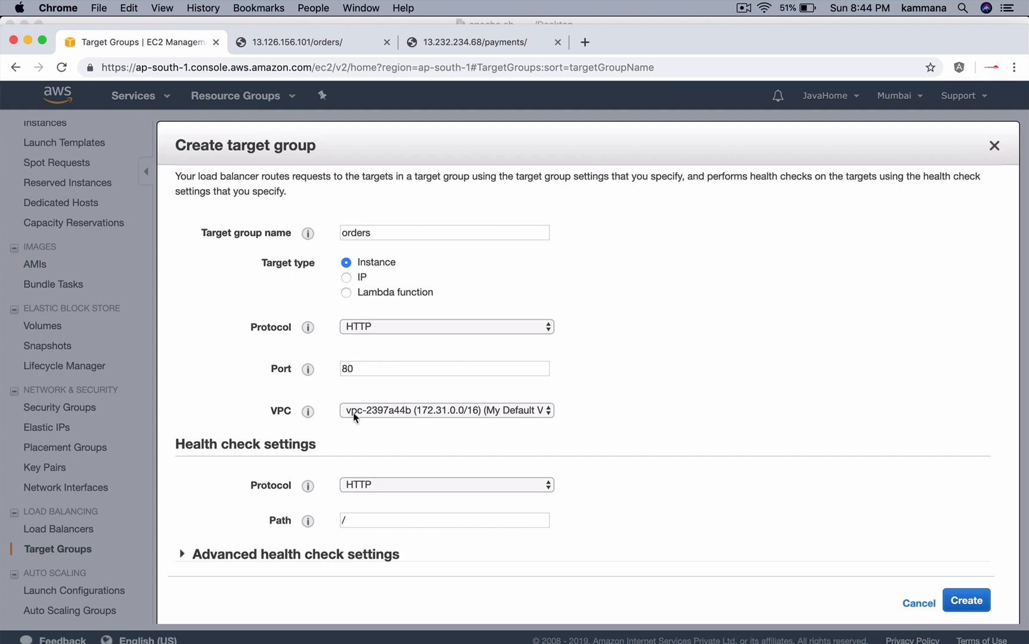
click(446, 410)
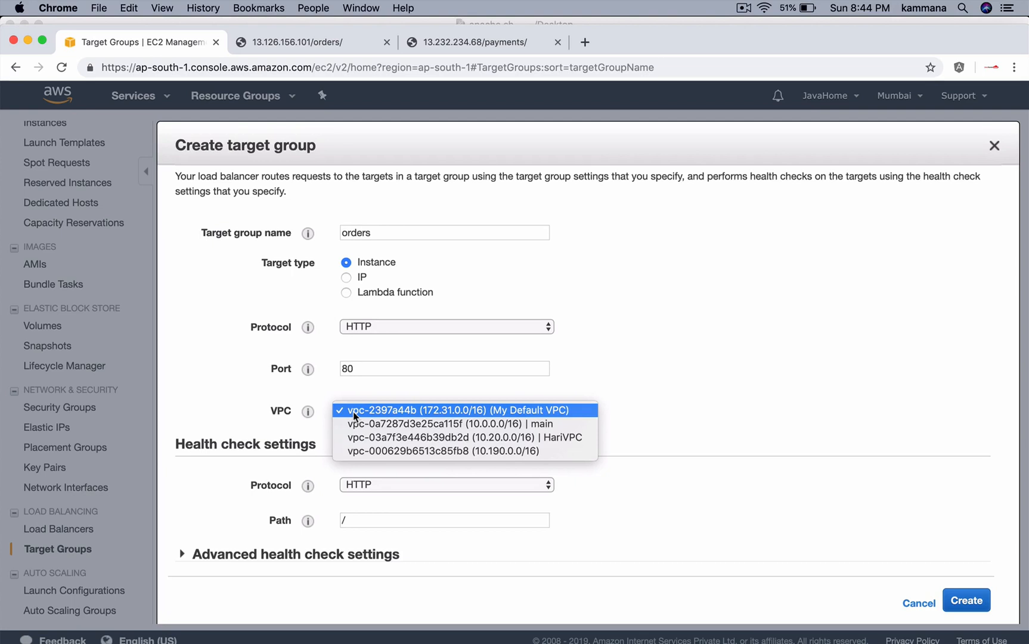
click(464, 409)
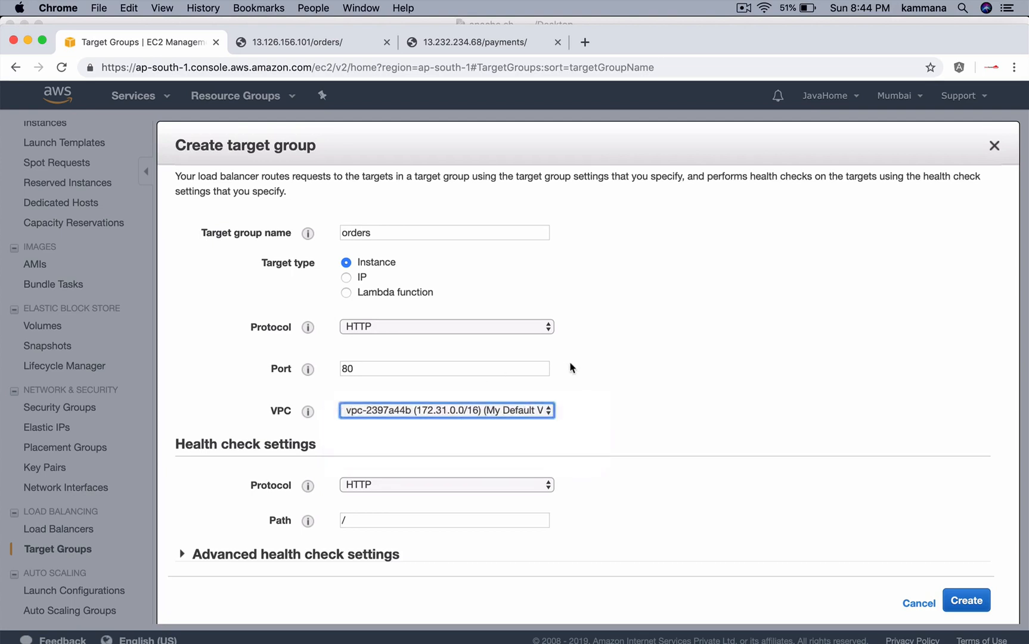
mouse_move(357, 372)
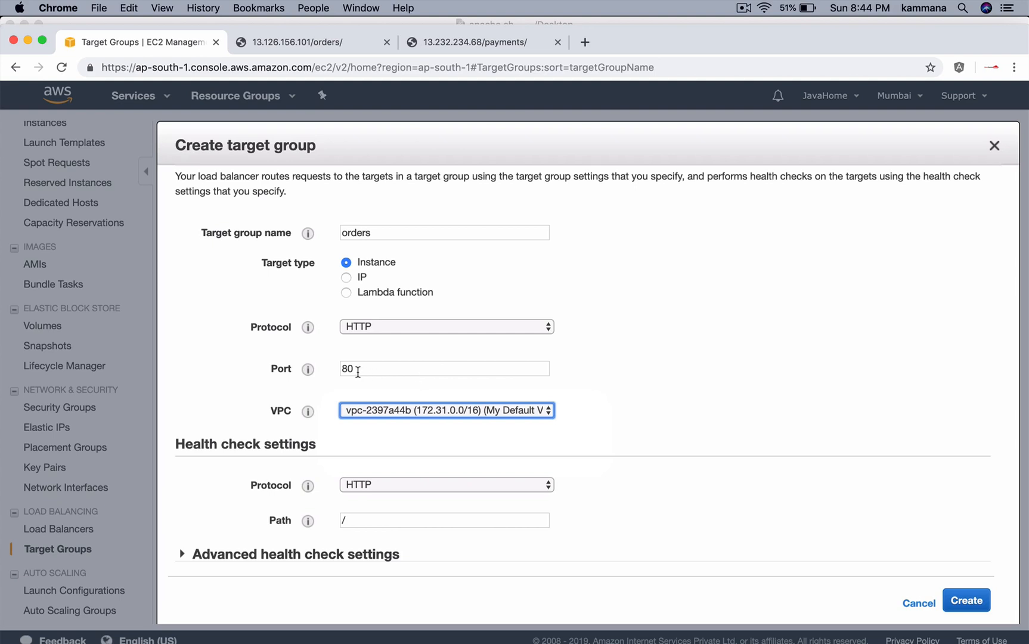
mouse_move(251, 448)
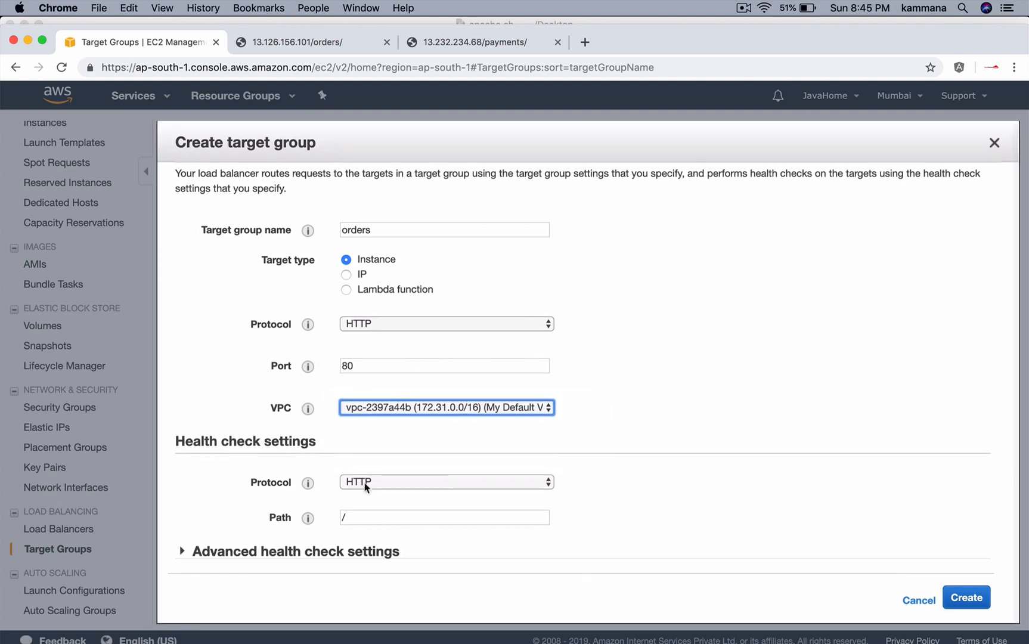
Step: Set the orders target group health check path to /orders/index.html
click(444, 516)
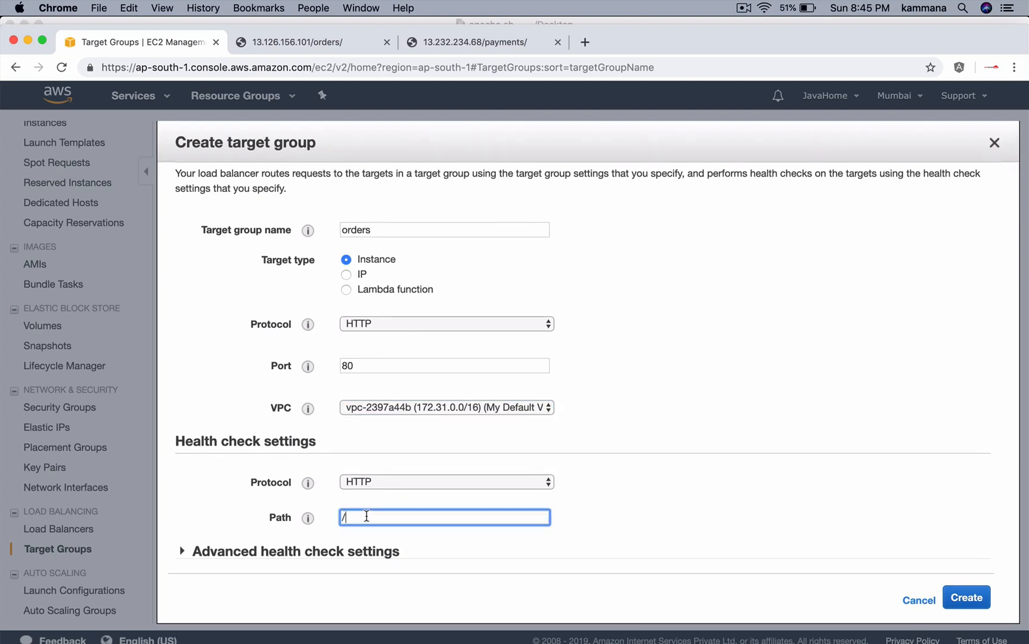
text(orders)
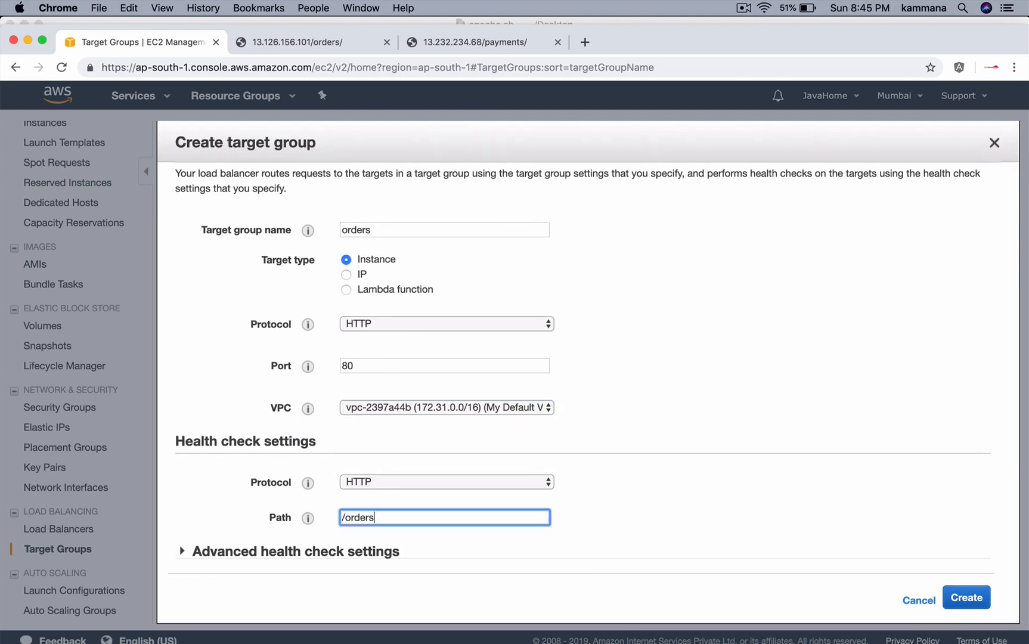
text(/)
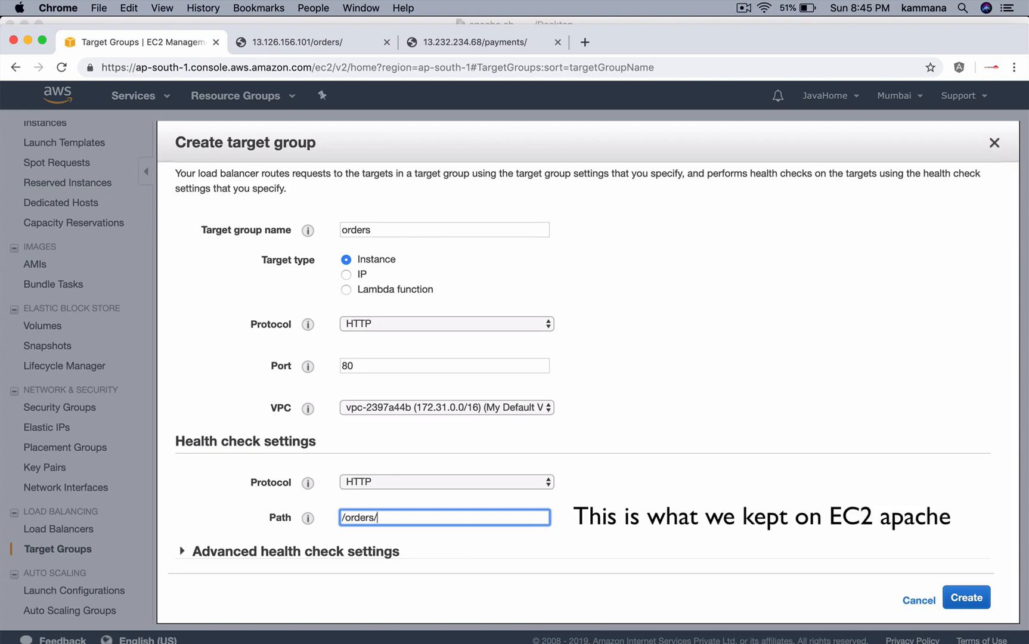
text(index.)
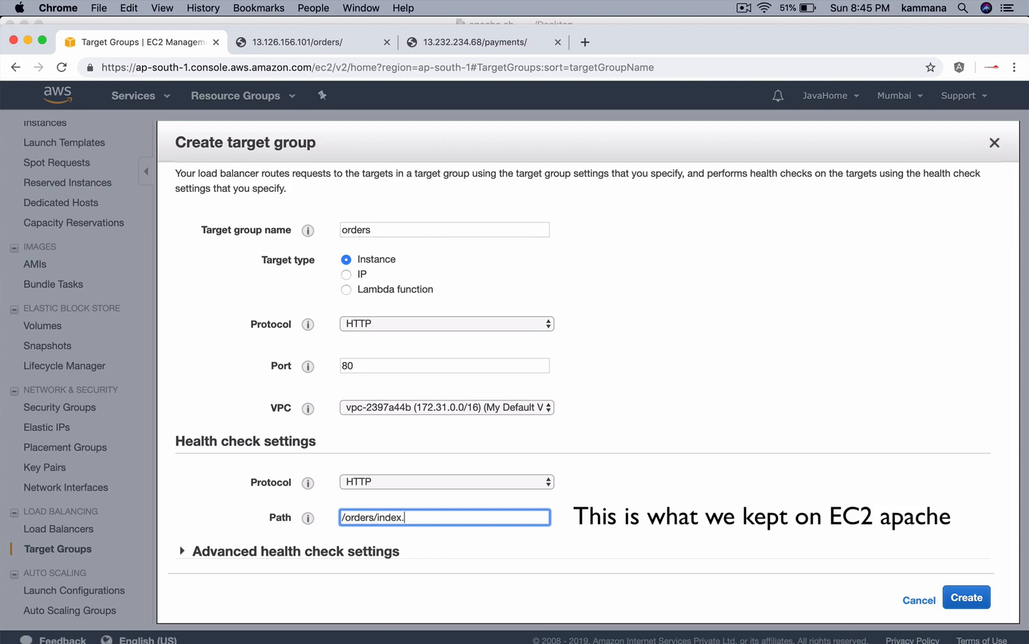
text(html)
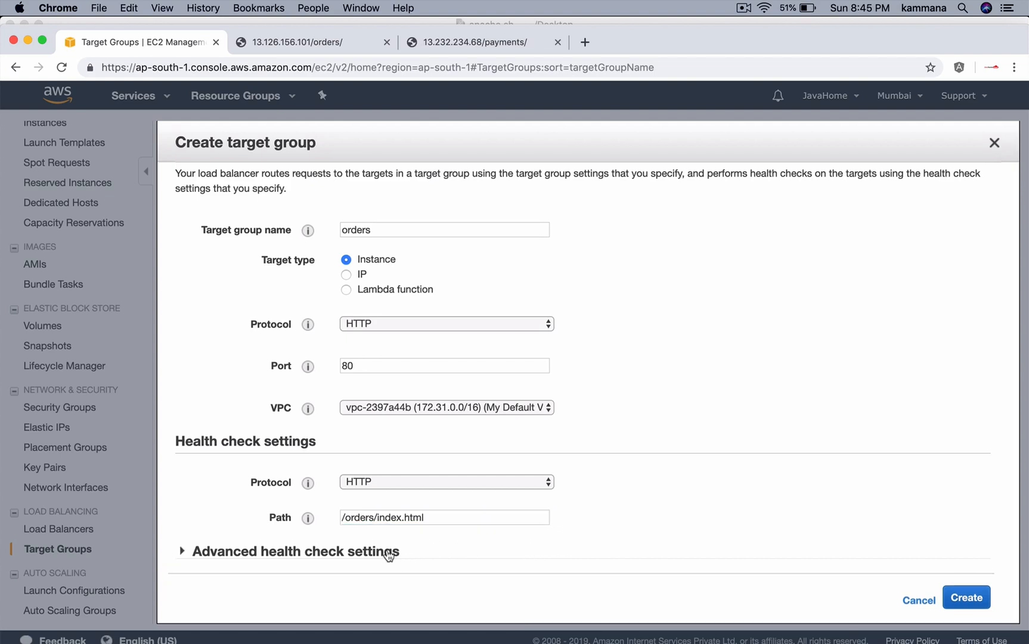
Step: Expand the advanced health check settings and review them
click(181, 551)
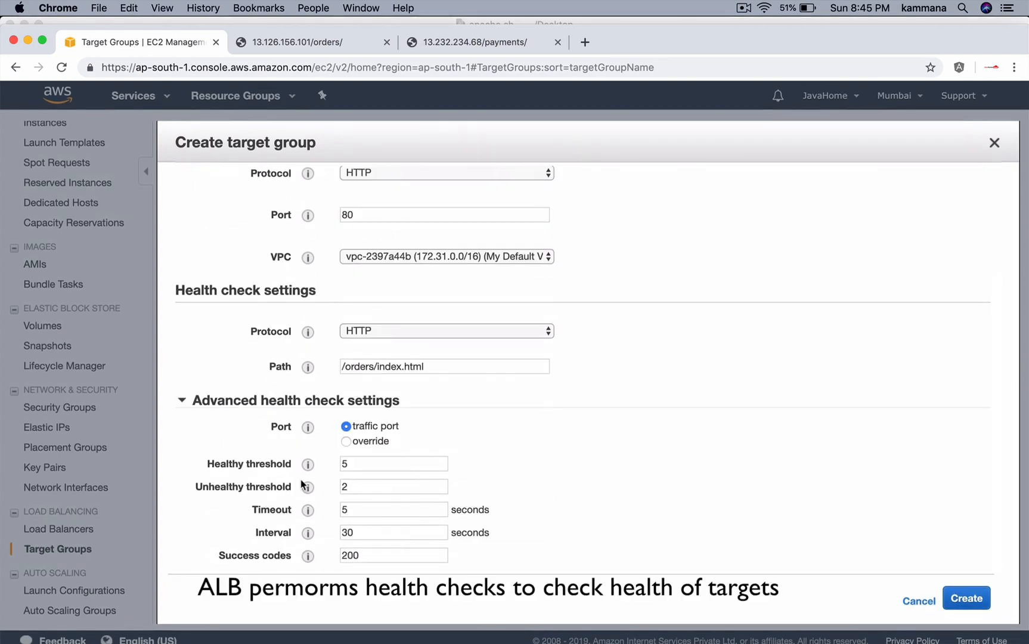
scroll(up, 3)
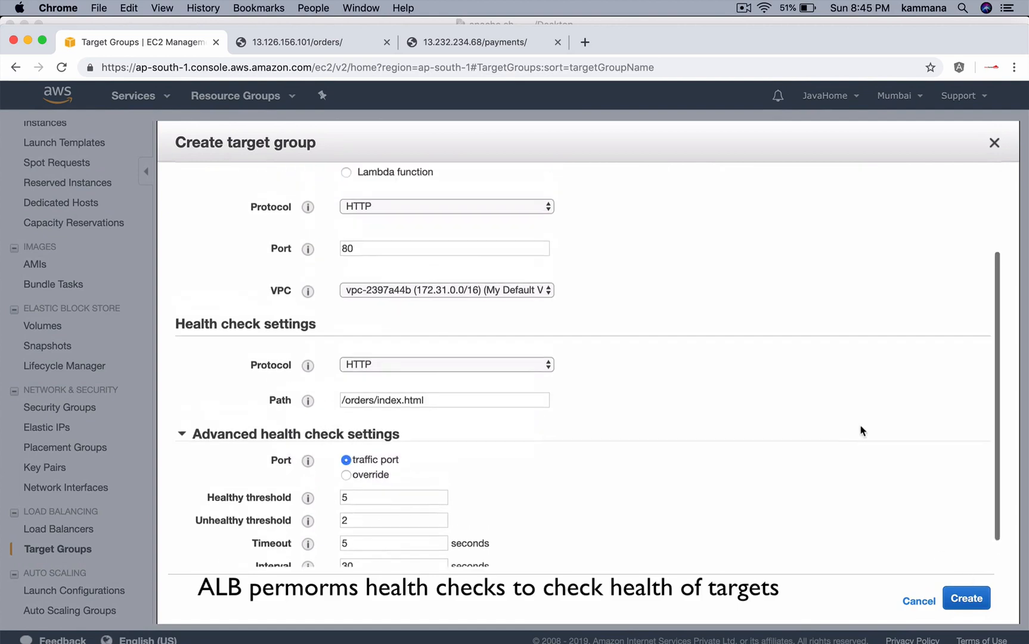
scroll(up, 3)
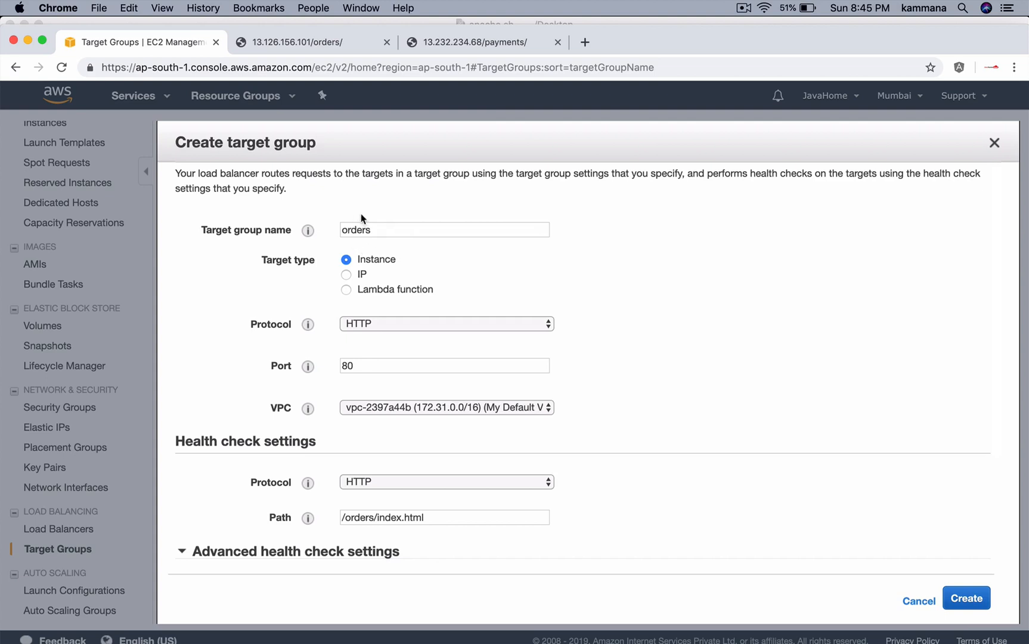
mouse_move(383, 270)
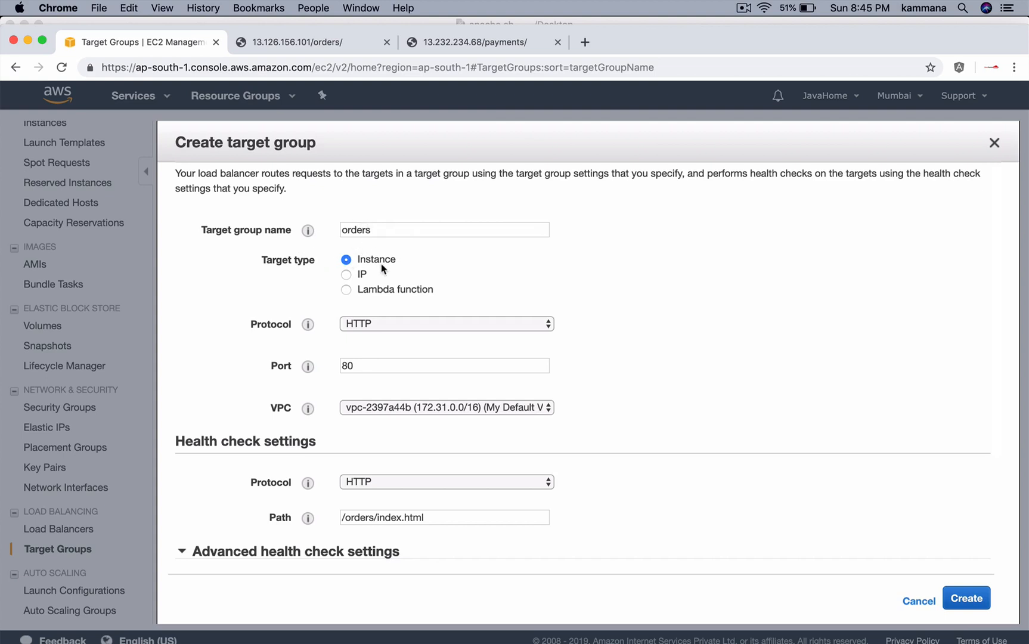
mouse_move(371, 329)
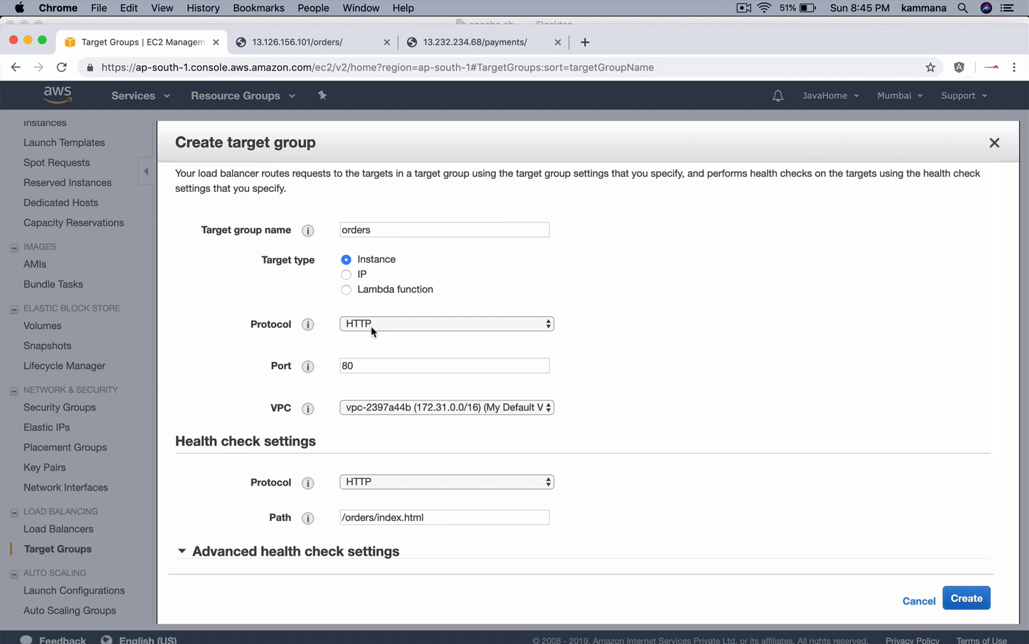
click(444, 366)
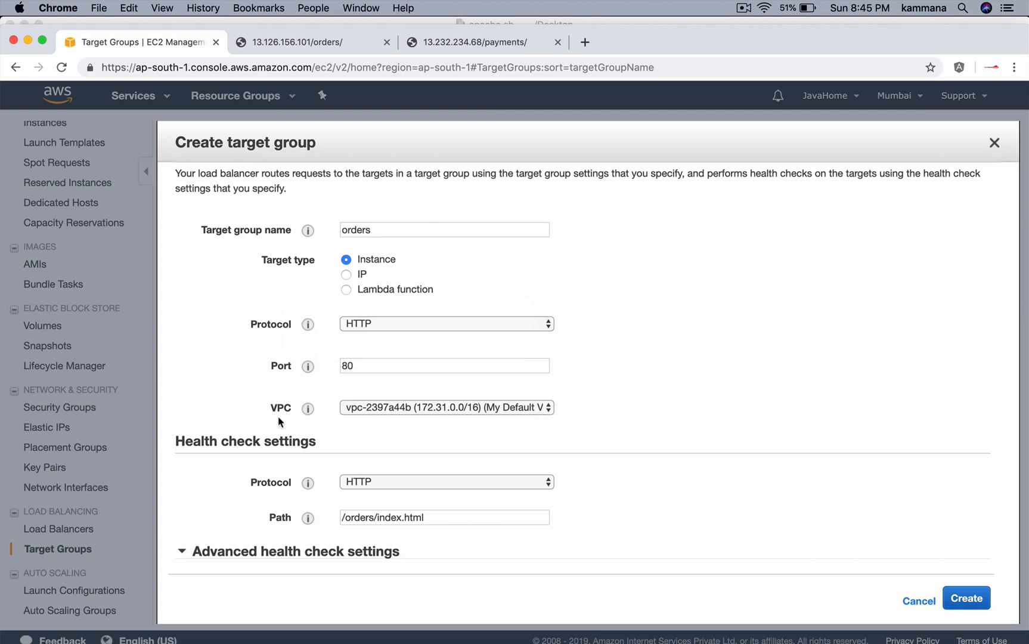
mouse_move(376, 419)
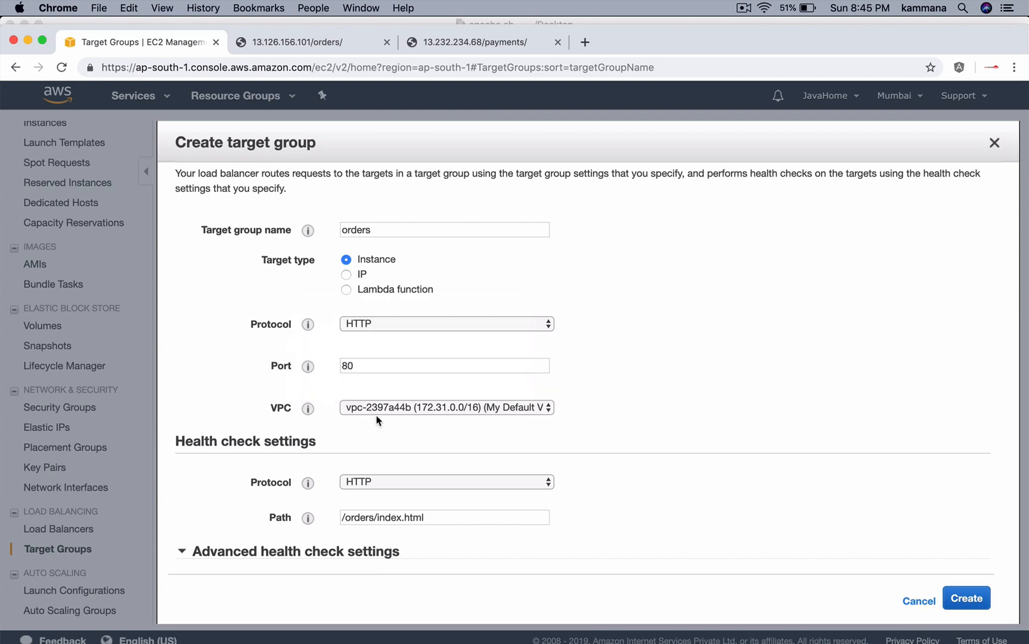
scroll(down, 3)
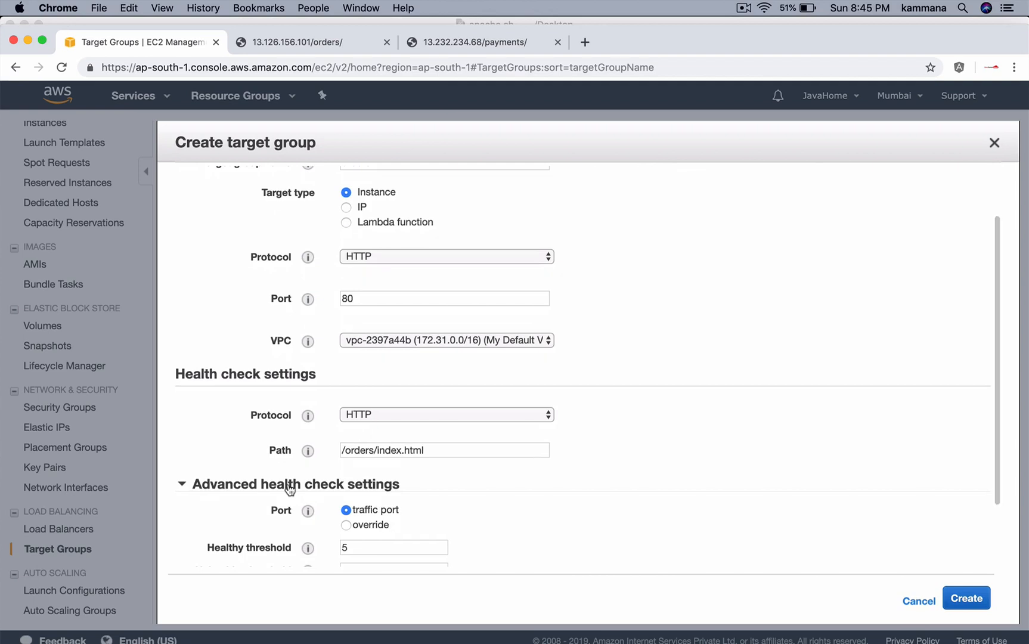
mouse_move(907, 597)
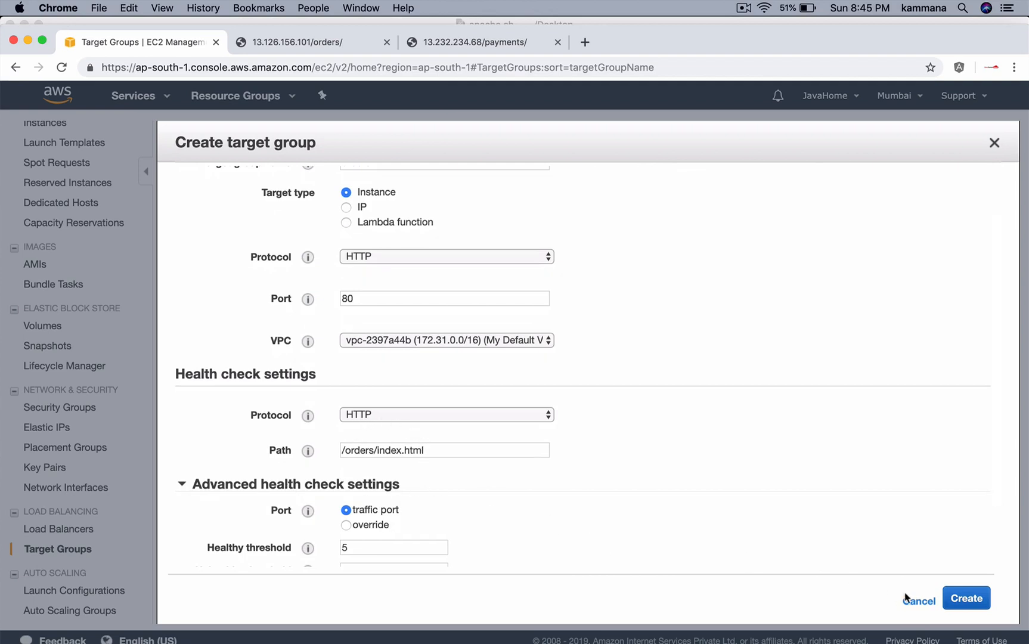
Step: Create the orders target group and start editing its registered targets
click(966, 597)
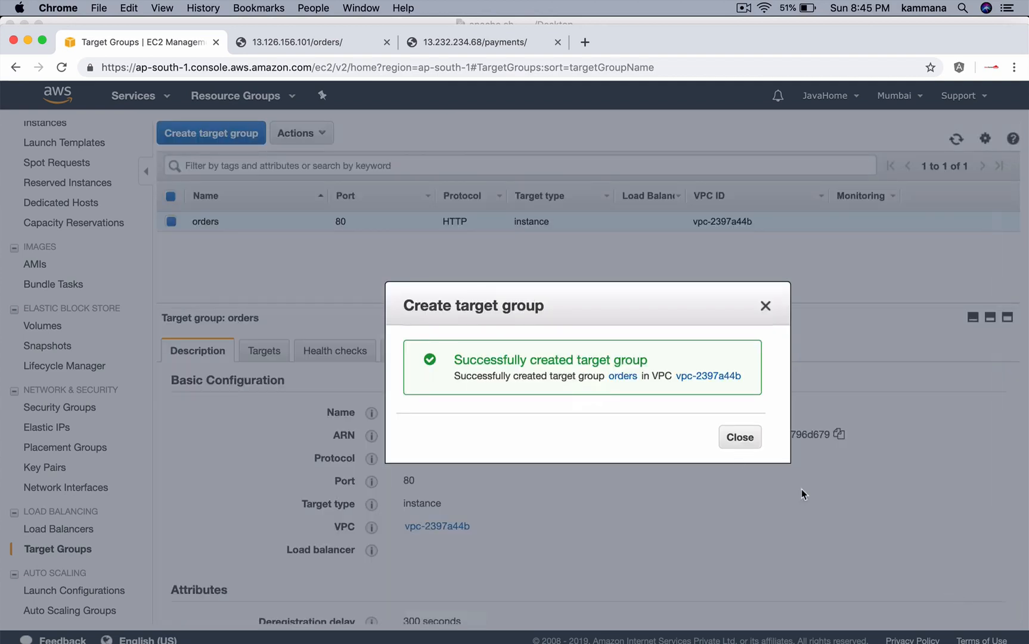
click(739, 438)
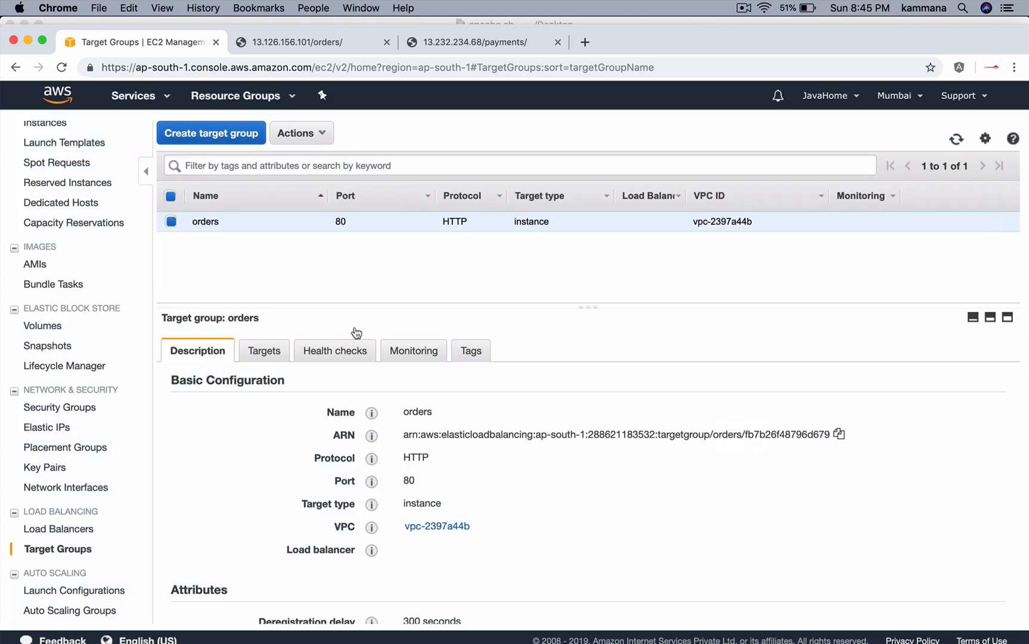
mouse_move(264, 349)
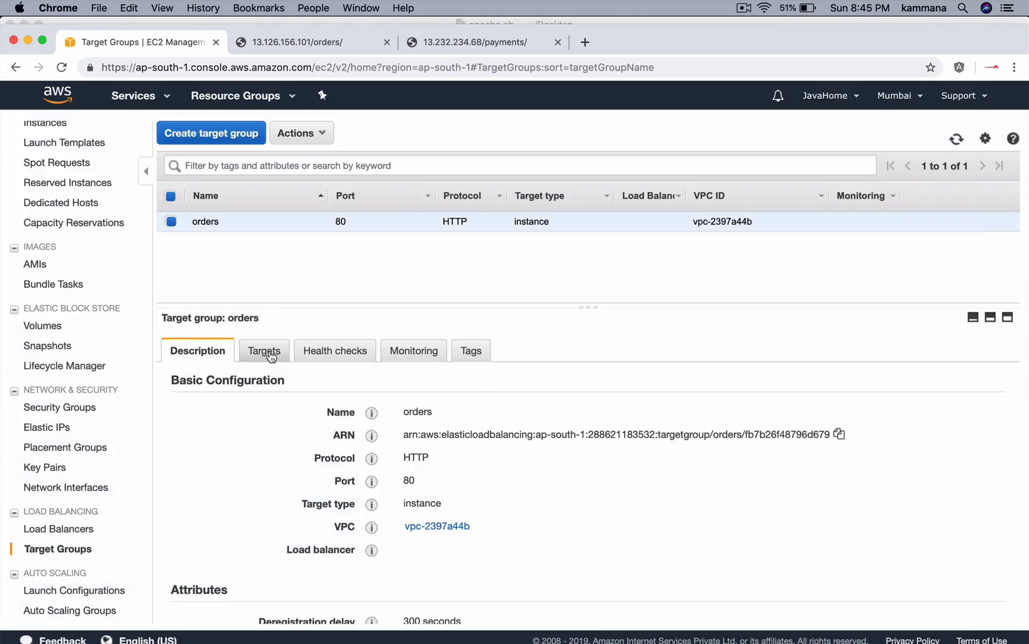
click(261, 349)
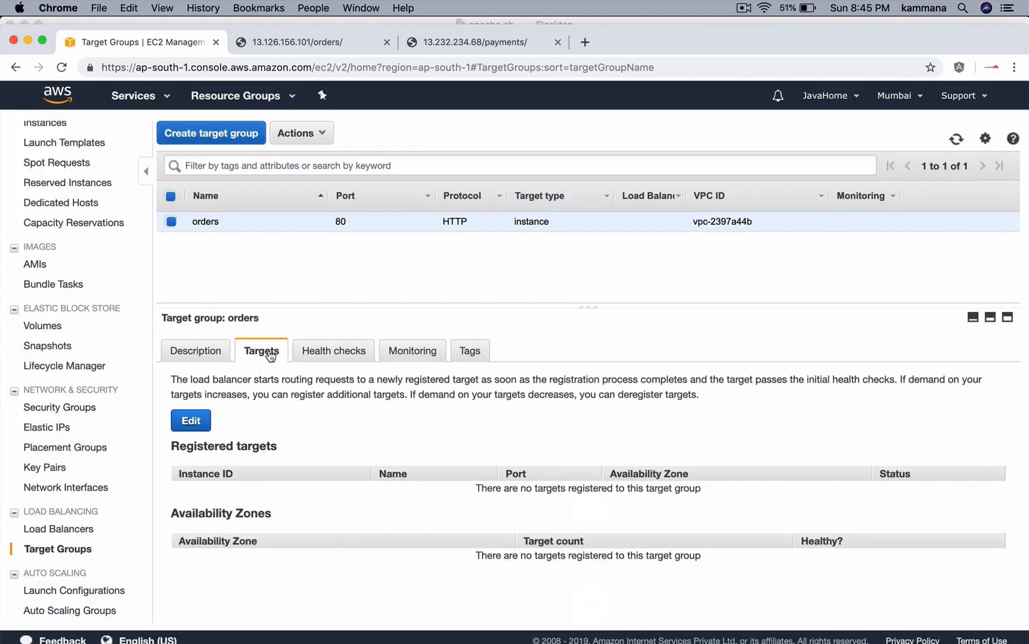
click(191, 419)
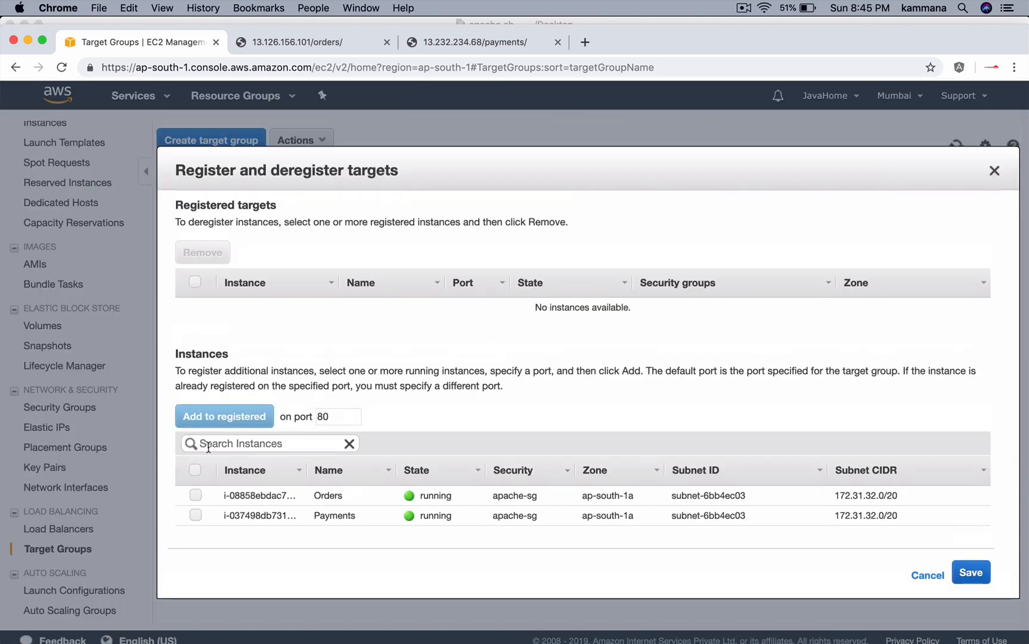
Step: Register the Orders instance on port 80 in the orders target group and save
click(224, 416)
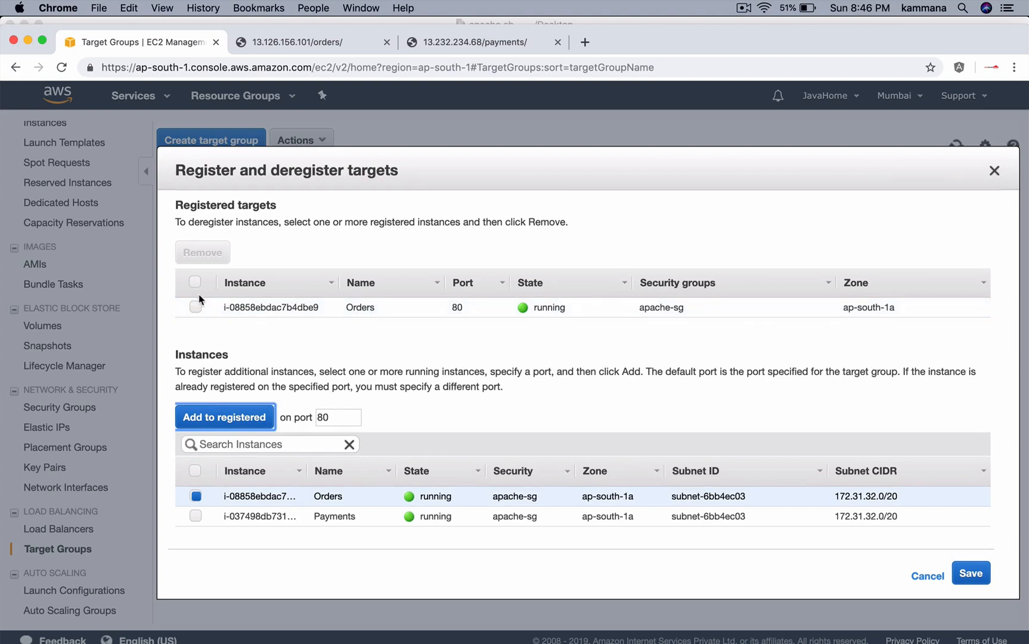
click(195, 308)
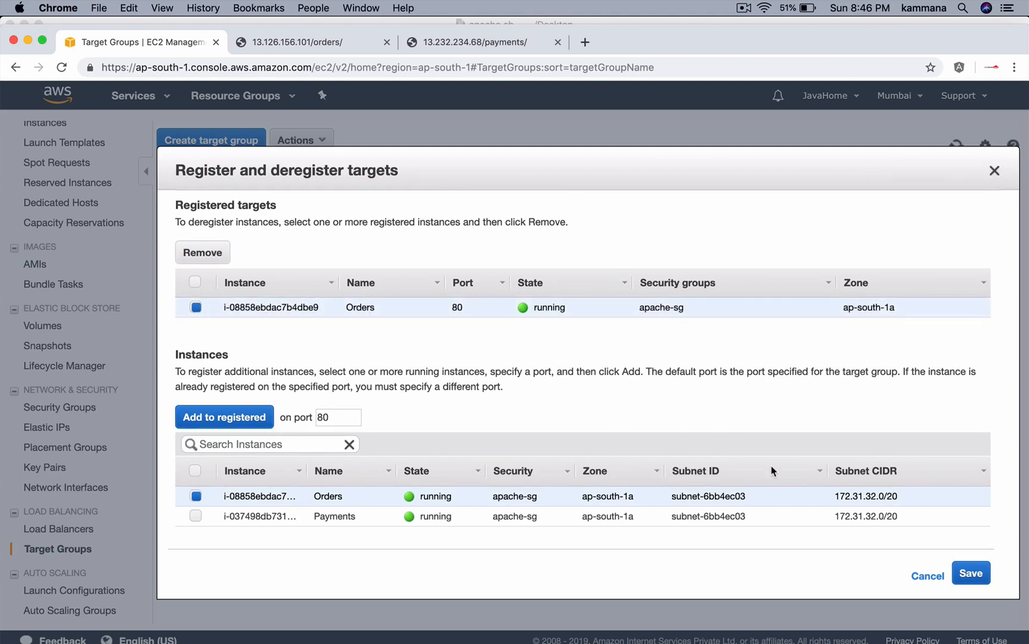
click(971, 572)
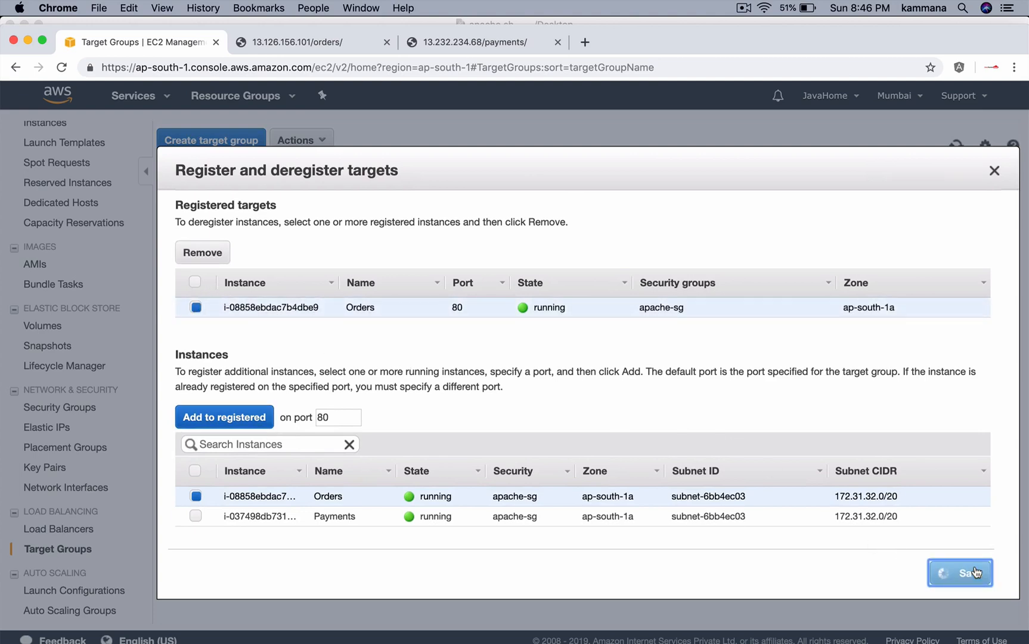
click(958, 572)
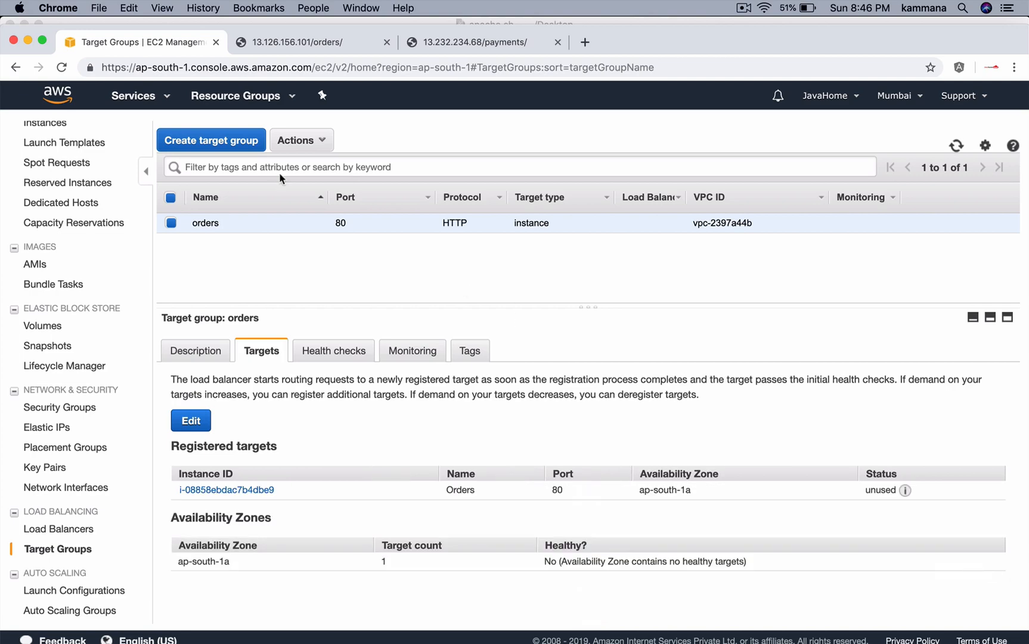
Step: Start a new target group named payments on HTTP port 80
click(211, 139)
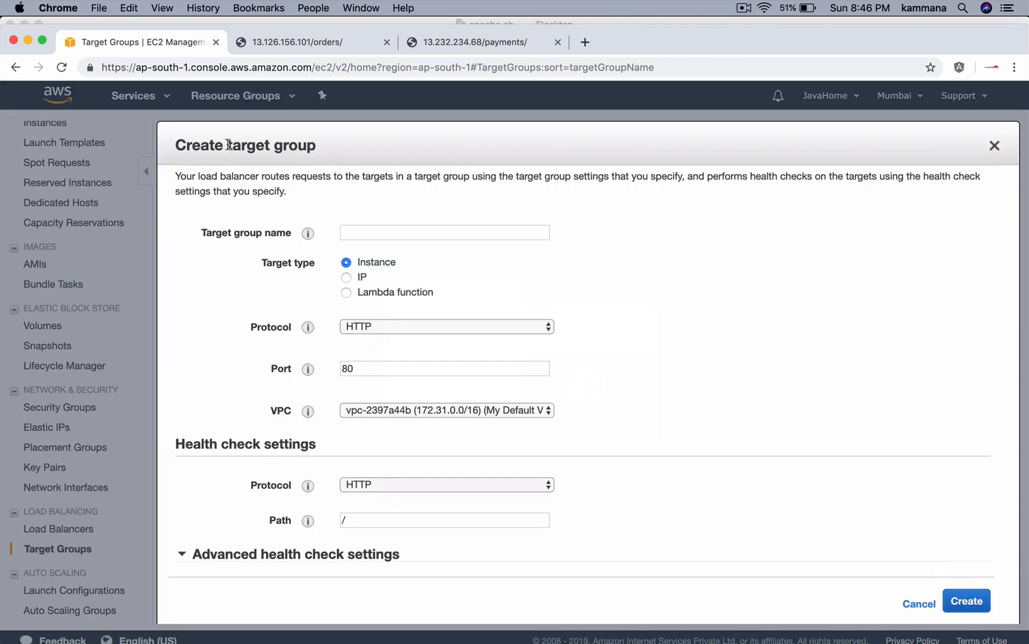
text(pay)
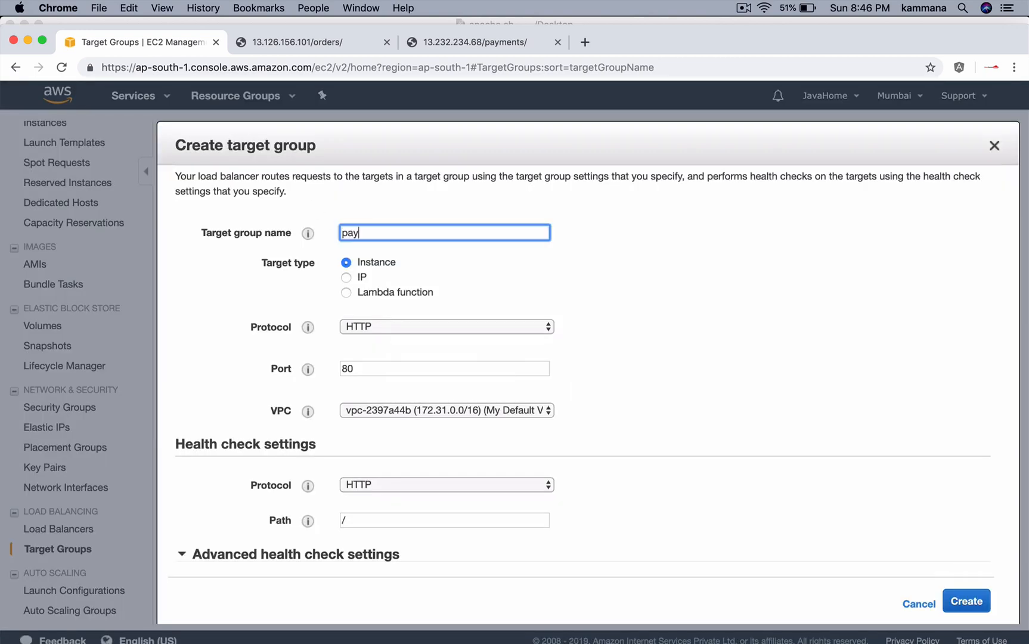
text(ments)
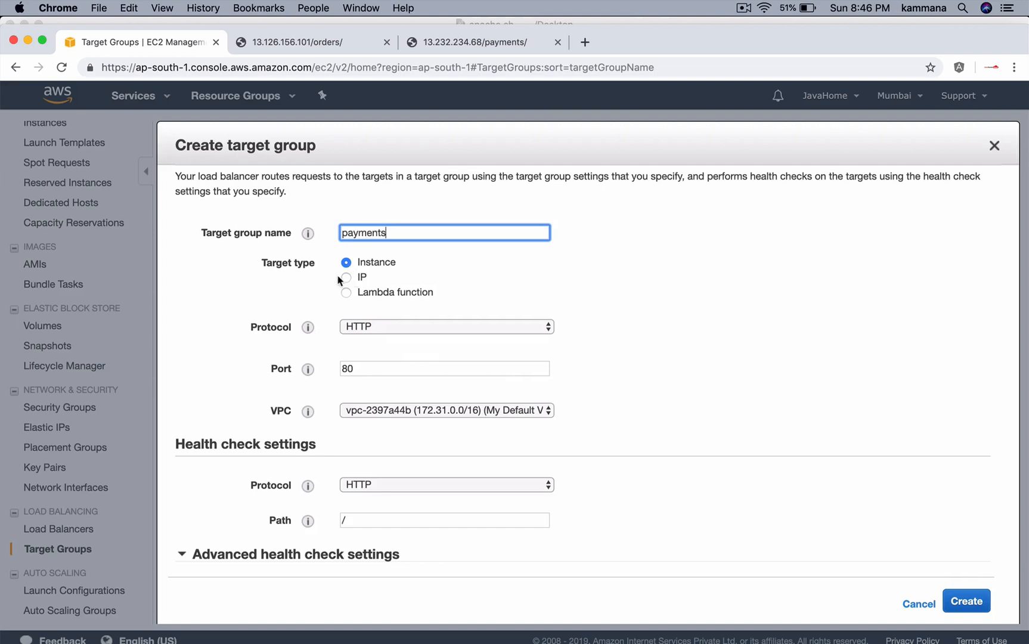
mouse_move(360, 333)
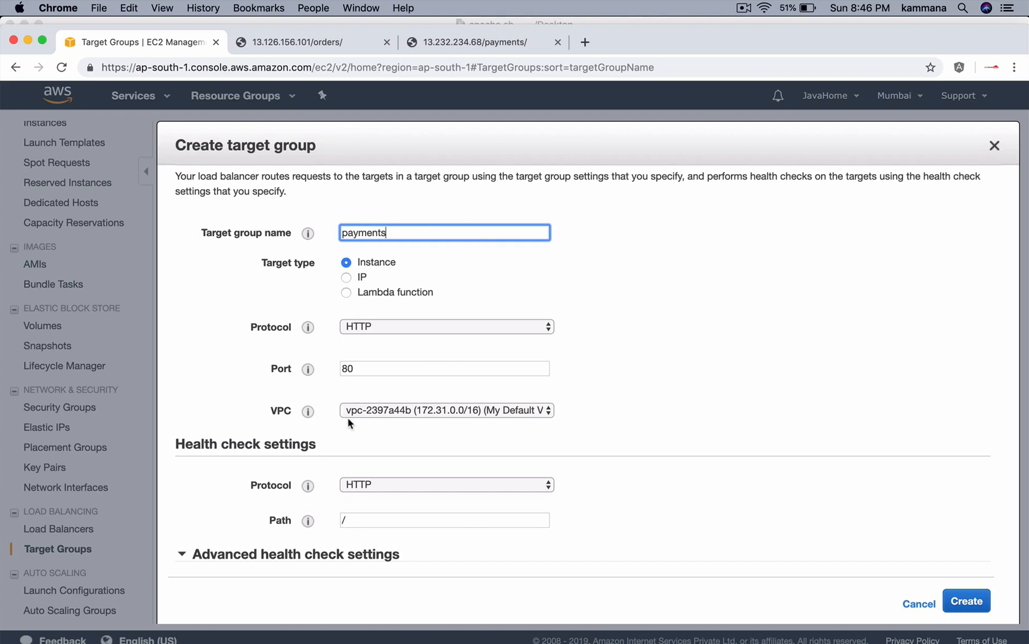
scroll(down, 3)
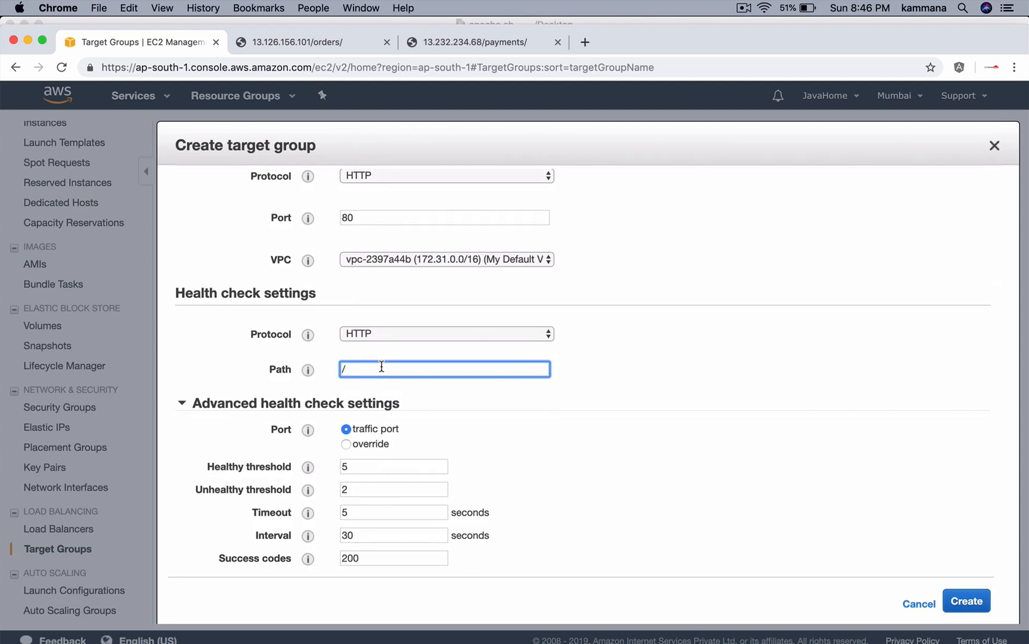
Step: Set its health check path to /payments/index.html and create the group
text(pa)
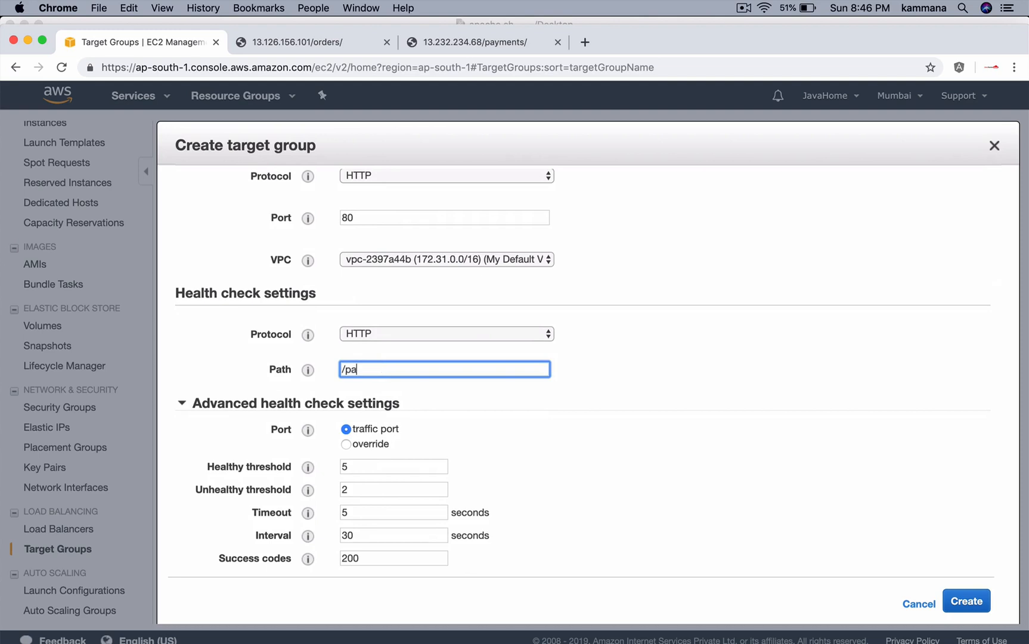
text(yments/)
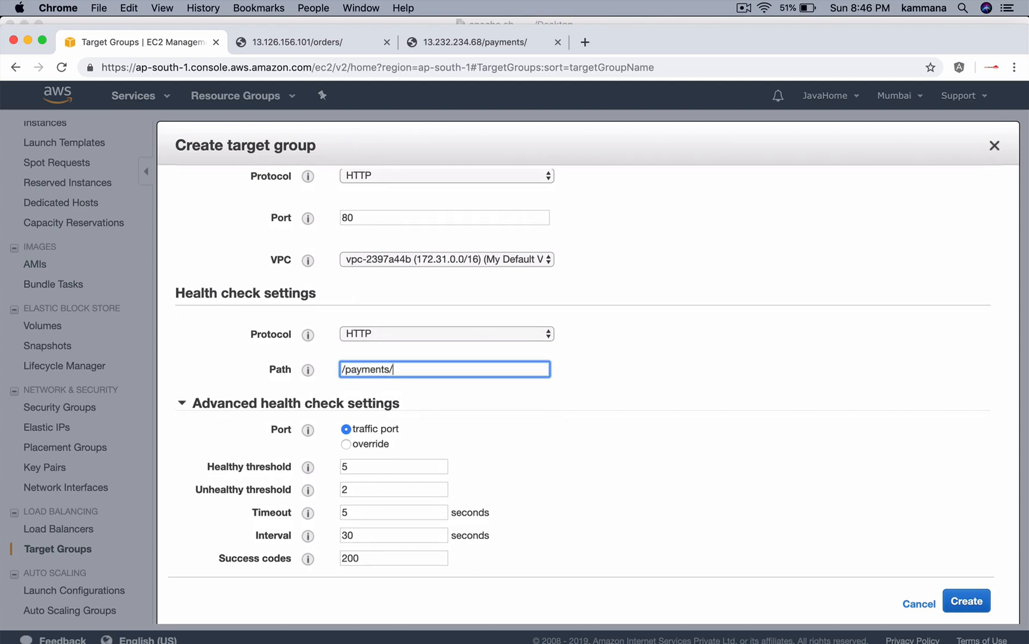
text(index.)
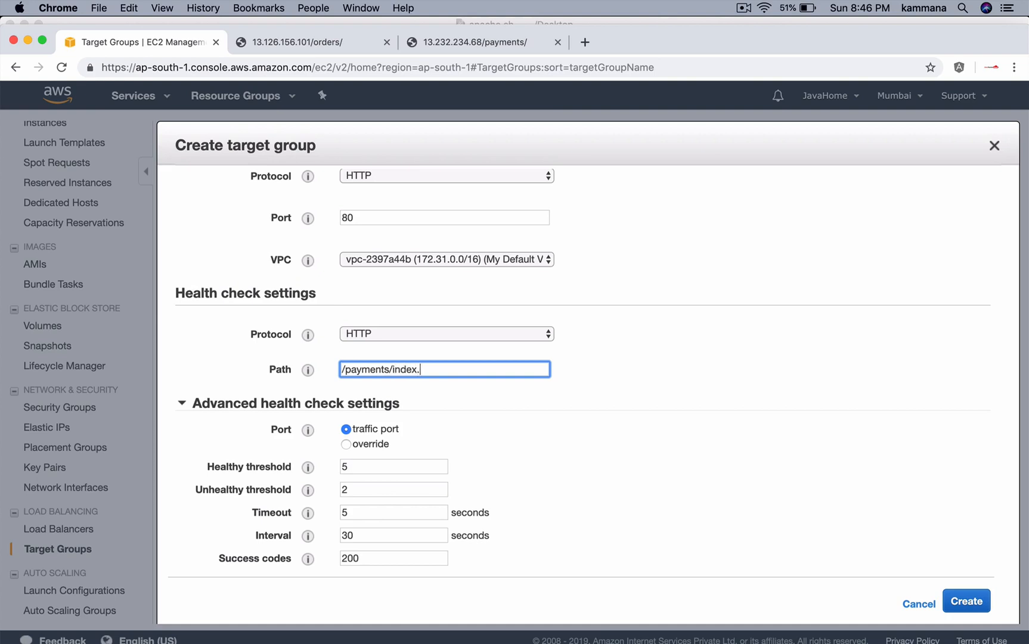
text(html)
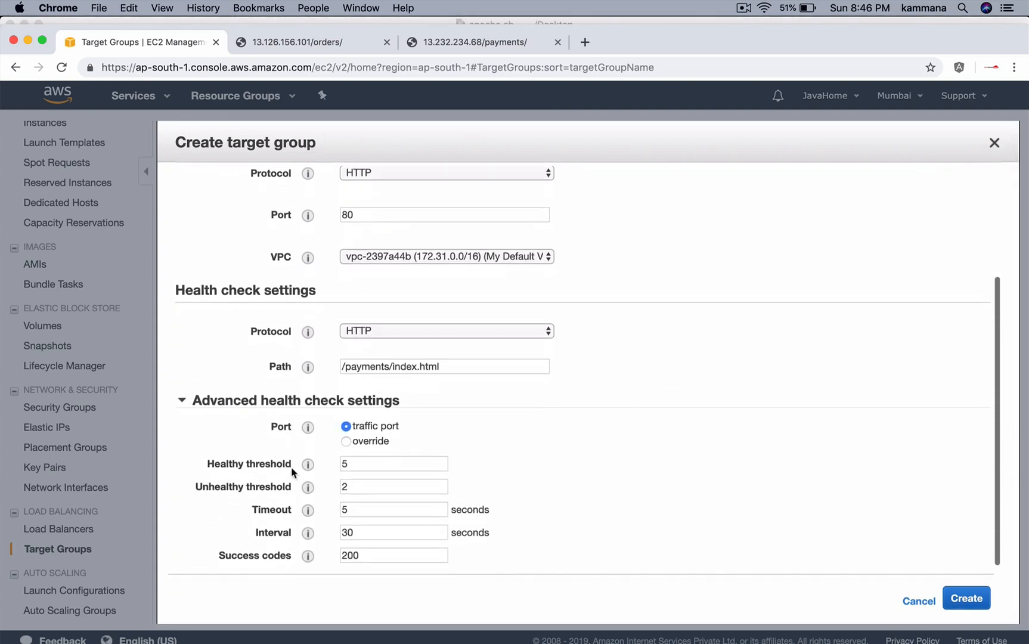
scroll(up, 3)
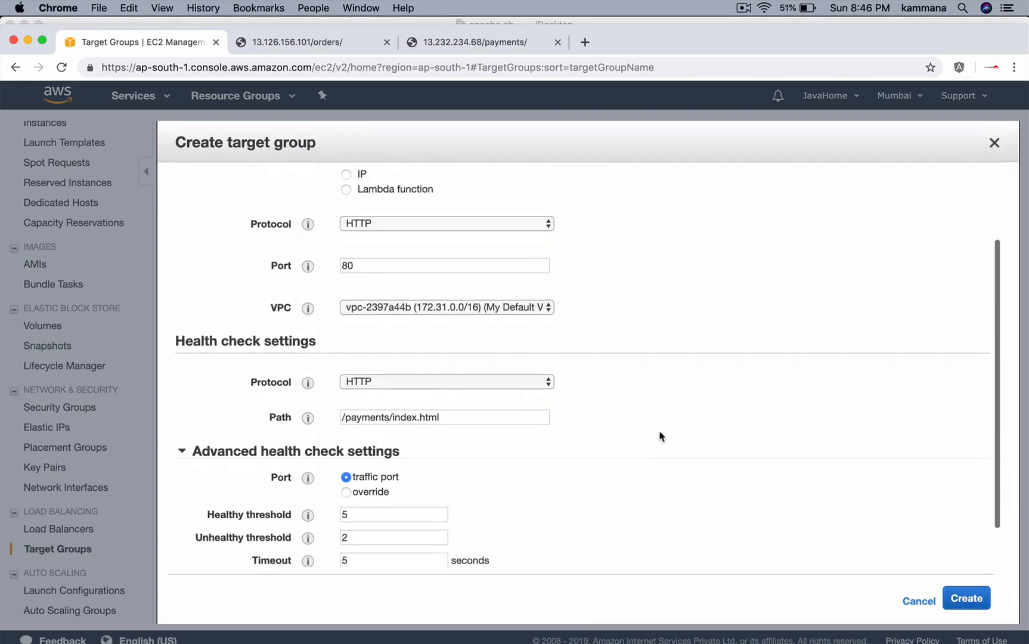
click(966, 597)
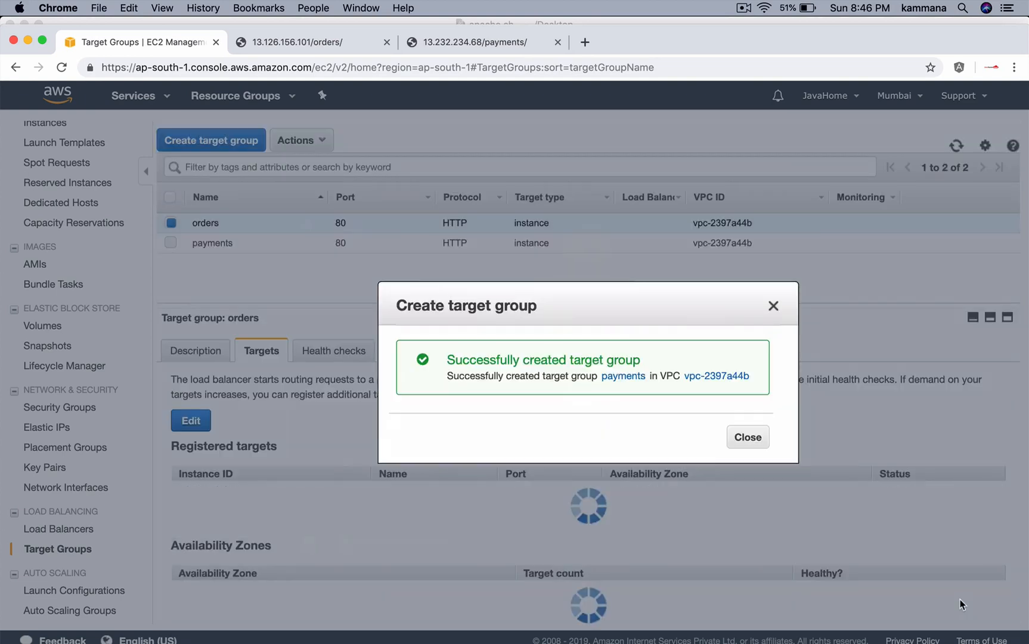
Step: Register the Payments instance on port 80 in the payments target group and save
click(746, 436)
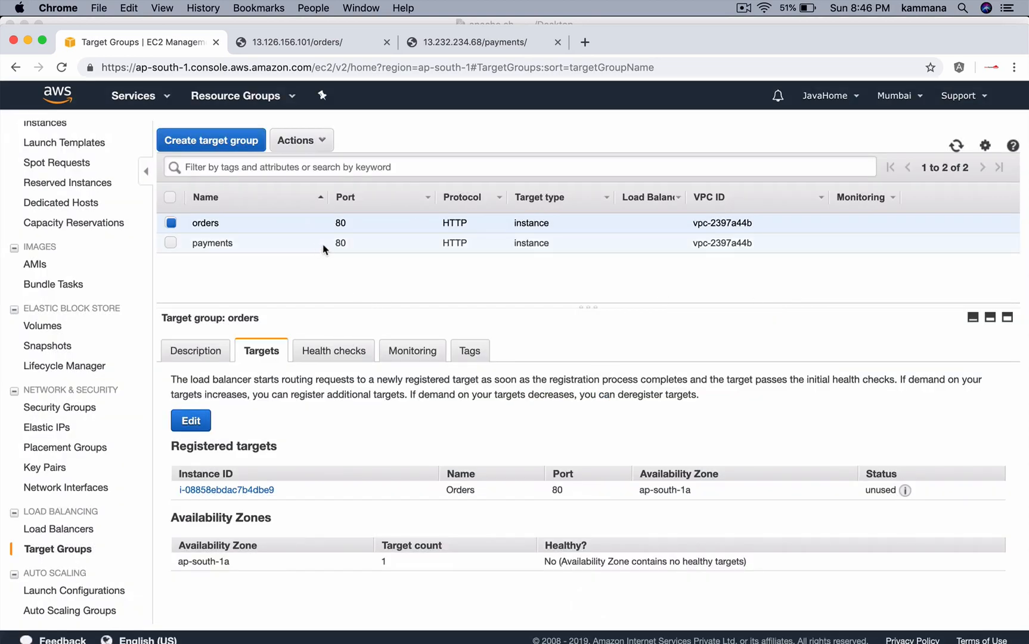
click(211, 243)
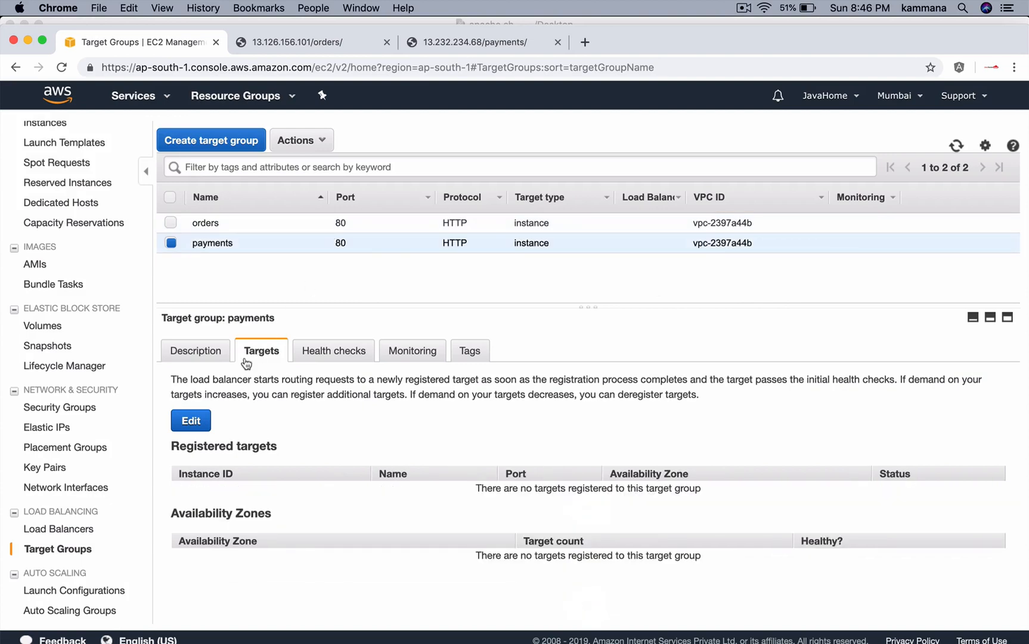
click(191, 420)
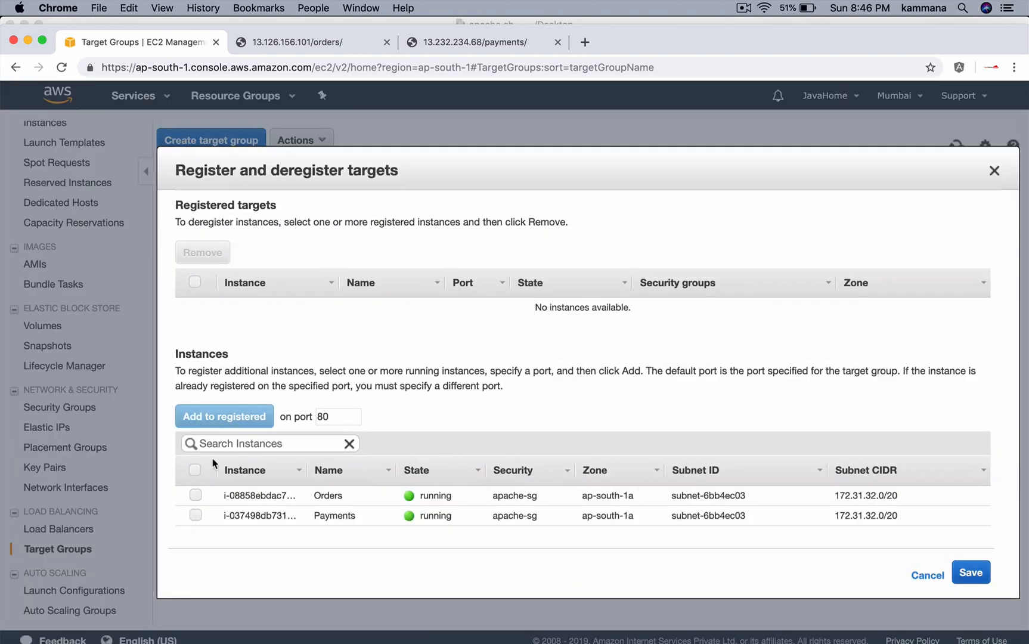
click(196, 515)
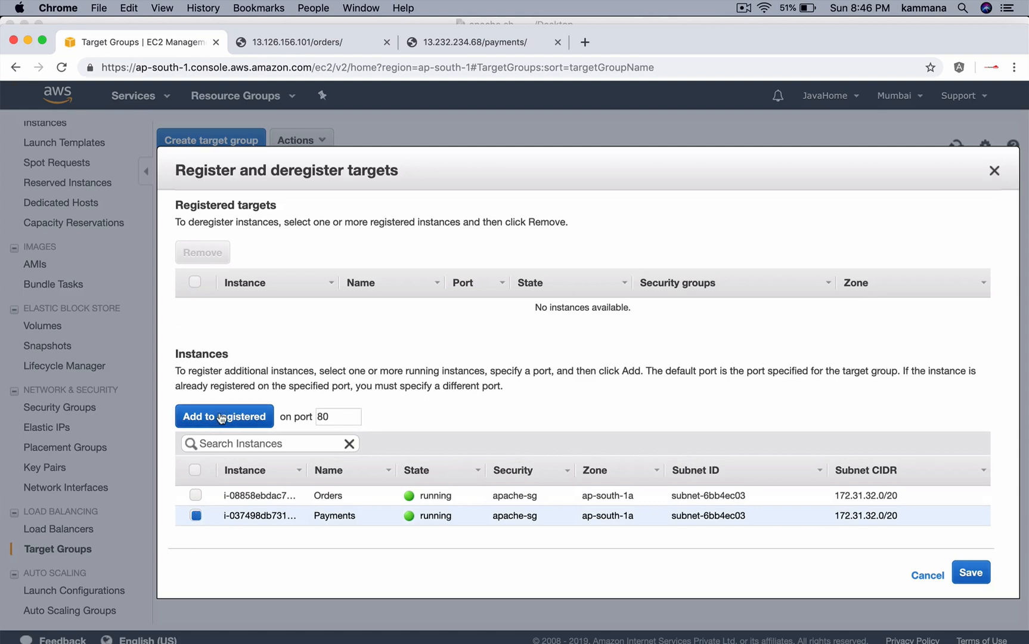
click(225, 415)
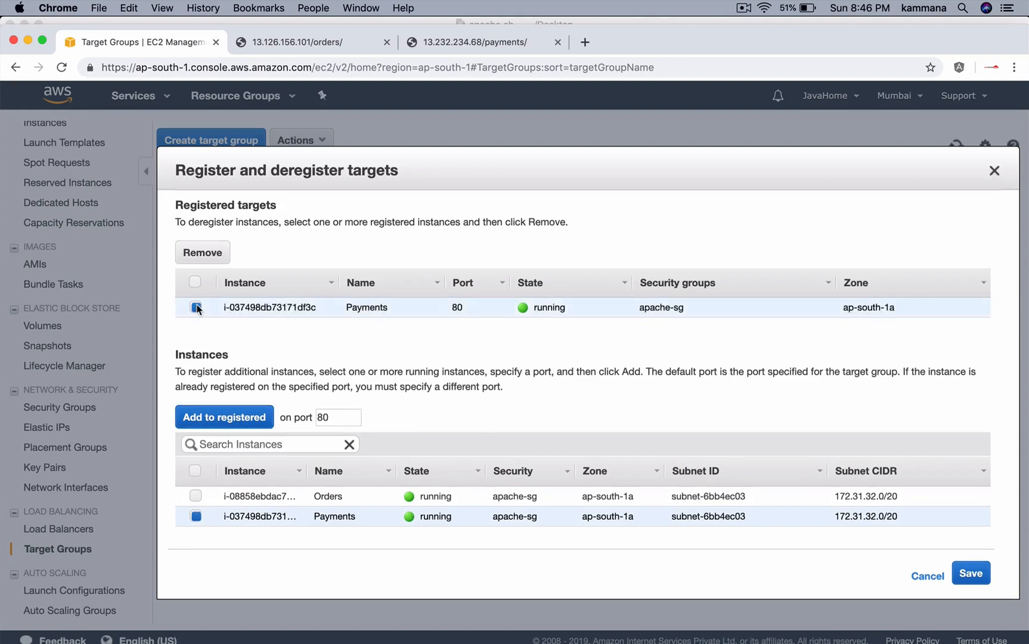
click(969, 573)
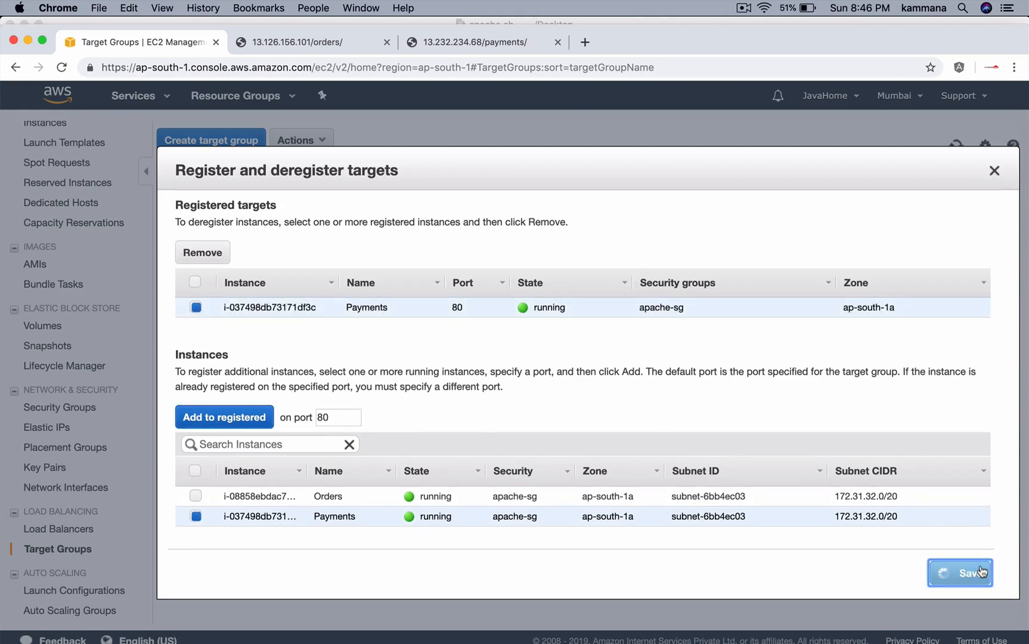
Step: Review the payments health checks and its registered target showing status unused
click(958, 572)
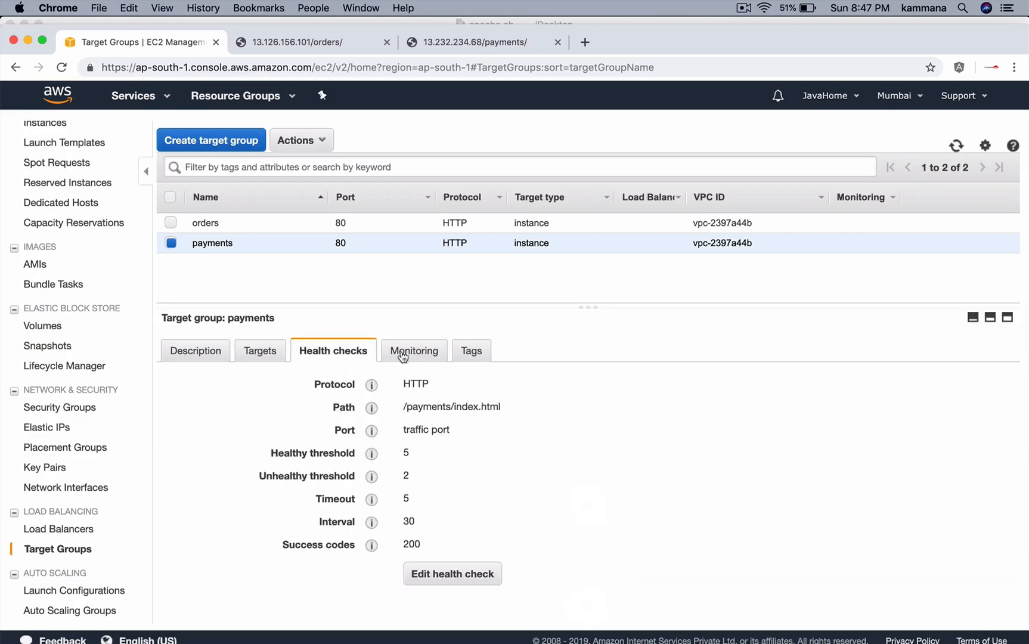
click(260, 350)
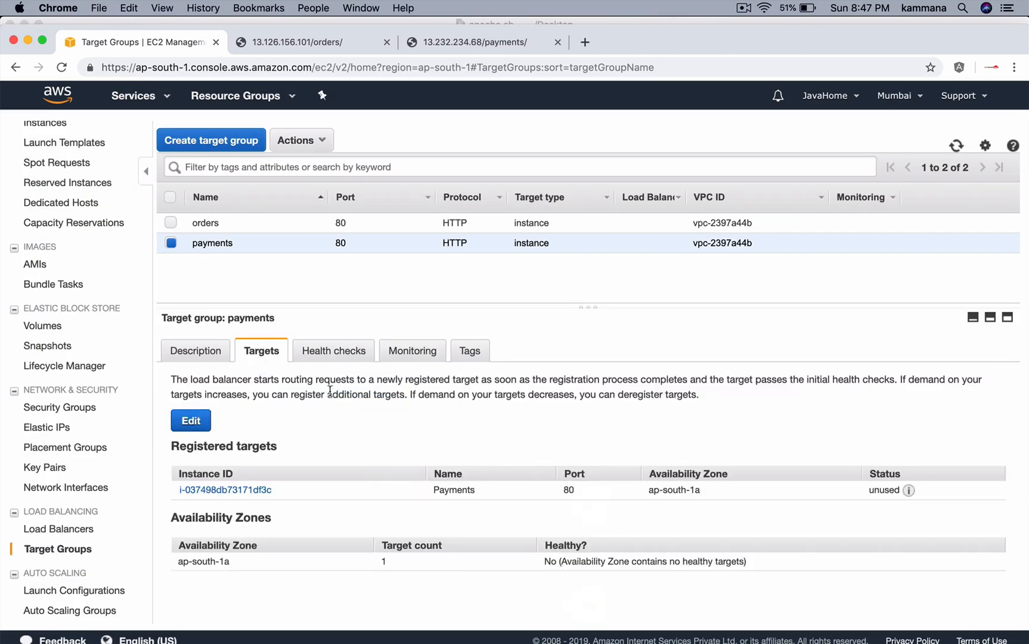
mouse_move(877, 488)
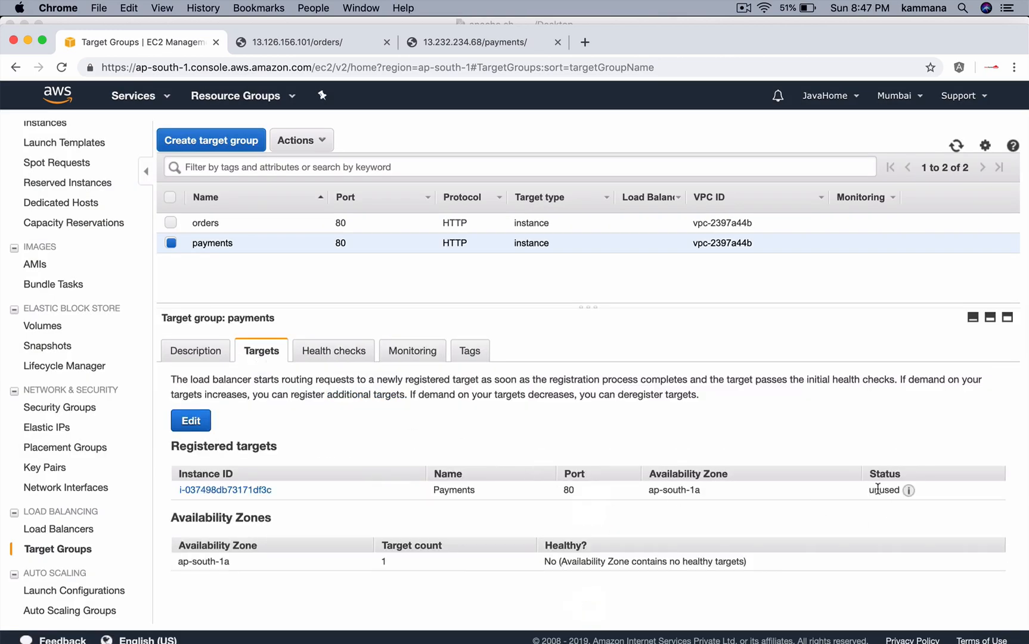
double_click(883, 490)
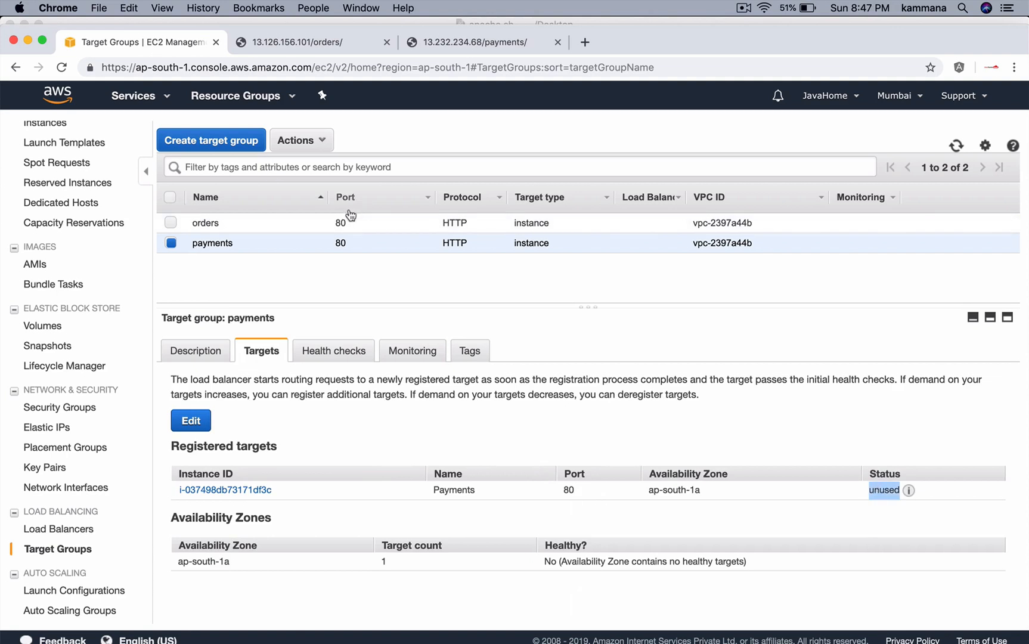
click(205, 223)
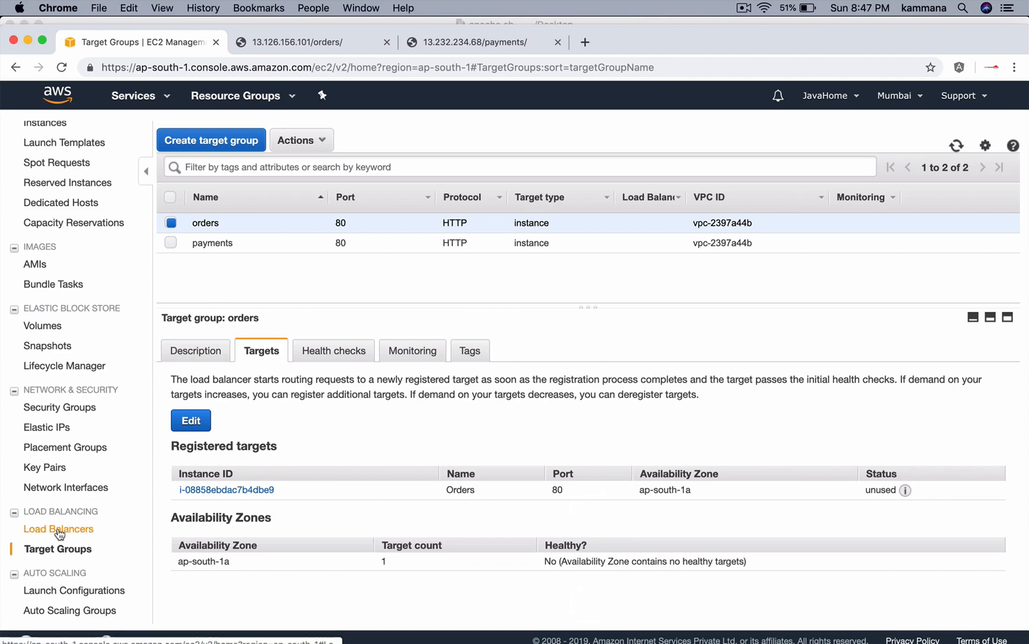
Step: Begin an Application Load Balancer named javahome-alb from the Load Balancers list
click(57, 530)
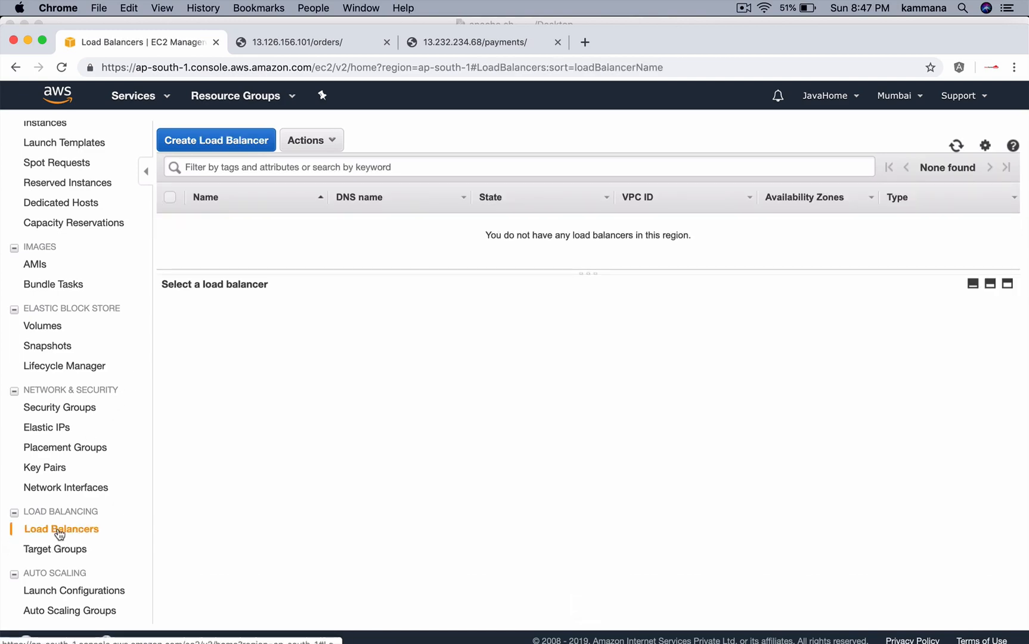
click(216, 139)
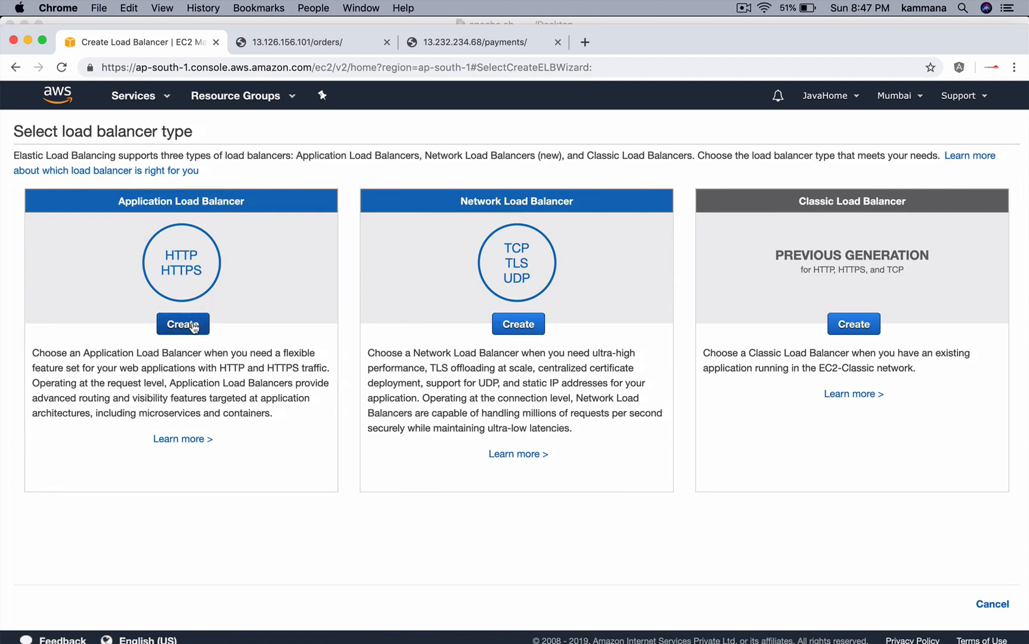
click(182, 323)
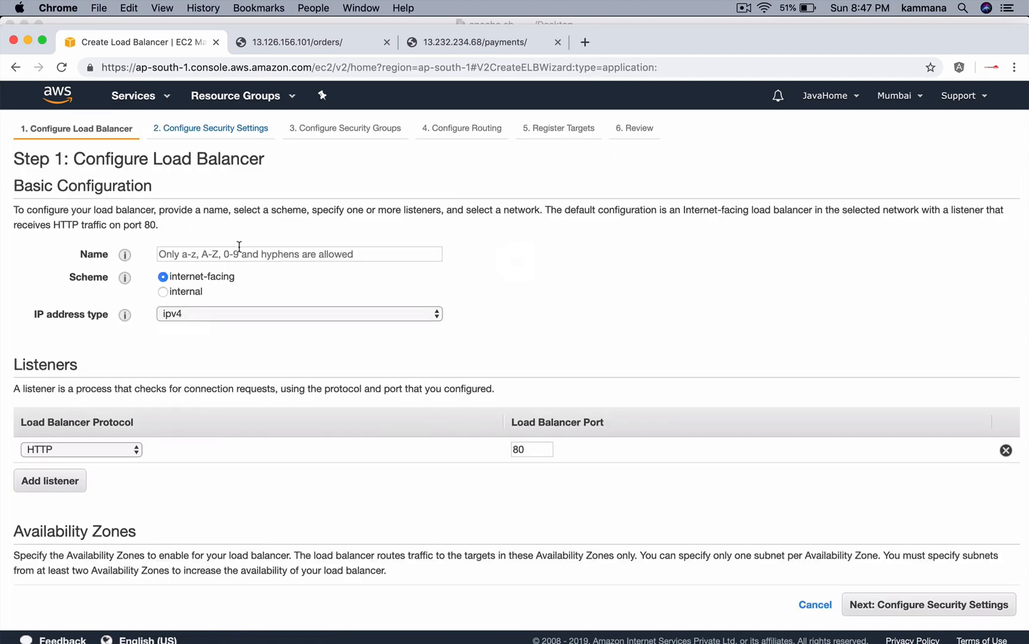
text(javahom)
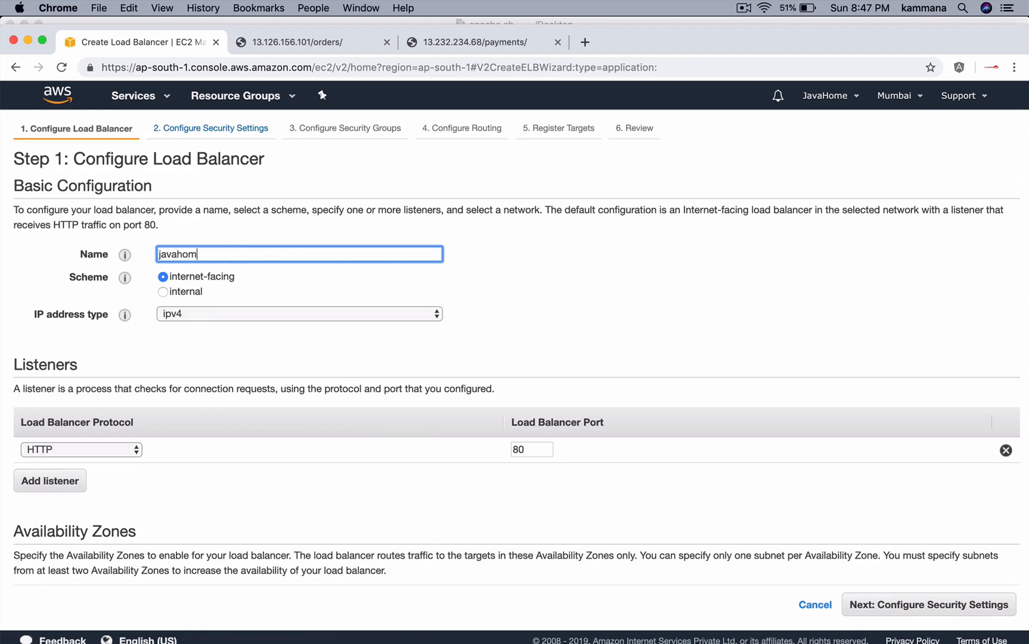
text(e-alb)
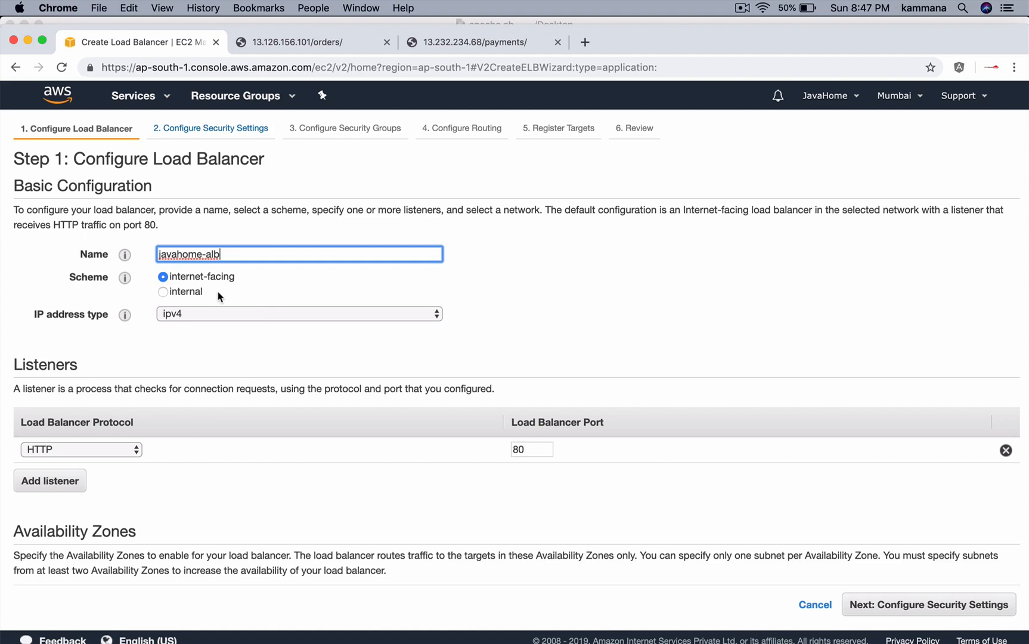
mouse_move(175, 324)
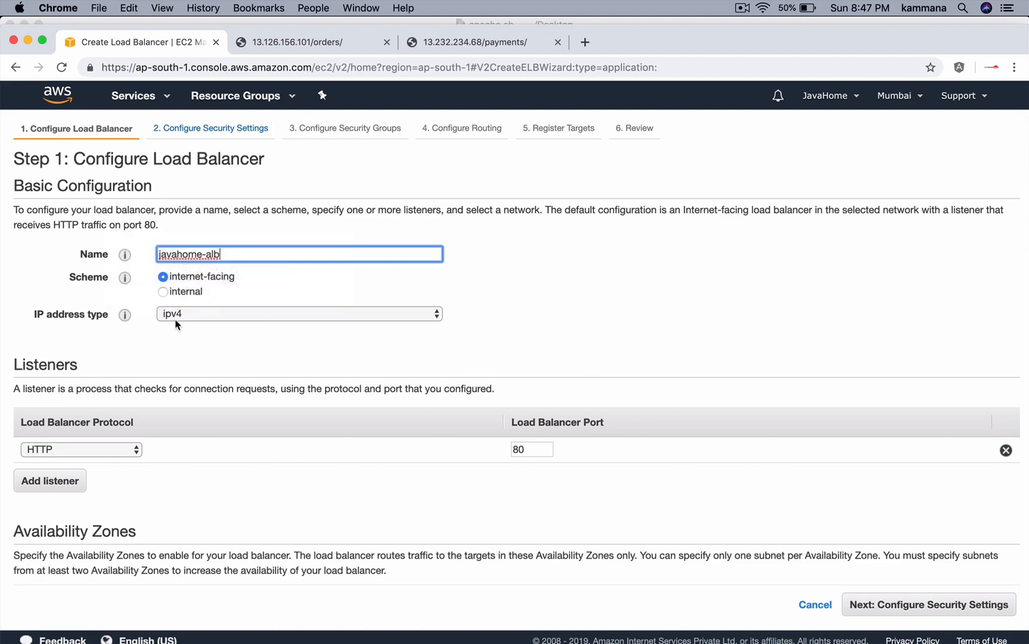
Step: Choose the default VPC and enable availability zones ap-south-1a, 1b and 1c
scroll(down, 3)
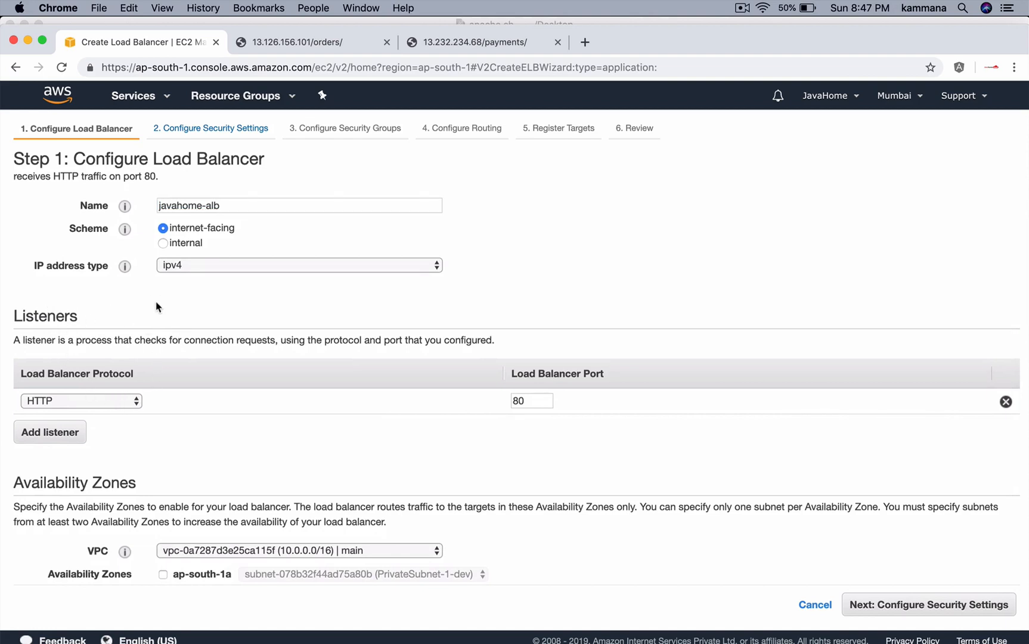
mouse_move(499, 408)
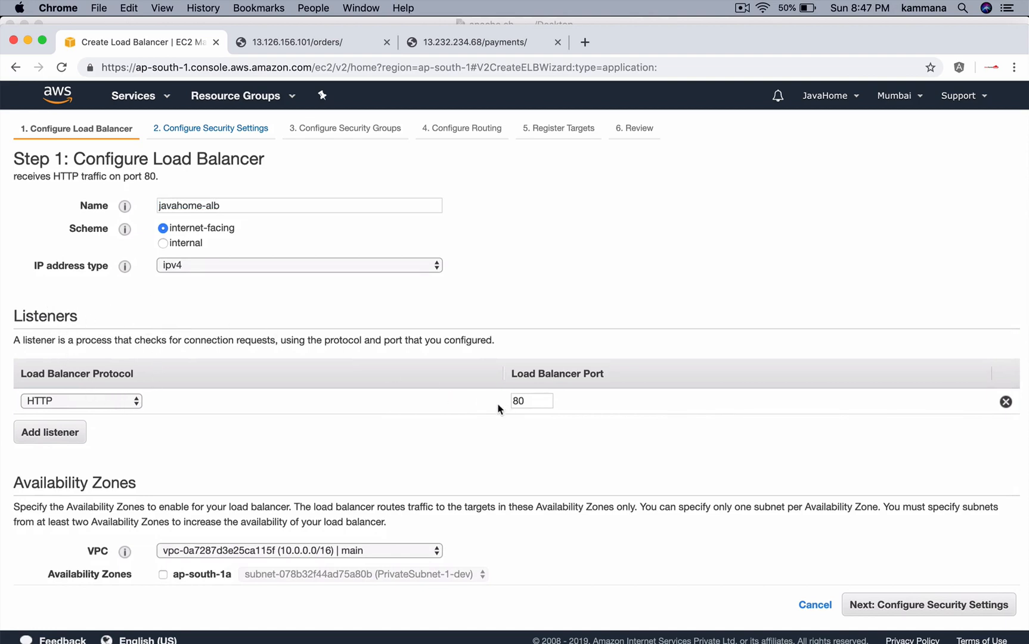
scroll(down, 3)
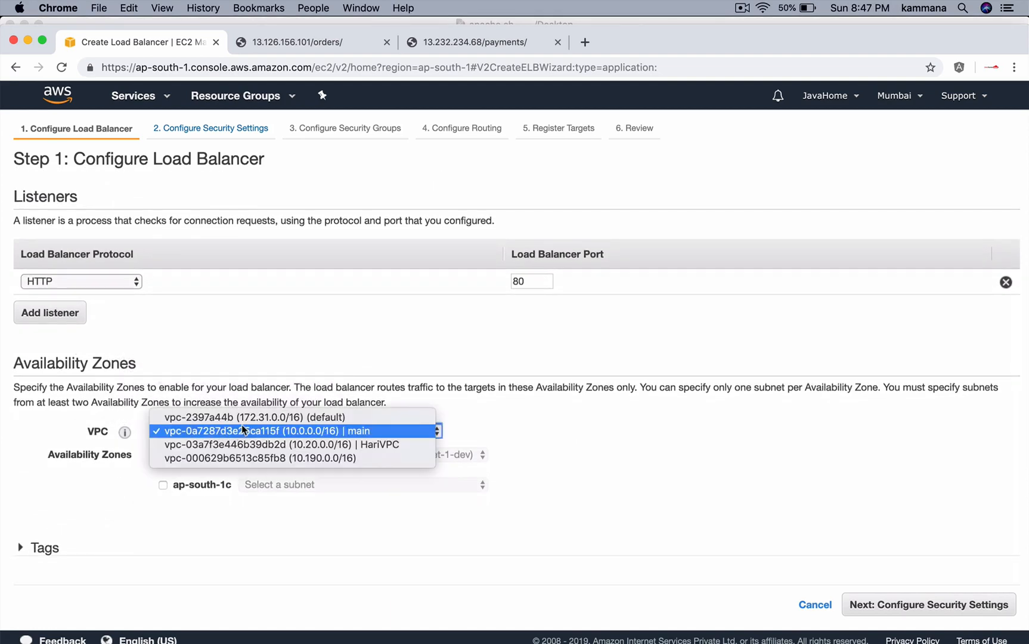
click(255, 417)
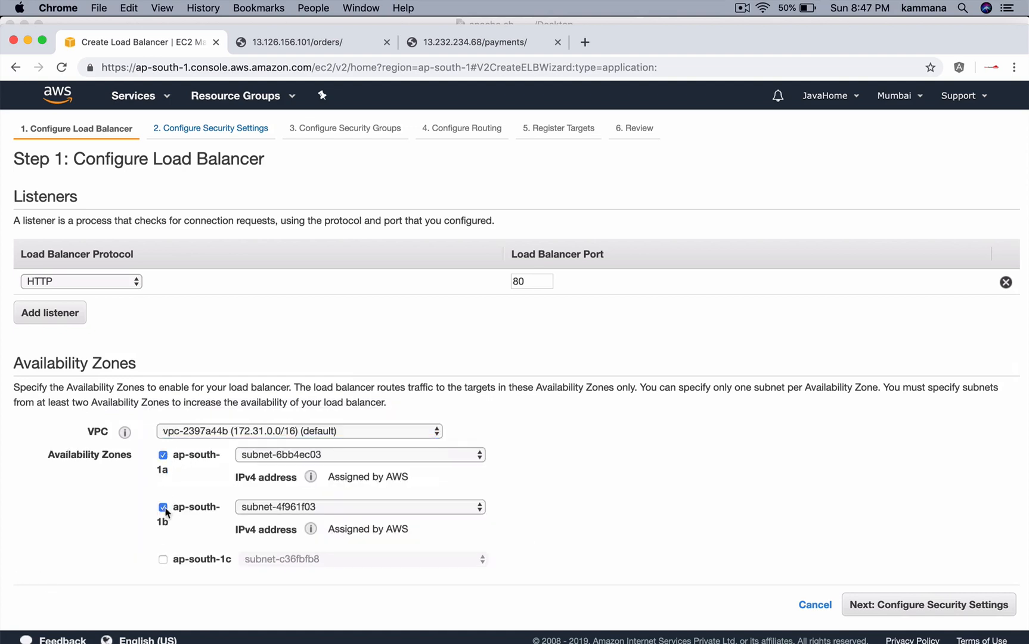
click(162, 558)
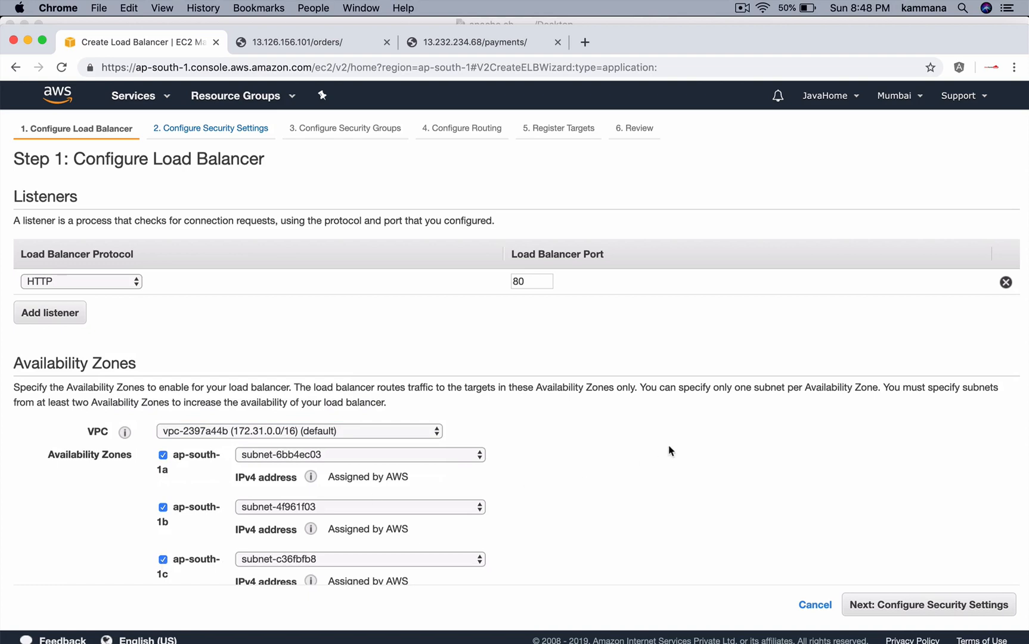
scroll(down, 3)
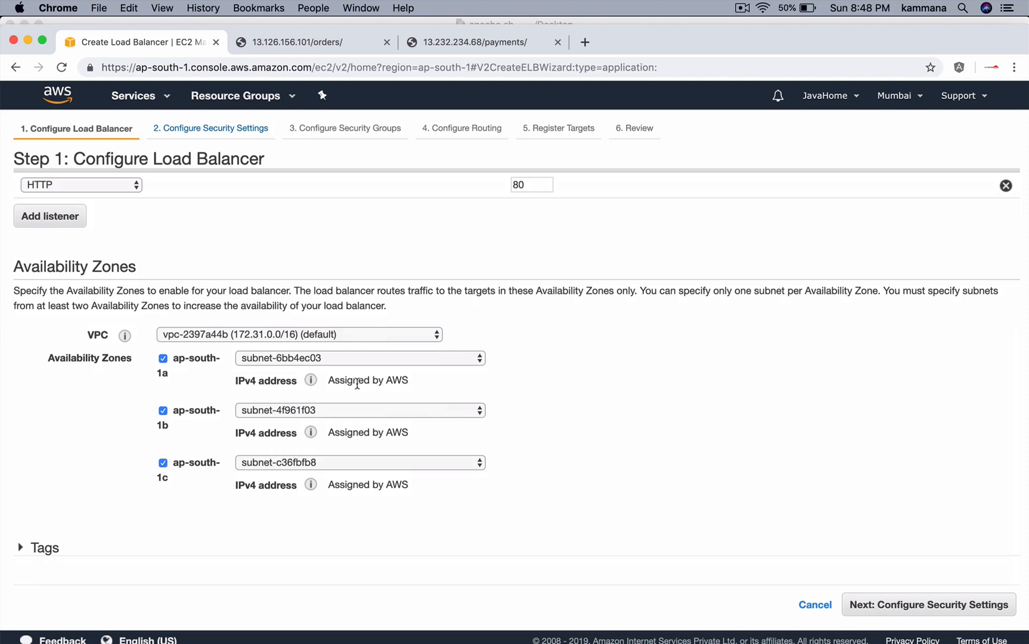
mouse_move(310, 380)
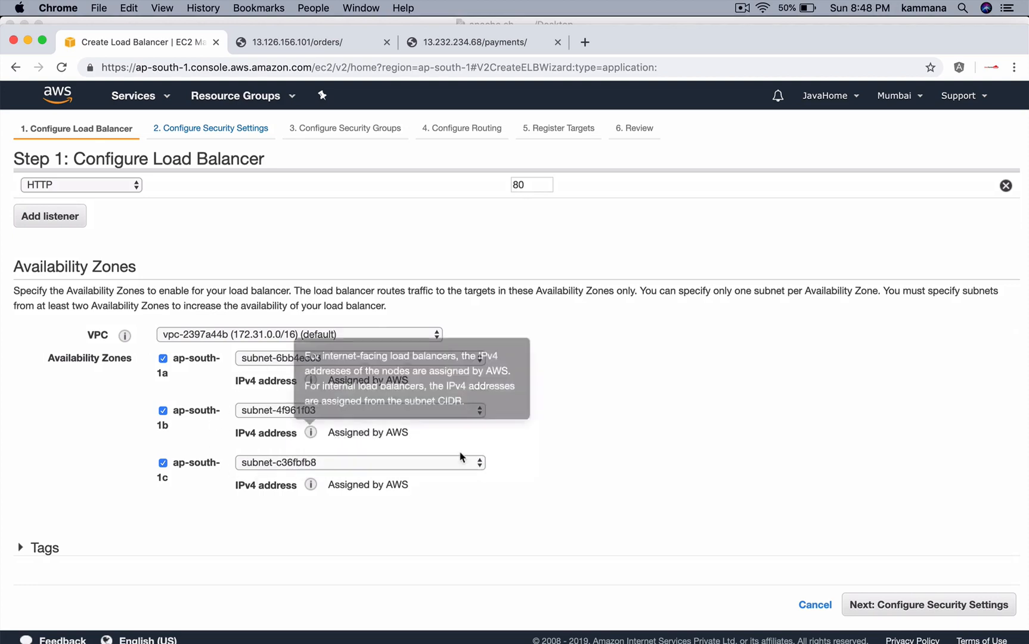
Step: Continue past the HTTP-only security settings warning to the security groups step
click(927, 605)
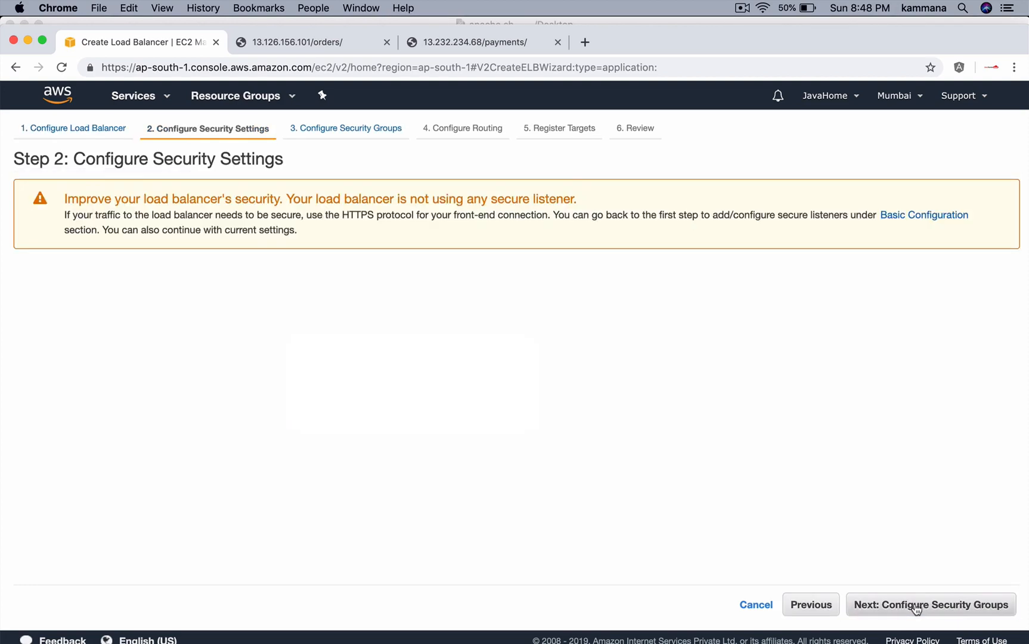
mouse_move(239, 234)
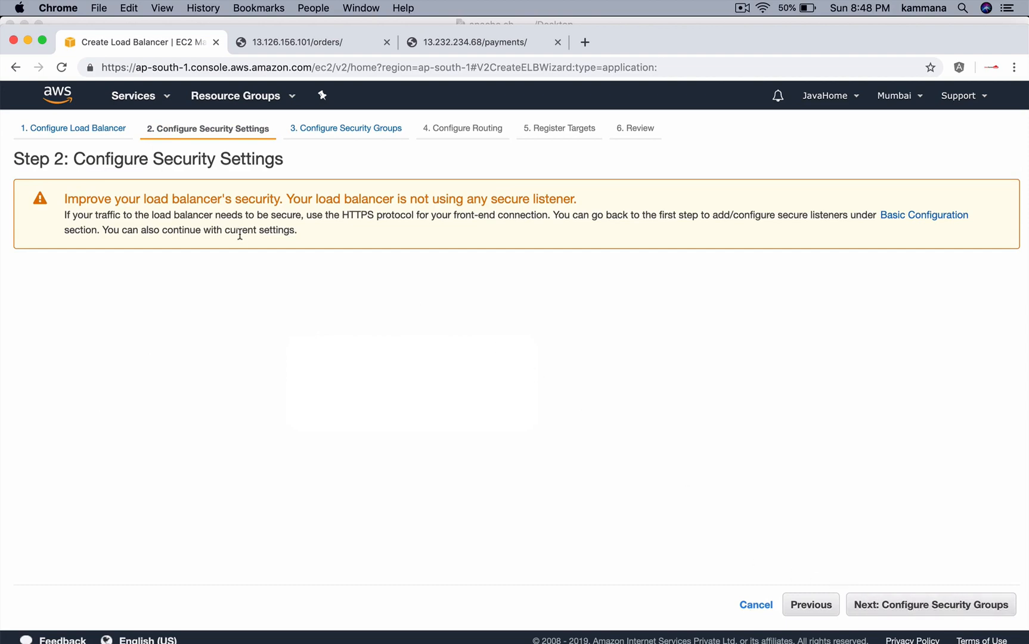
mouse_move(195, 171)
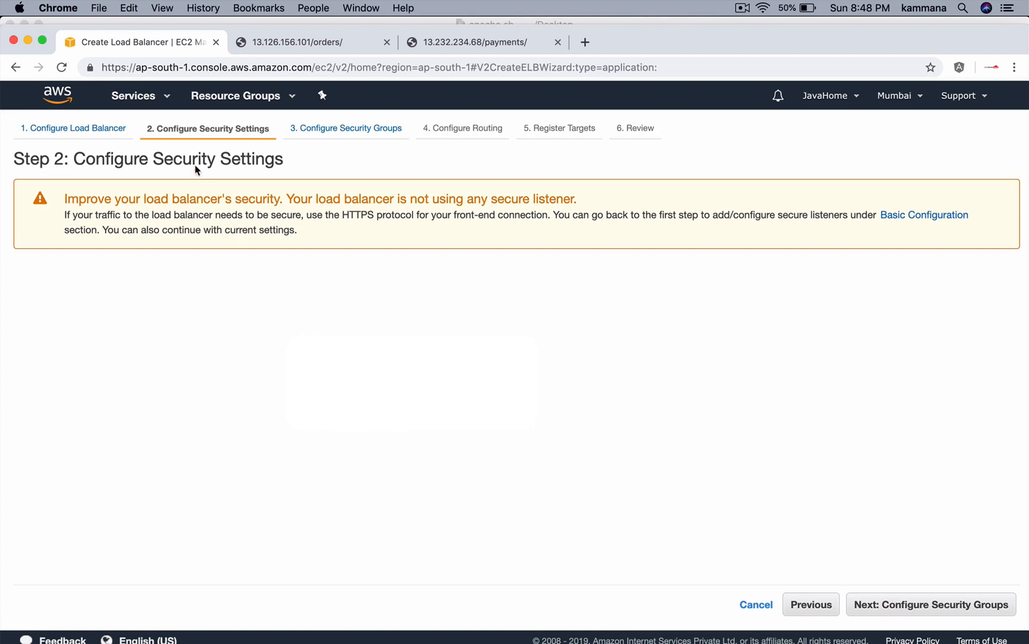
mouse_move(728, 432)
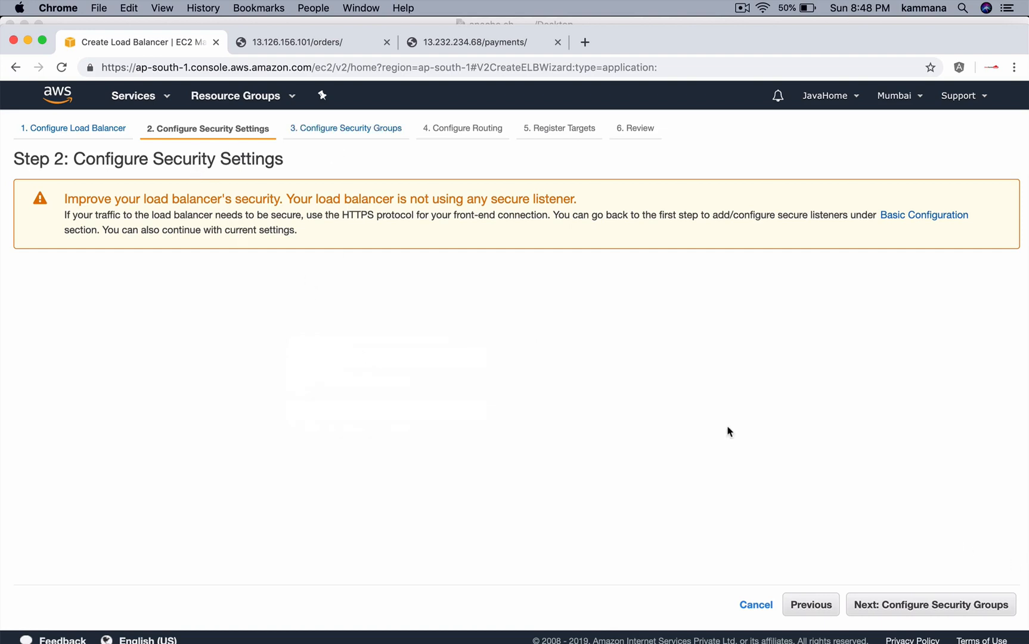
click(929, 605)
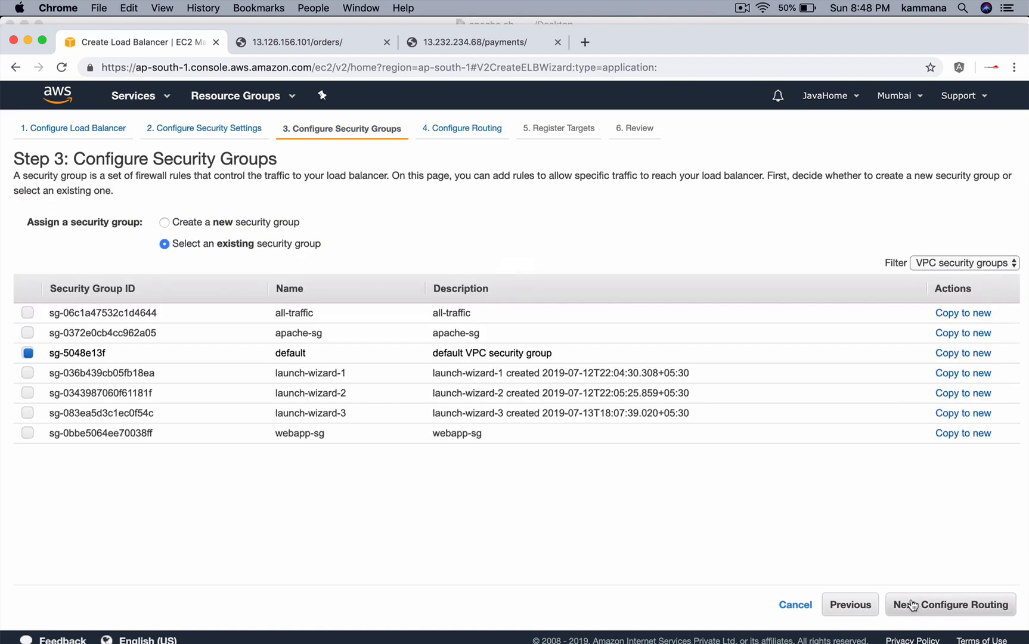
mouse_move(302, 333)
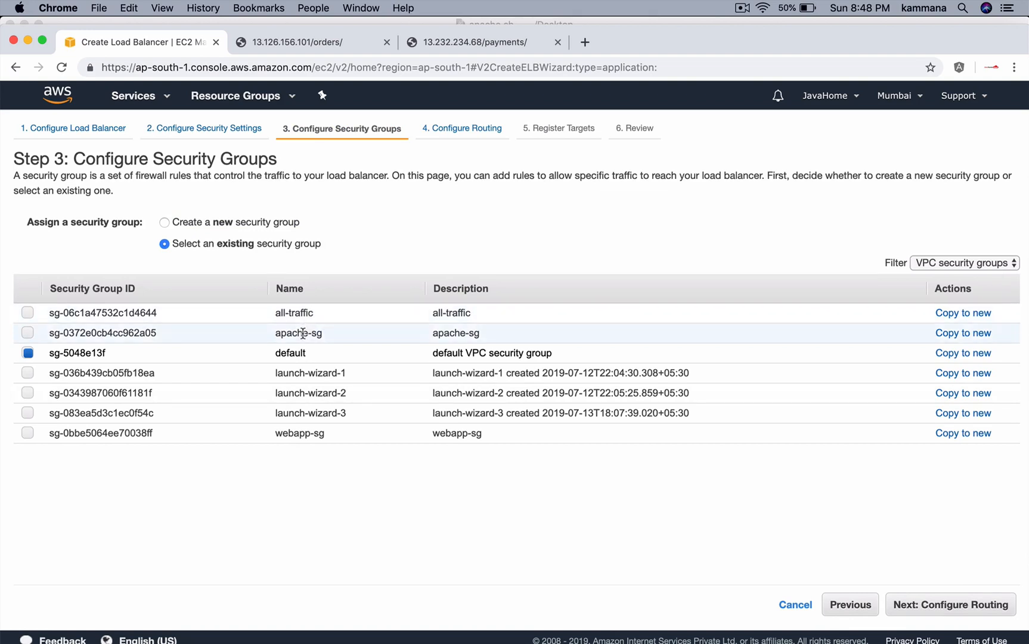
Step: Select the apache-sg security group instead of default and continue to routing
click(28, 333)
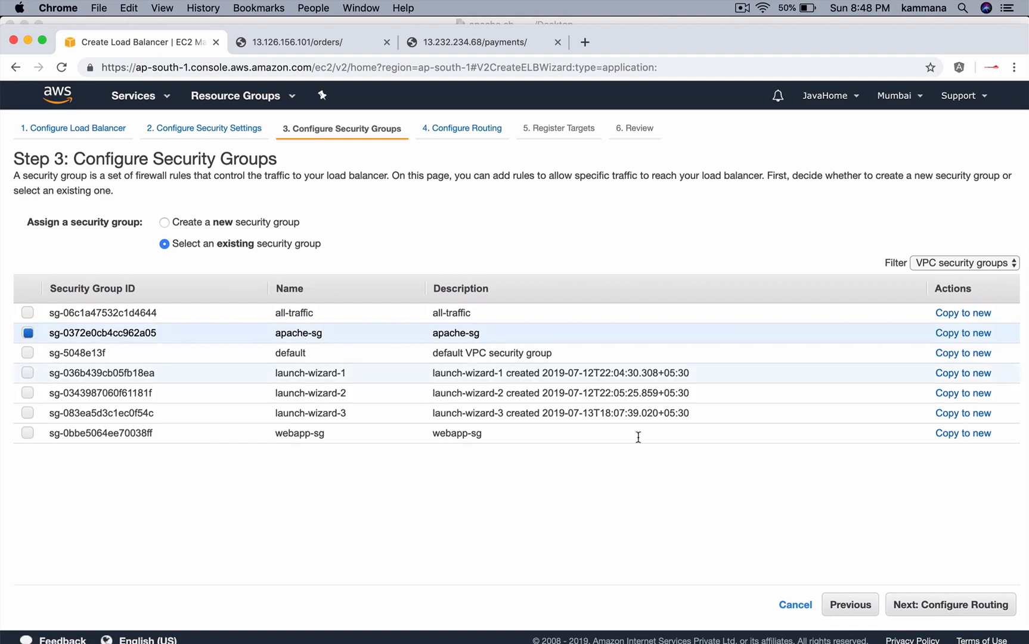
click(950, 603)
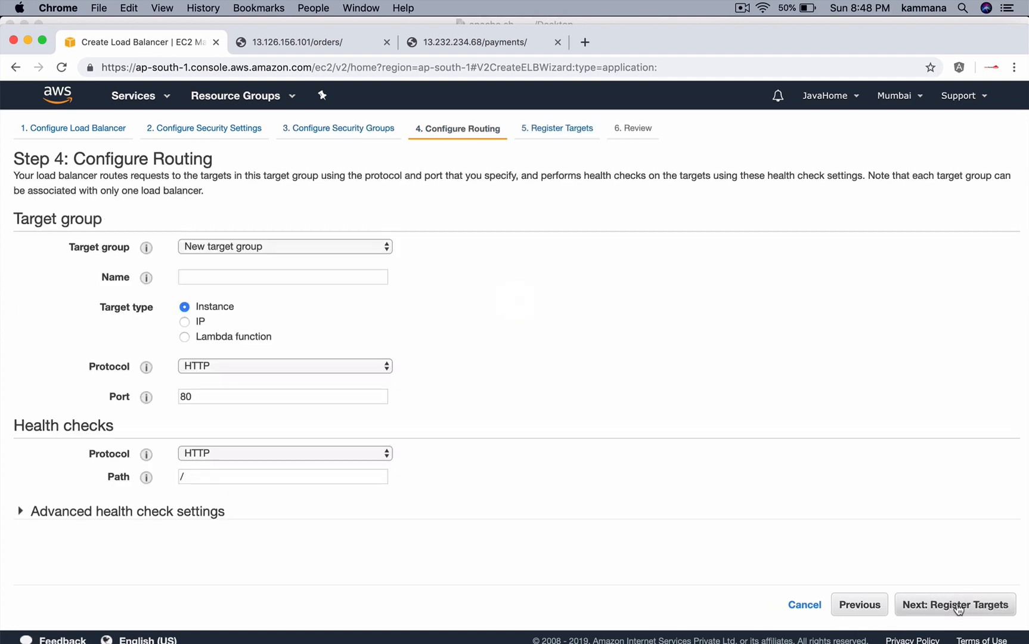
Step: Route to the existing orders target group and continue to Register Targets
click(284, 245)
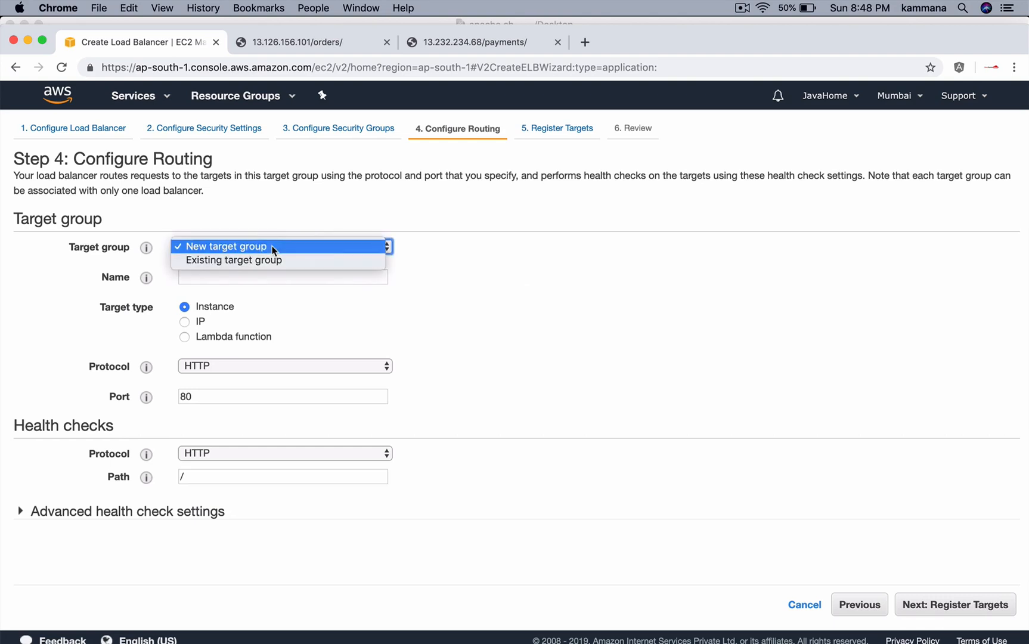
click(233, 260)
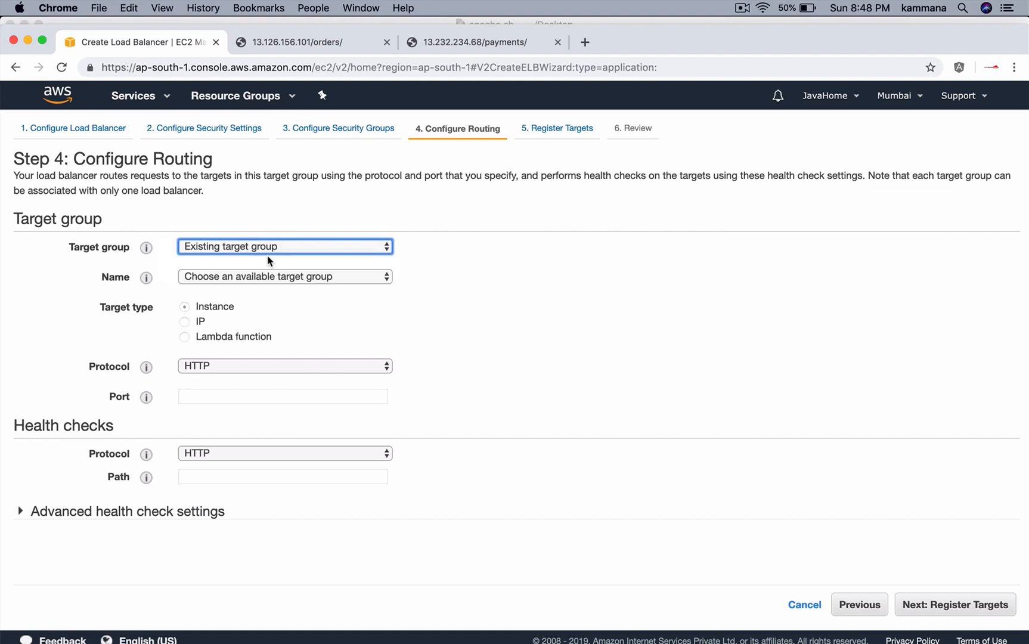
mouse_move(211, 261)
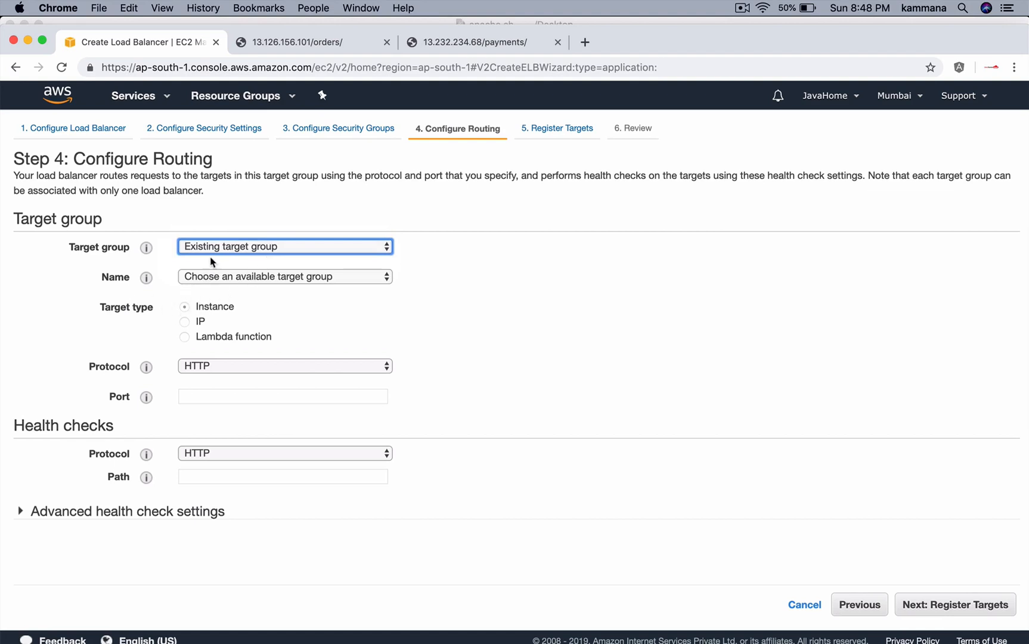
click(284, 275)
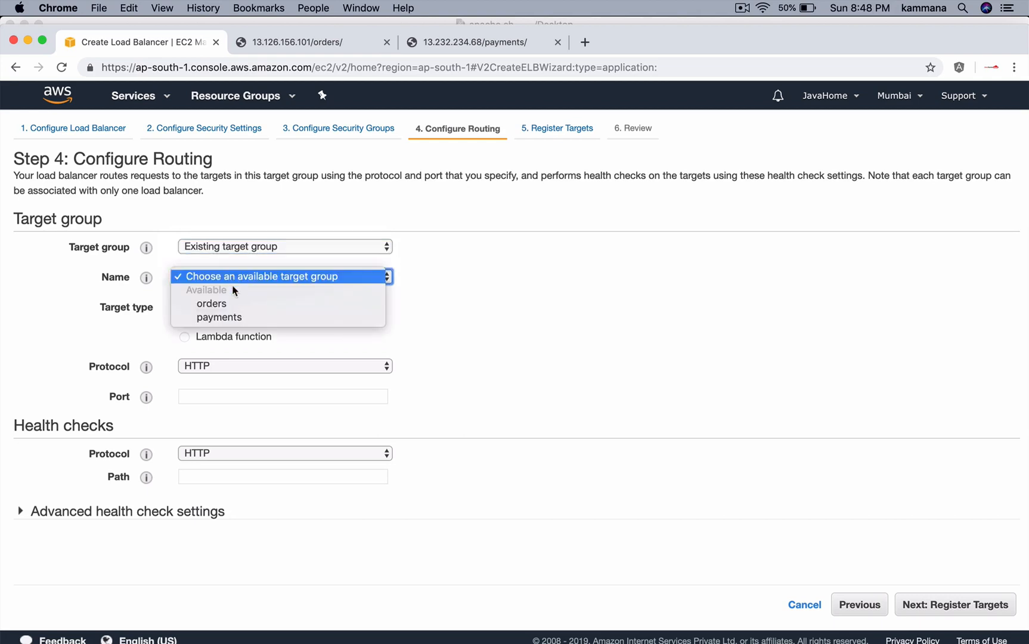
click(211, 303)
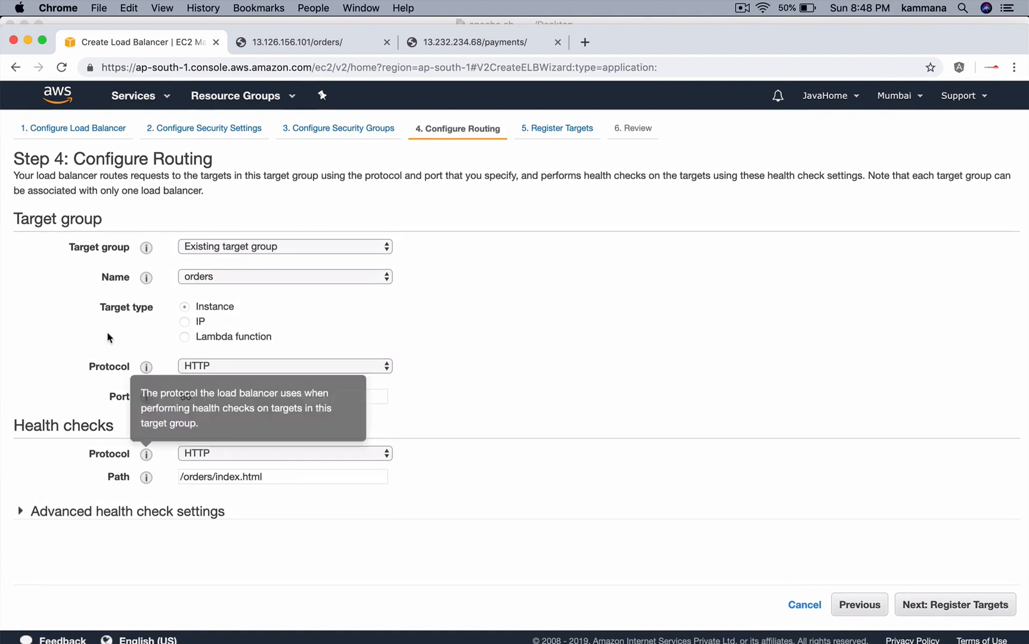
mouse_move(147, 477)
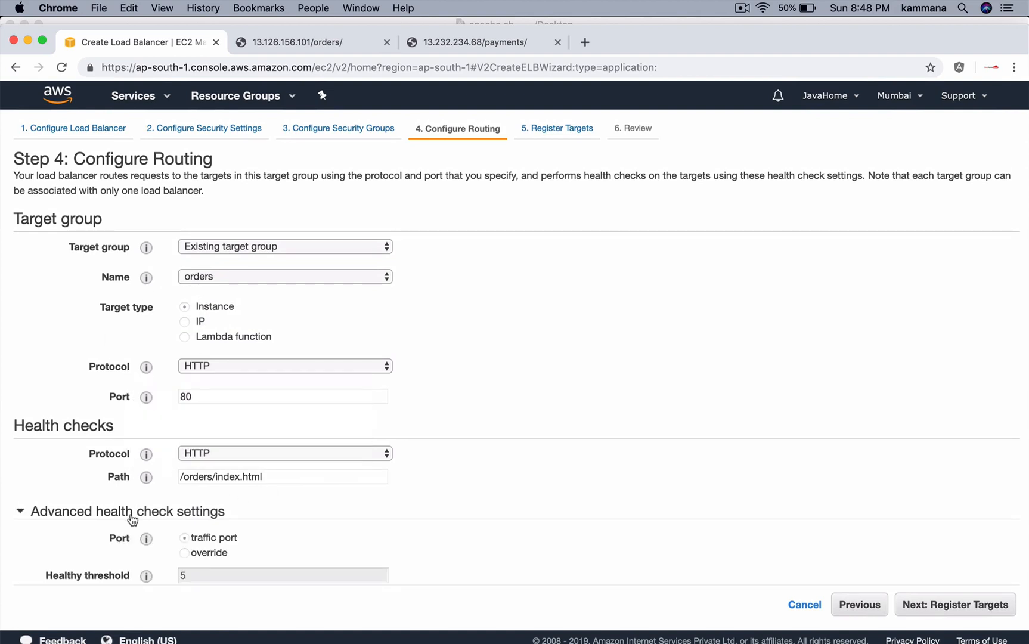
scroll(down, 3)
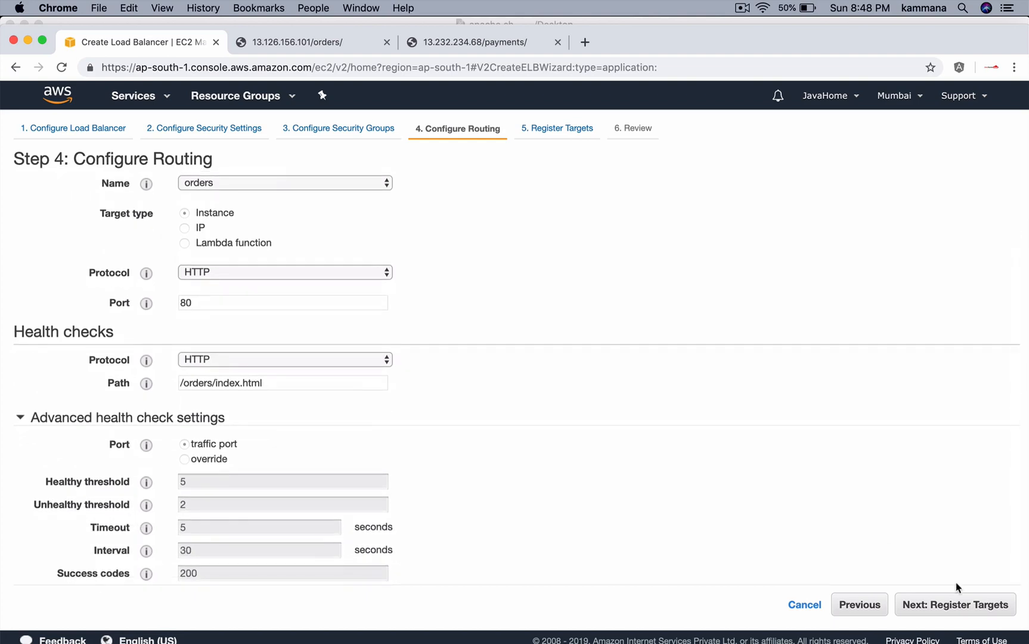
click(954, 604)
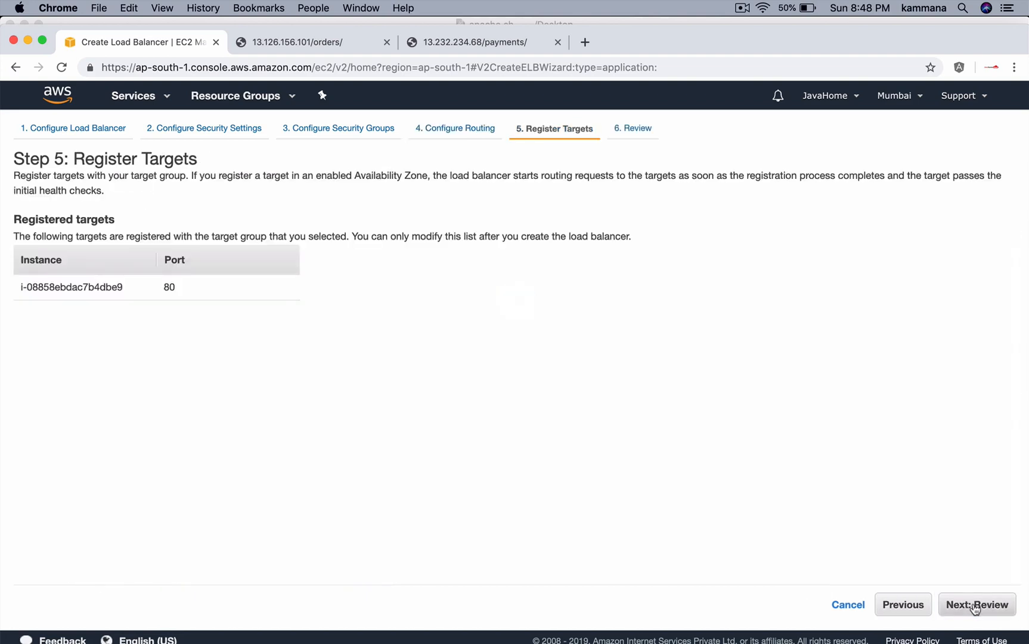
Step: Review and create javahome-alb, then return to the load balancers list
click(975, 603)
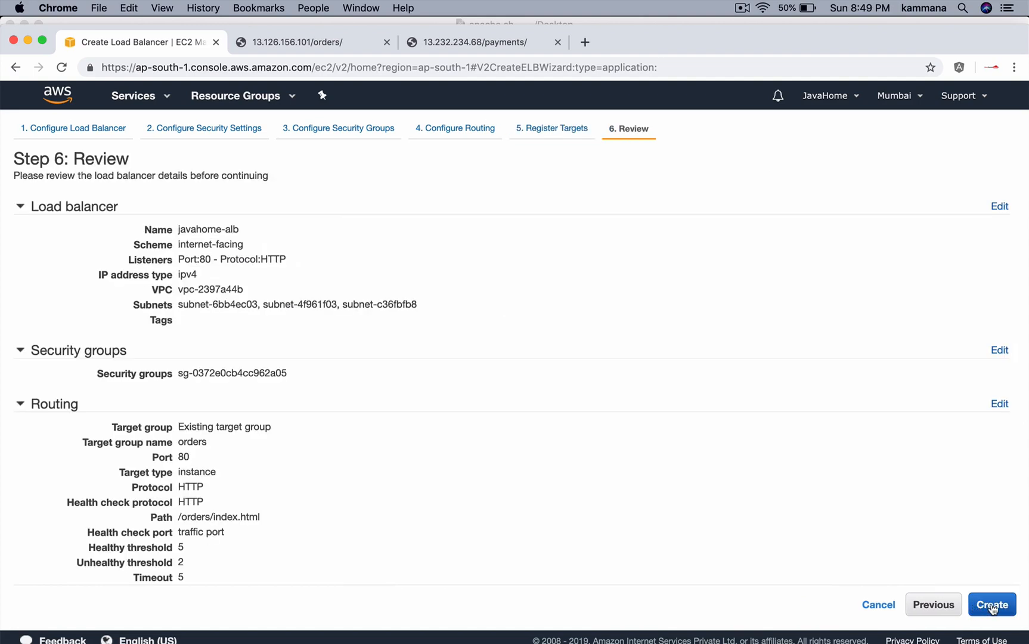
click(992, 604)
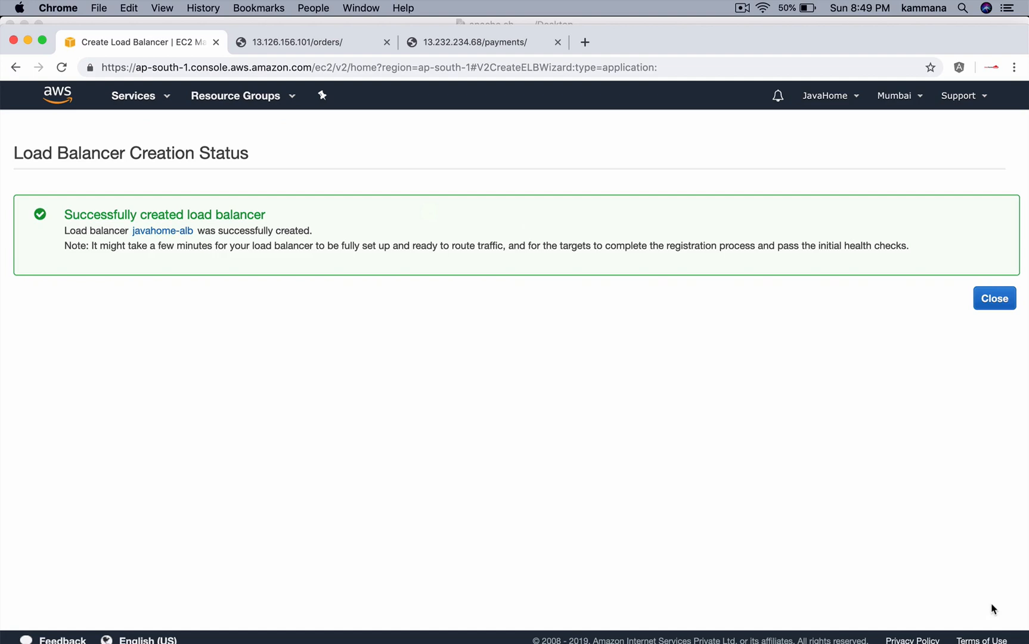
click(993, 298)
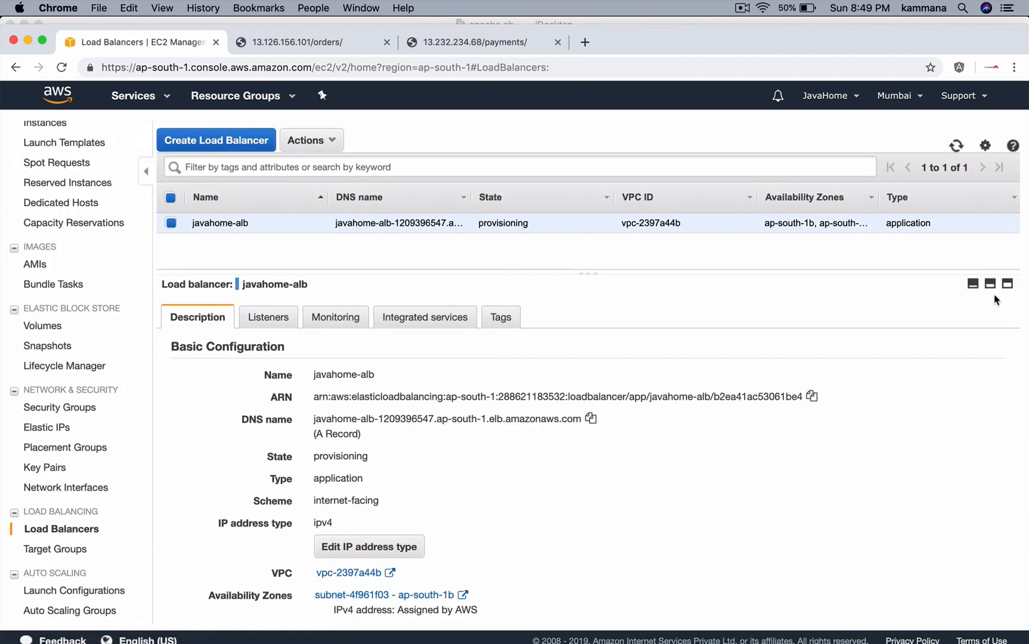
Step: Show javahome-alb's listeners and view the rules of the HTTP:80 listener
click(268, 317)
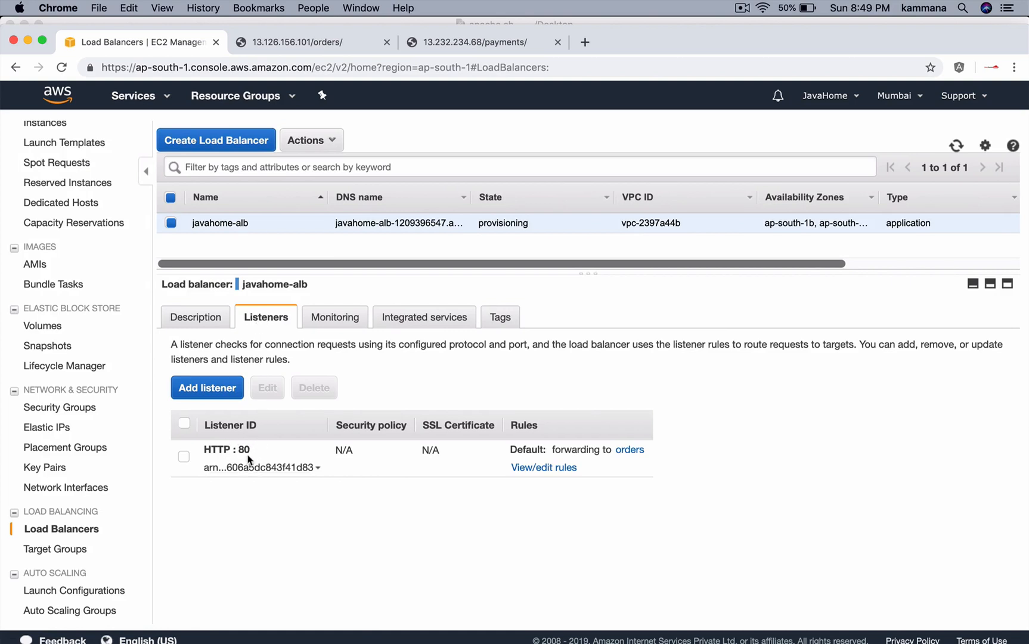
mouse_move(548, 426)
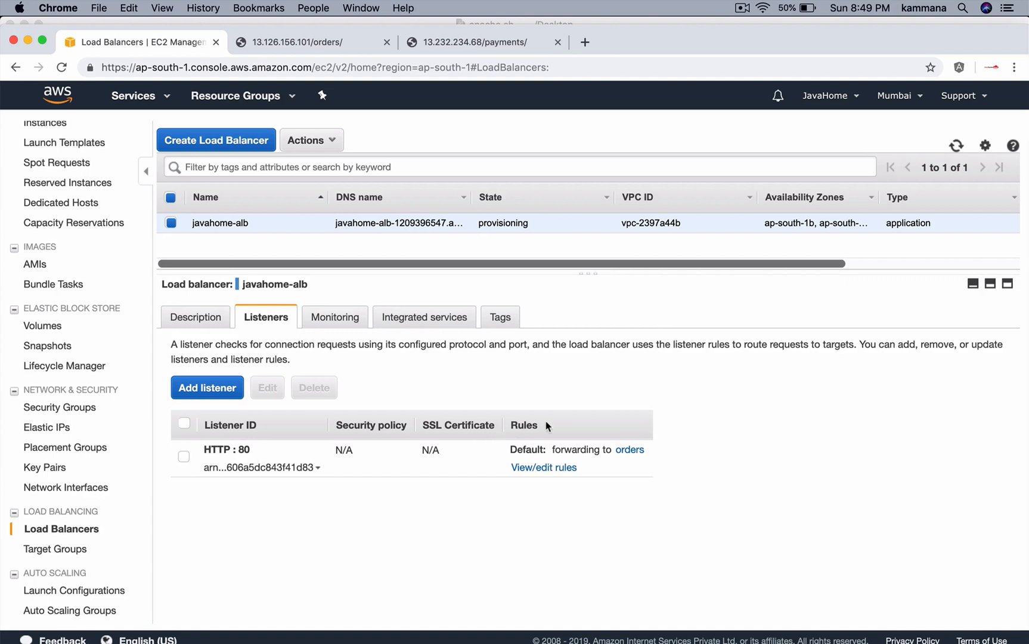
mouse_move(278, 463)
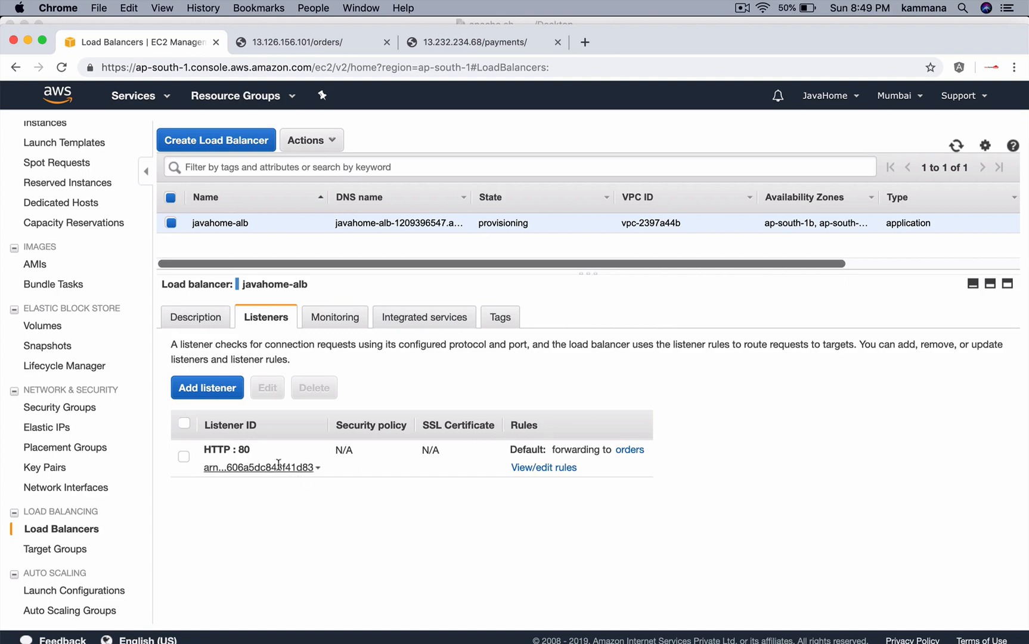
mouse_move(483, 454)
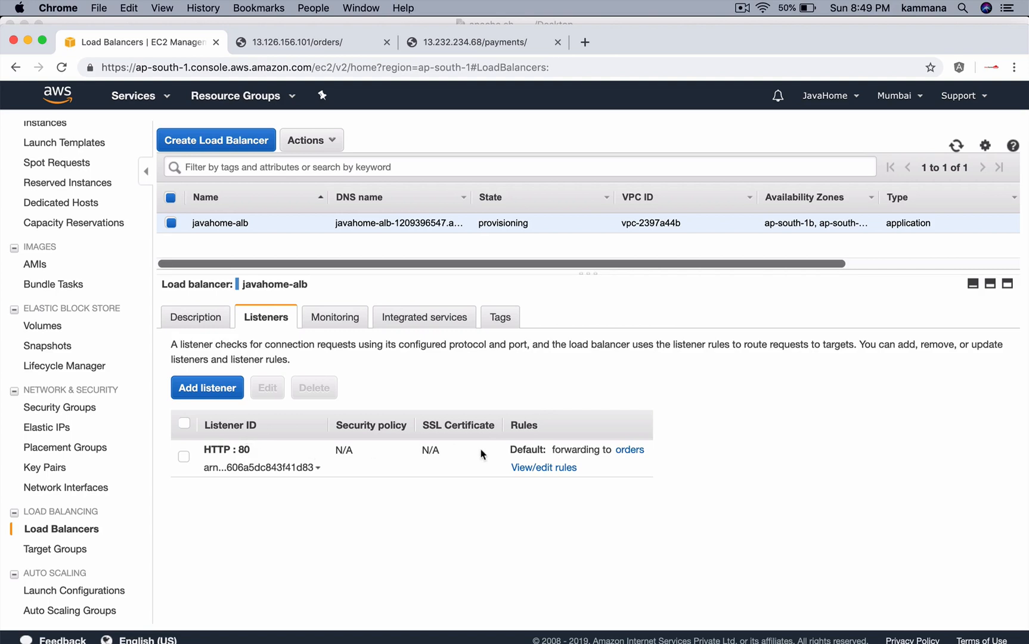
mouse_move(628, 450)
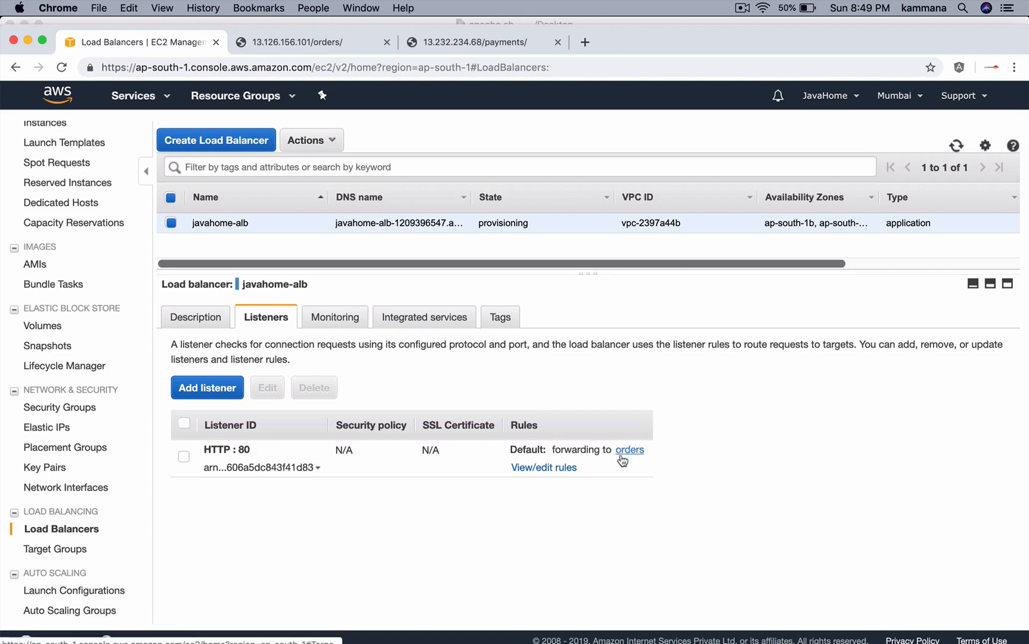
mouse_move(555, 468)
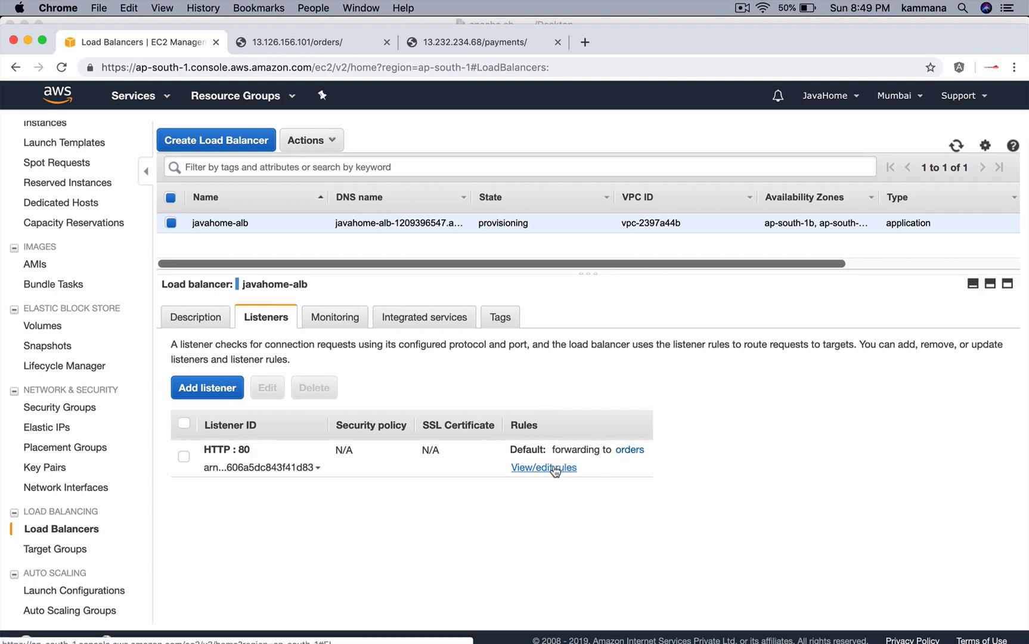
click(543, 467)
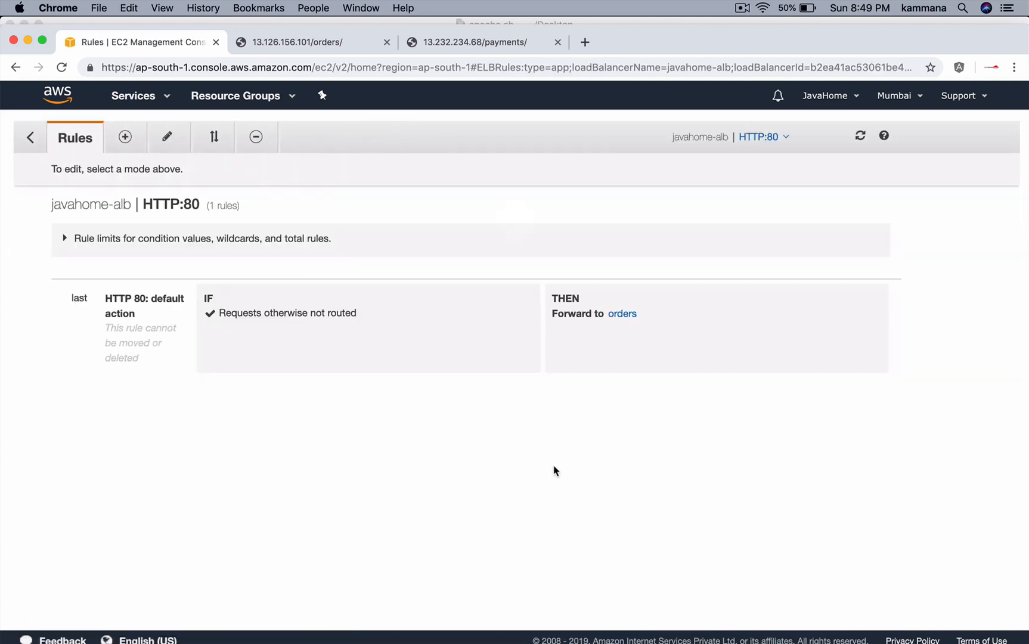
mouse_move(477, 449)
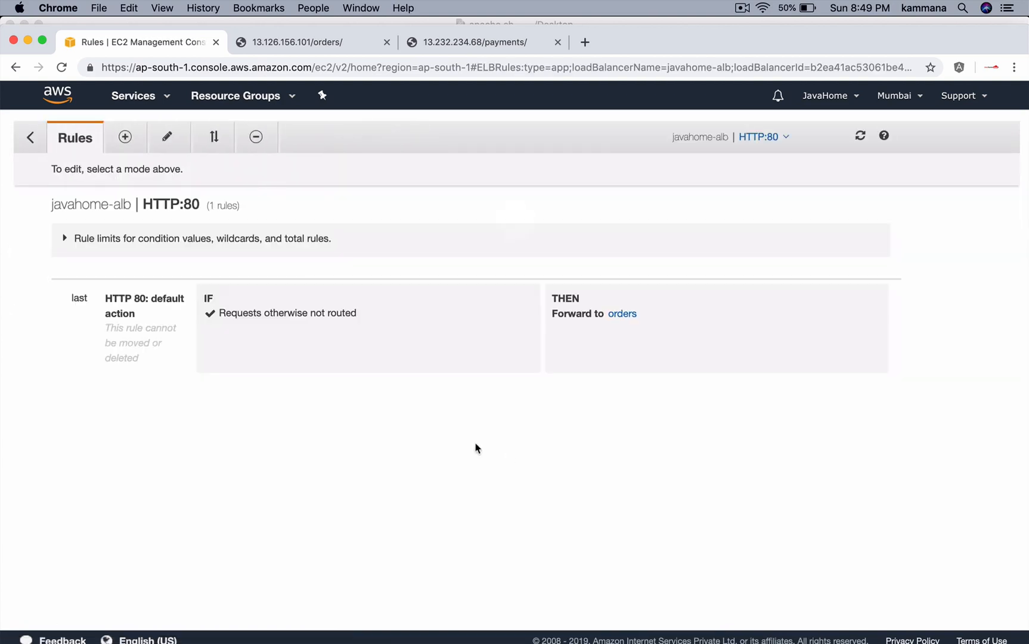
mouse_move(422, 303)
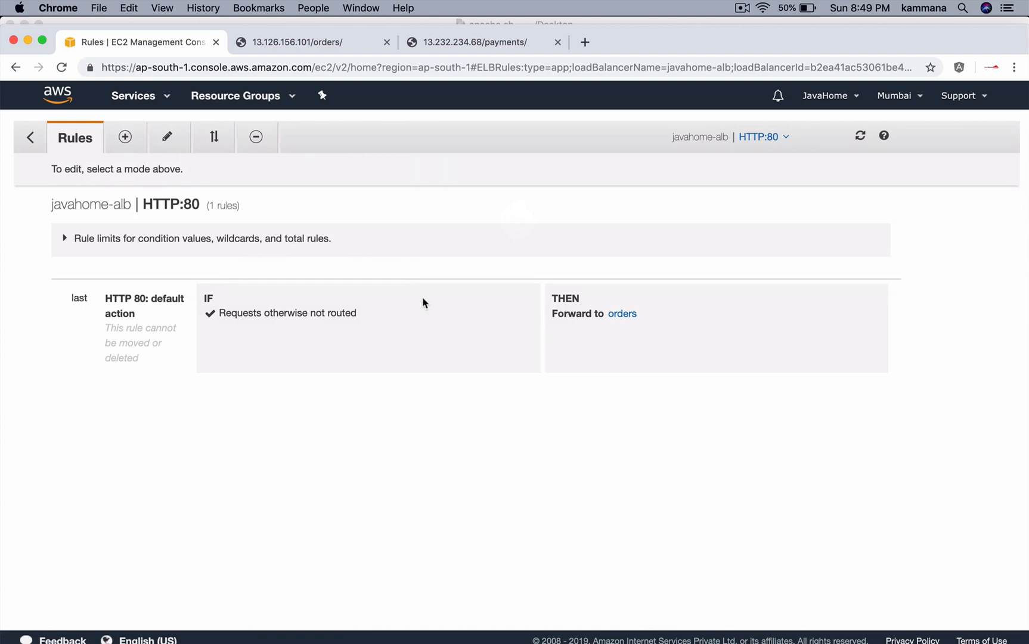
mouse_move(296, 340)
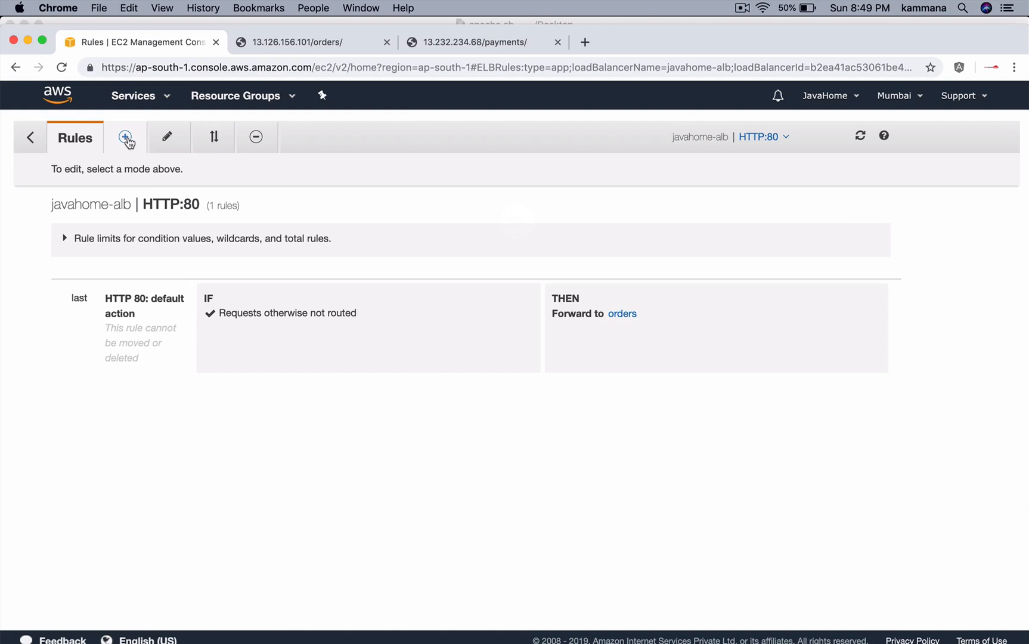
mouse_move(125, 136)
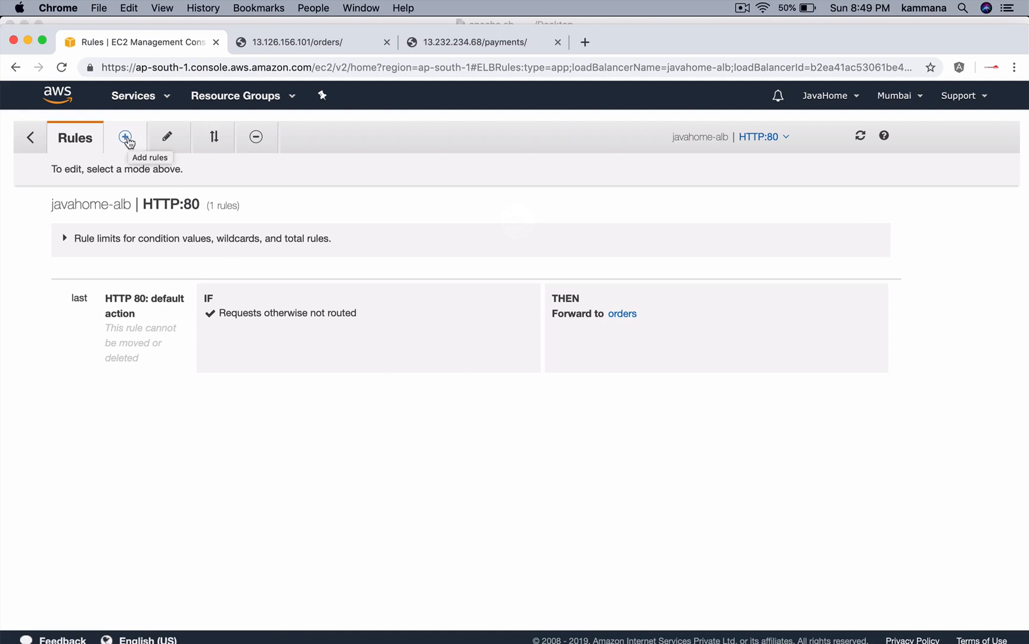
Step: Enter insert-rule mode on the HTTP:80 listener rules page
click(125, 136)
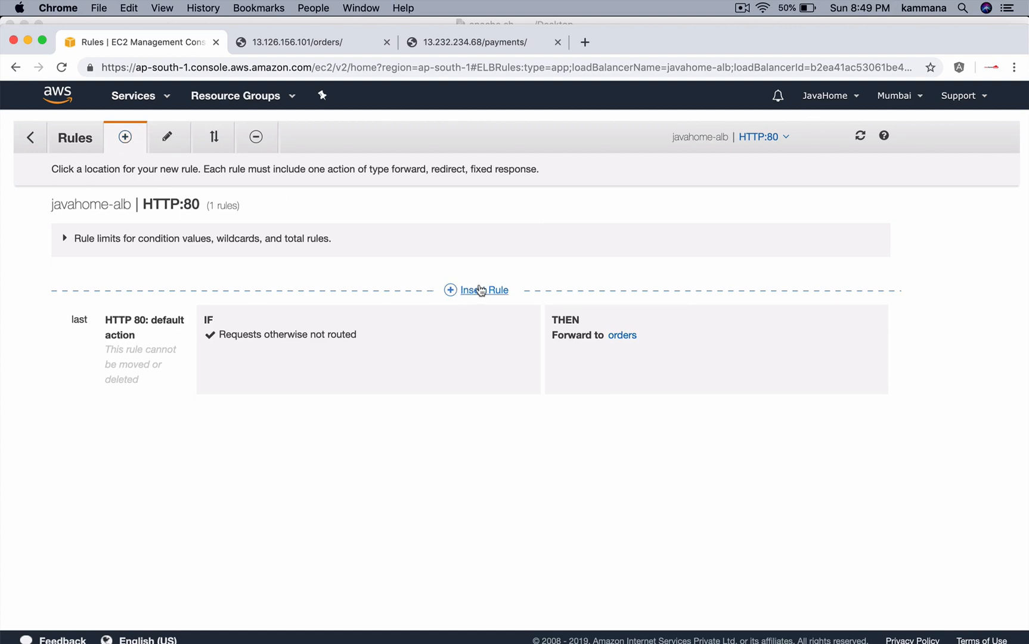
Step: Insert a rule before the default with path condition /orders* forwarding to the orders target group
click(476, 290)
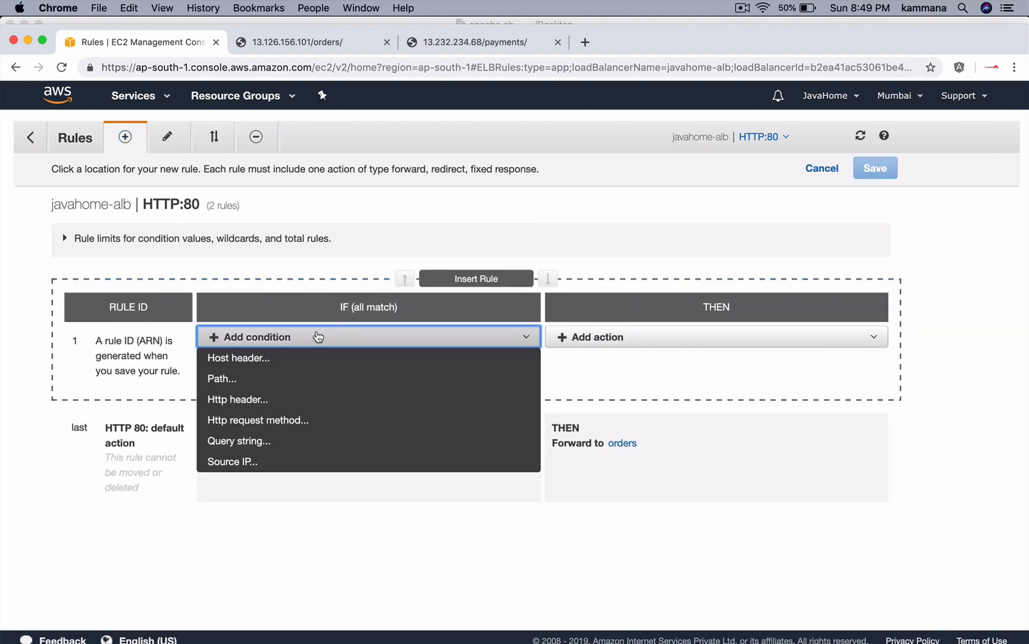
click(221, 377)
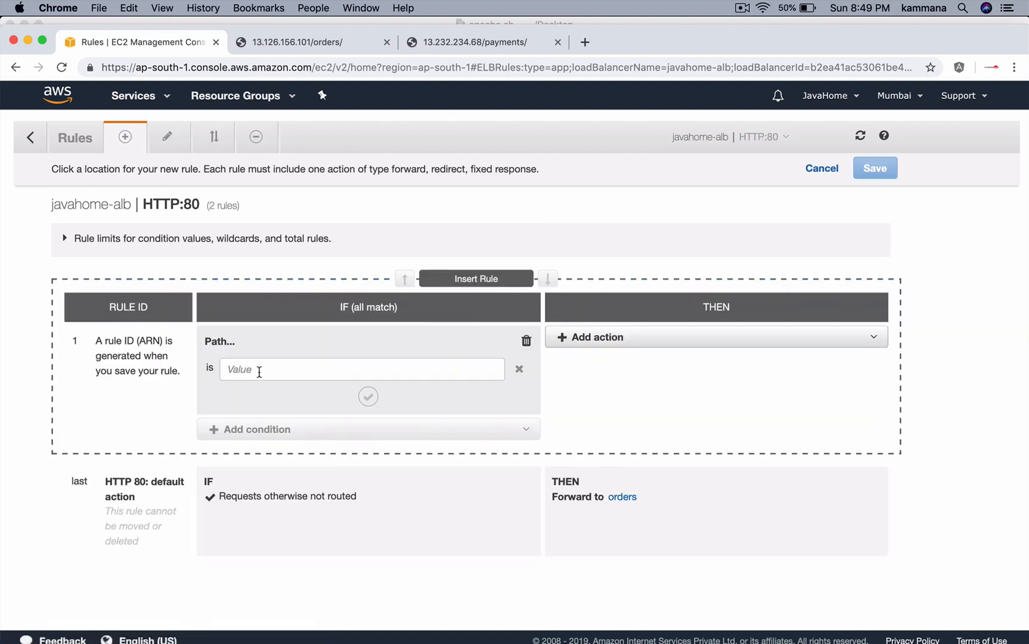
text(/o)
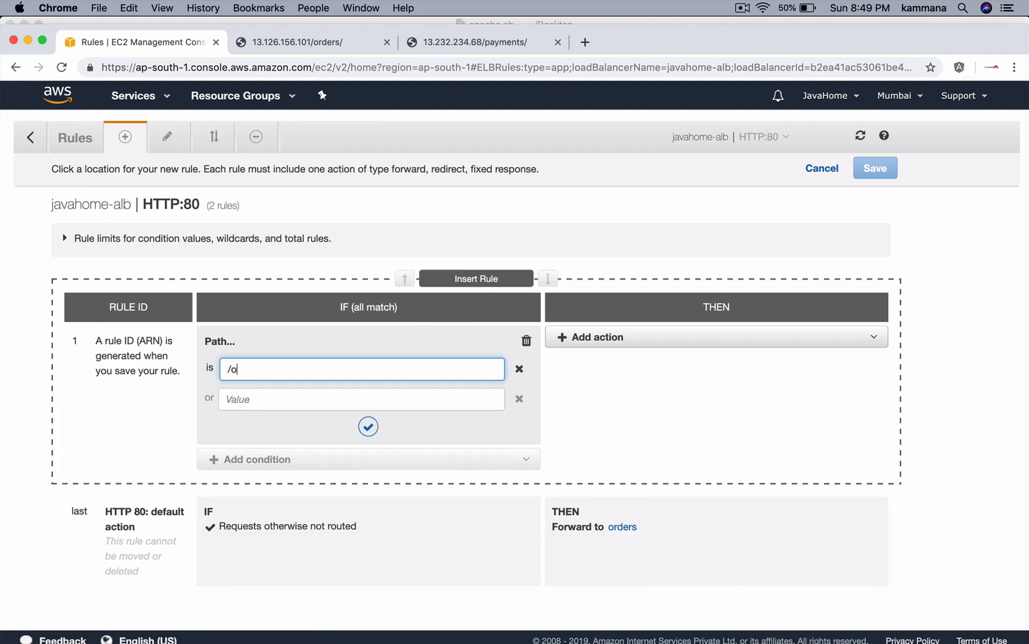
text(rders)
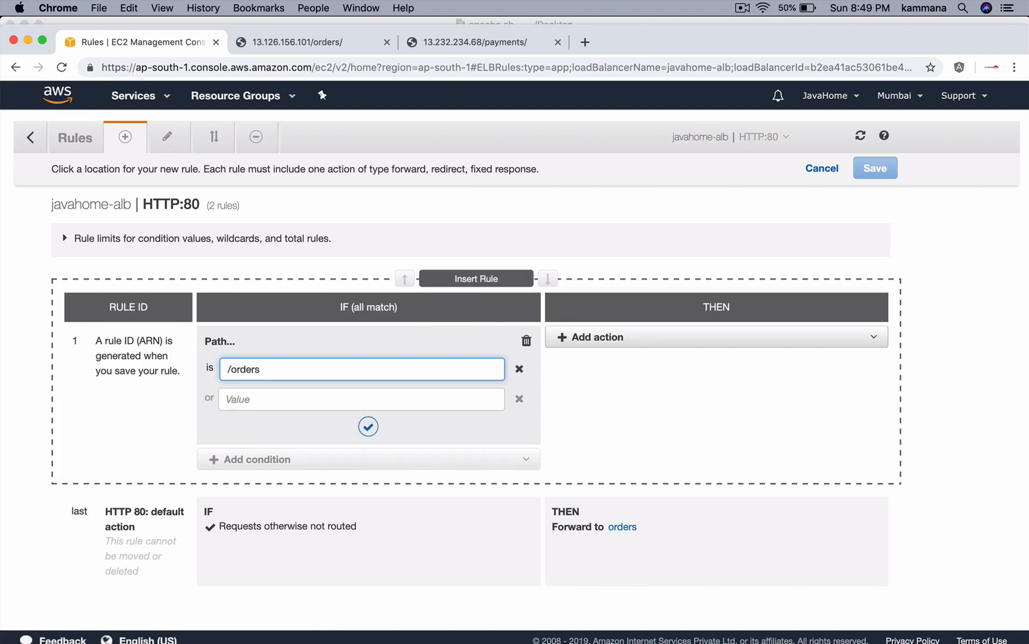
text(*)
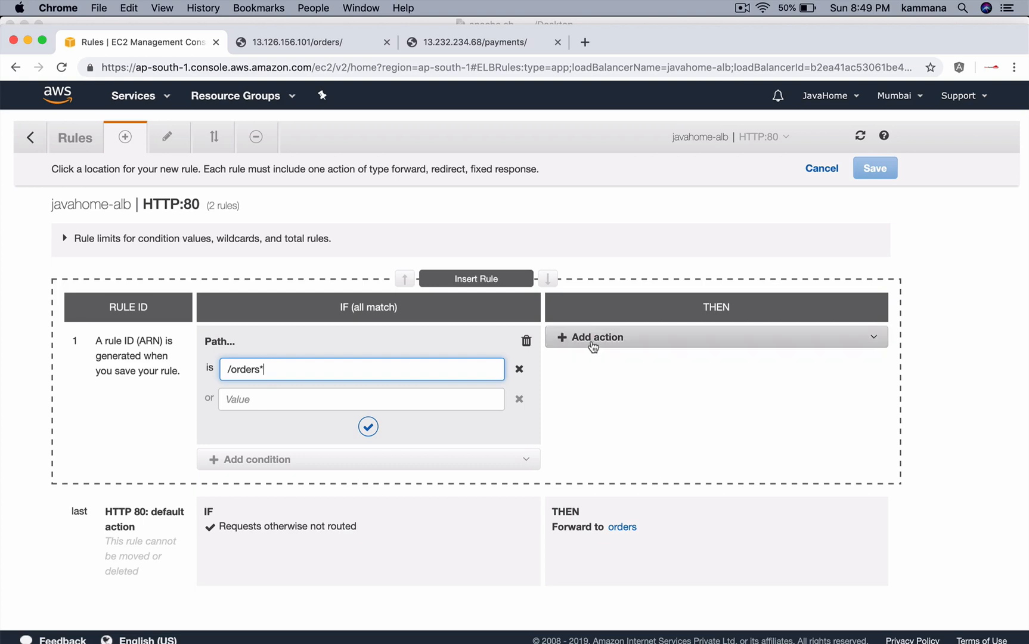
click(595, 336)
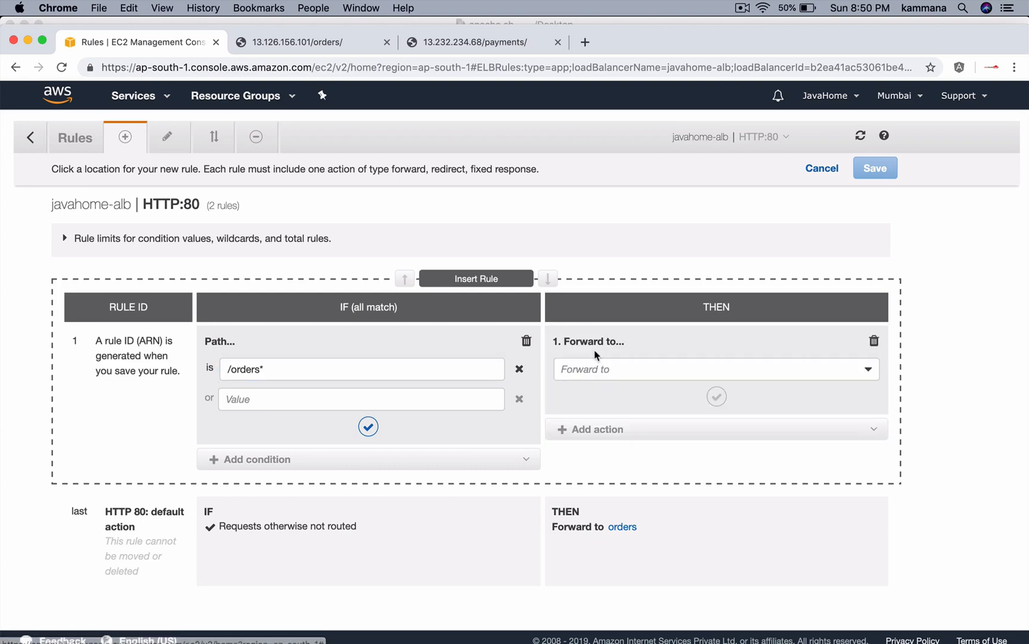
click(715, 369)
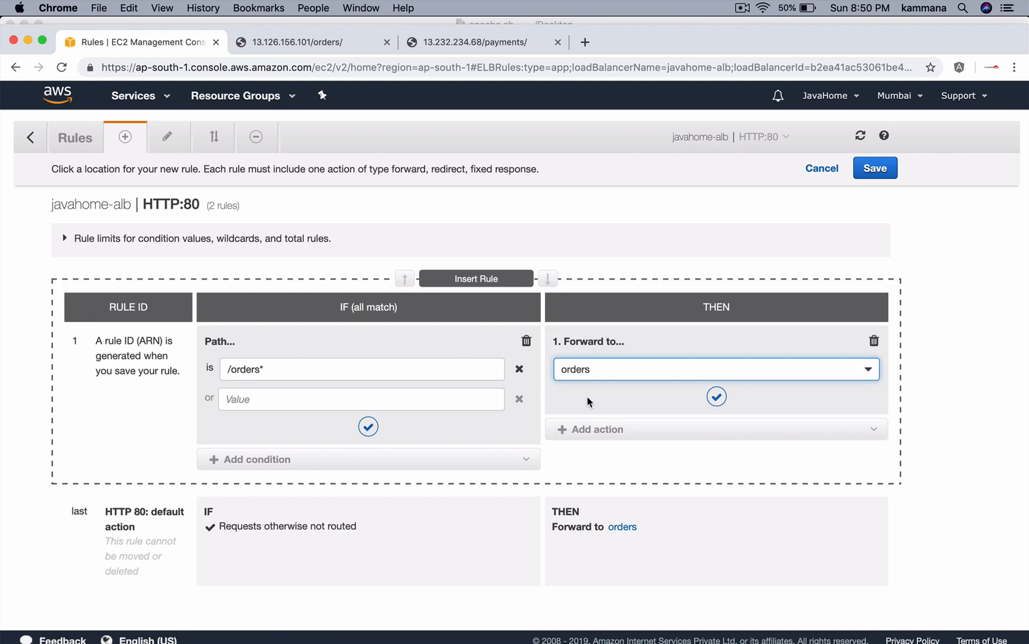
mouse_move(283, 360)
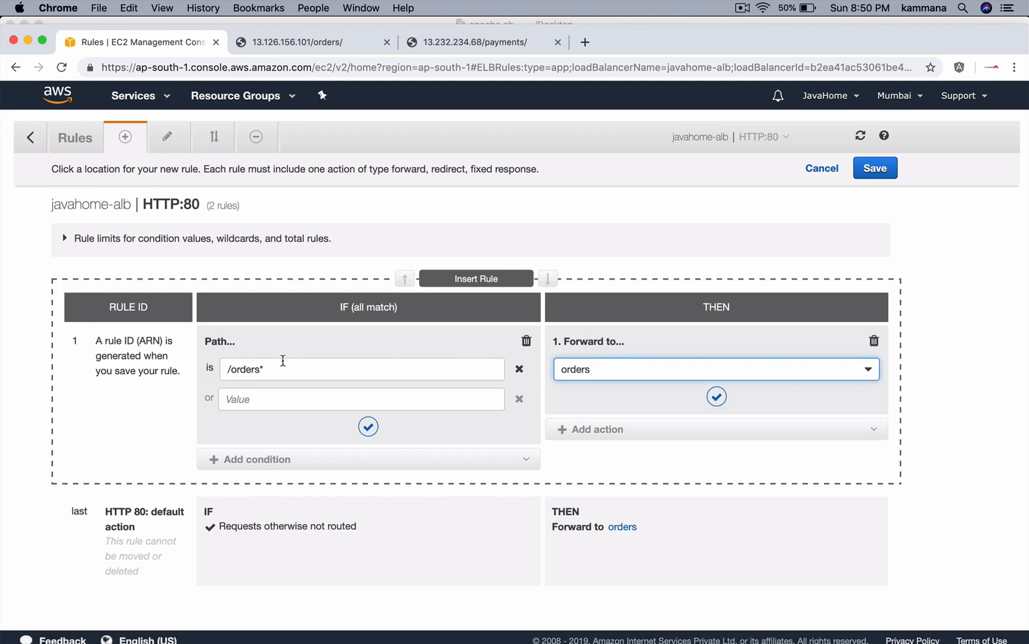
mouse_move(289, 364)
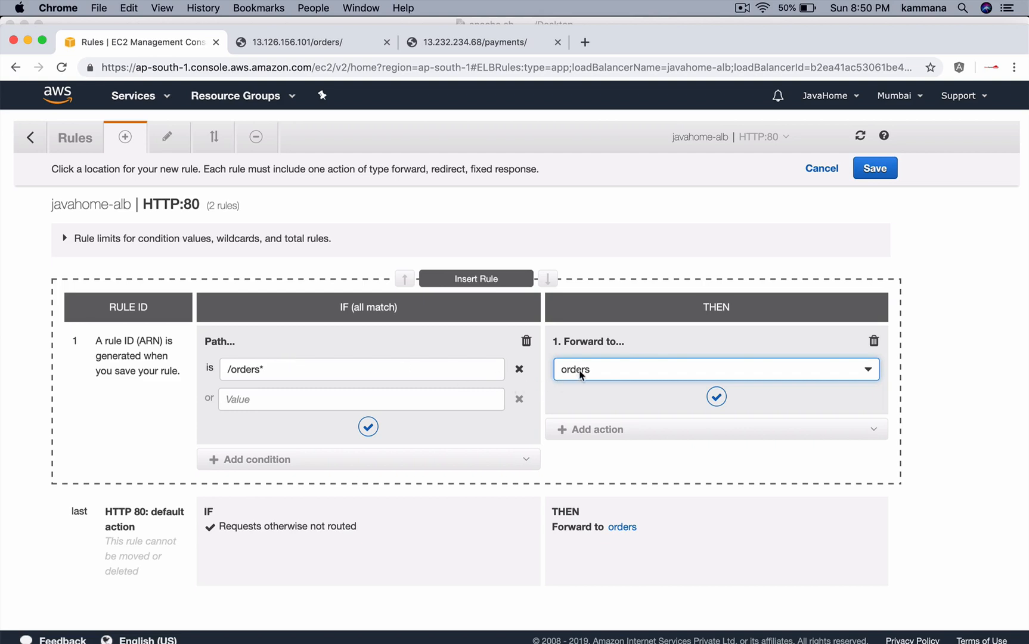
Step: Confirm the condition and action, save the /orders* rule, and reopen the listener's rules
click(368, 427)
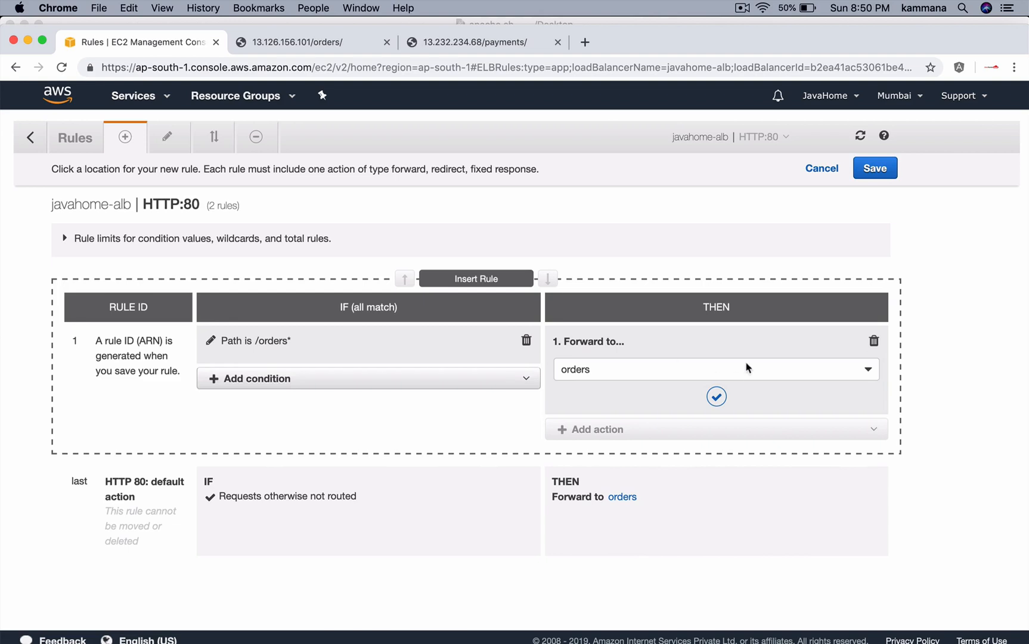
click(715, 395)
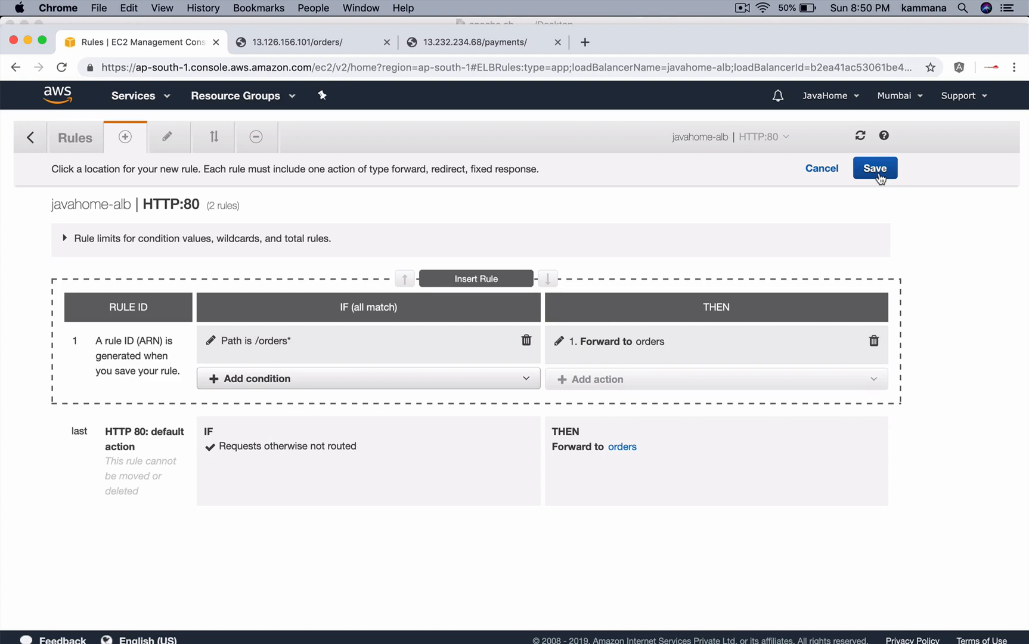
click(874, 168)
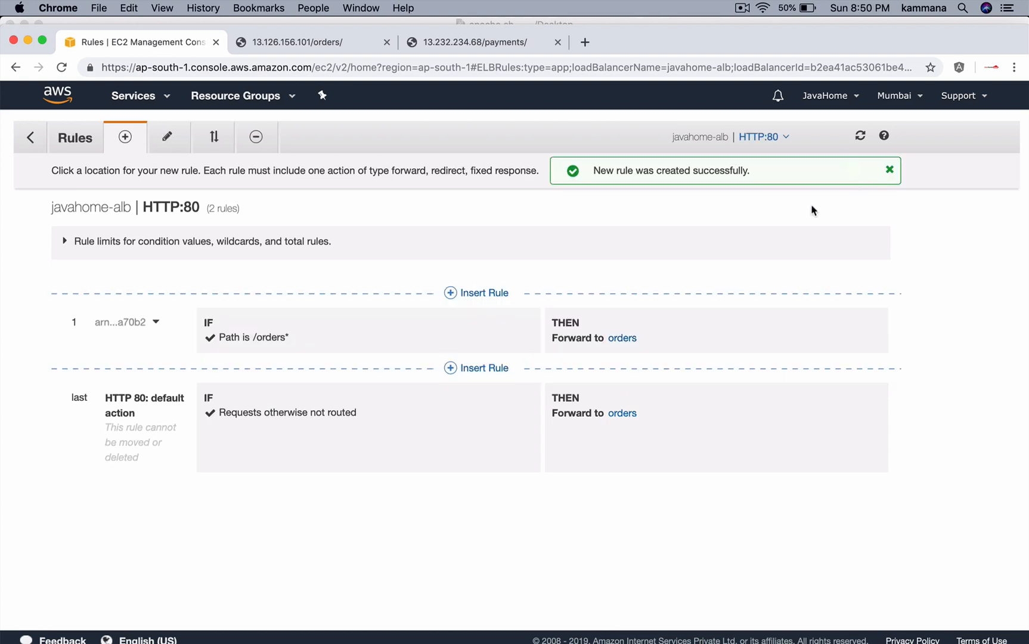
mouse_move(72, 319)
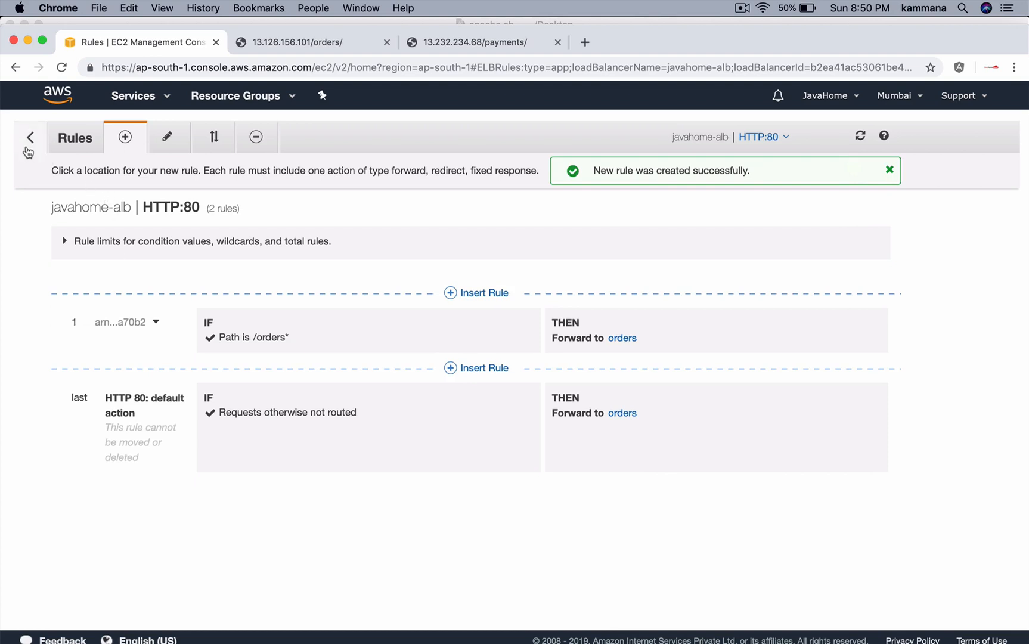
click(30, 136)
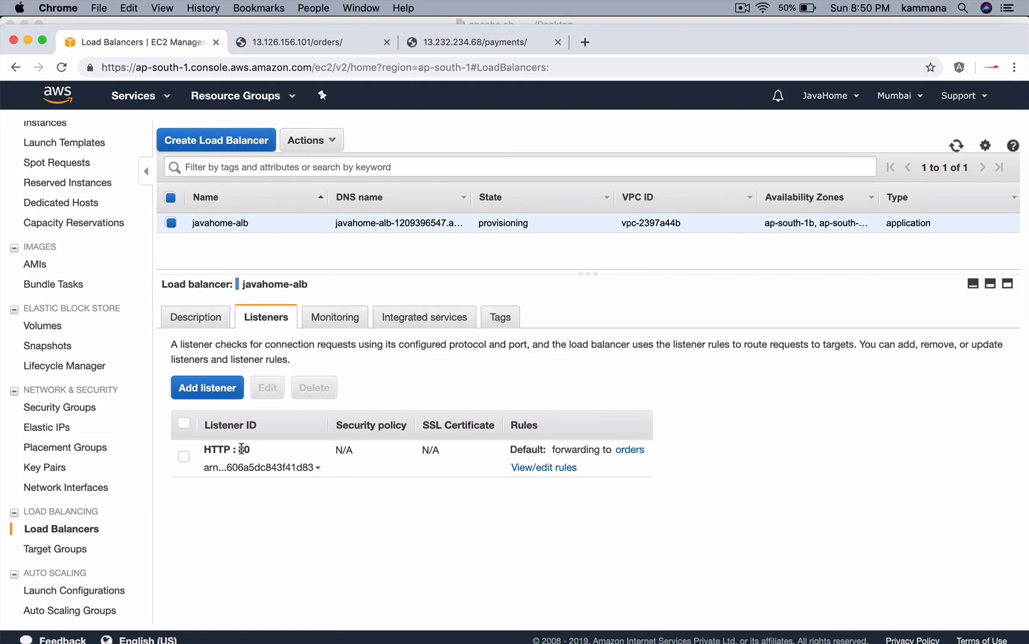
double_click(244, 450)
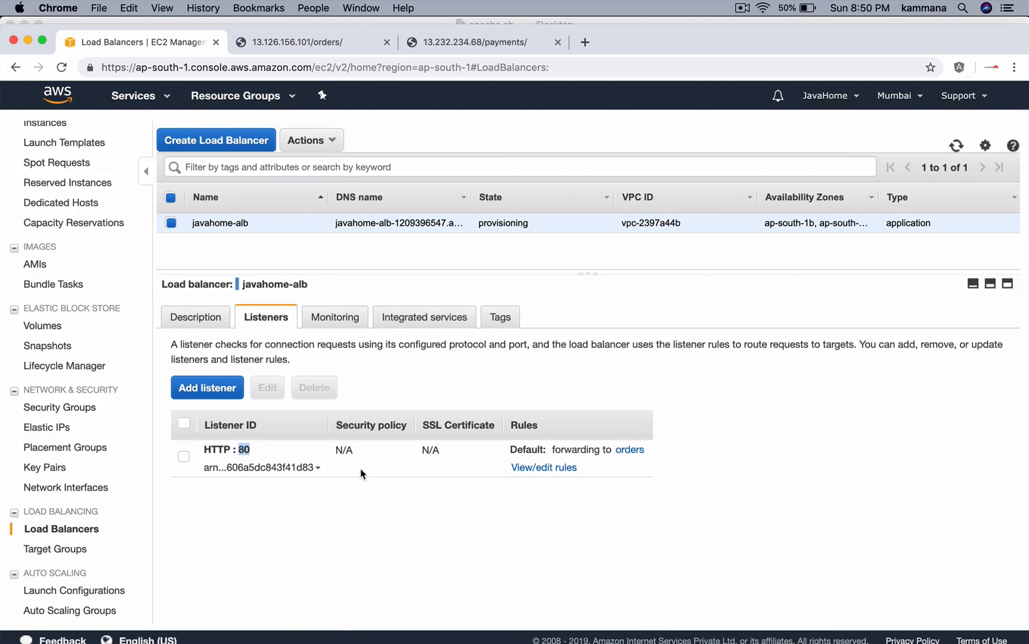
mouse_move(525, 441)
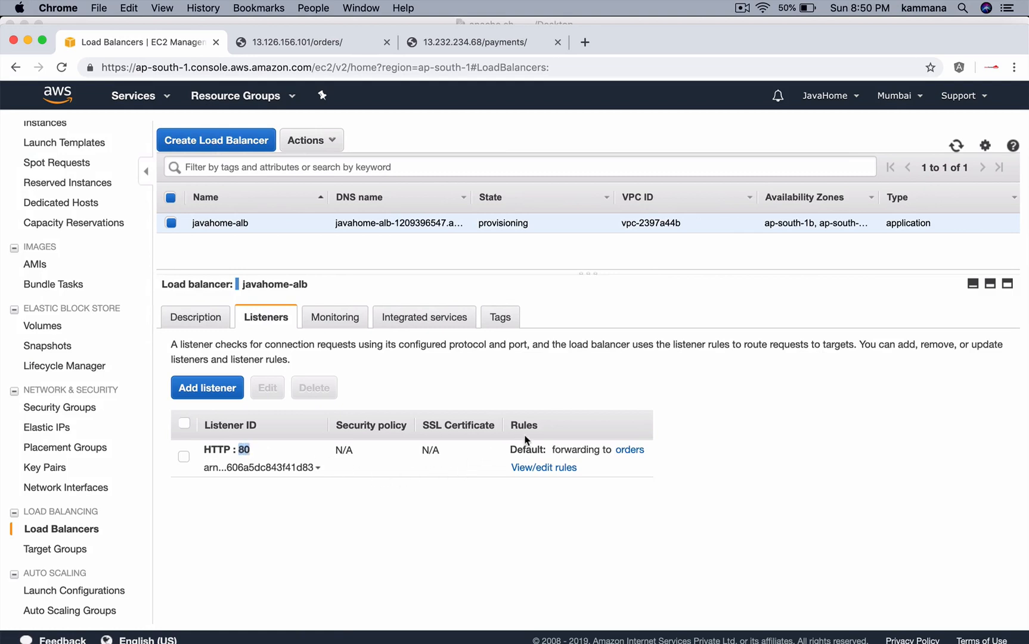
click(544, 468)
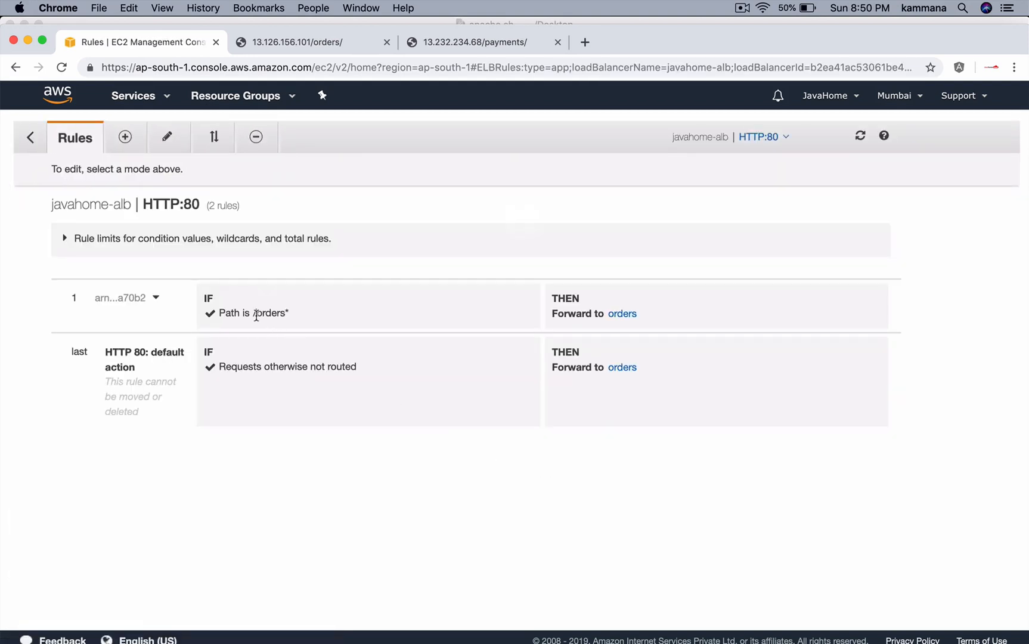
double_click(268, 314)
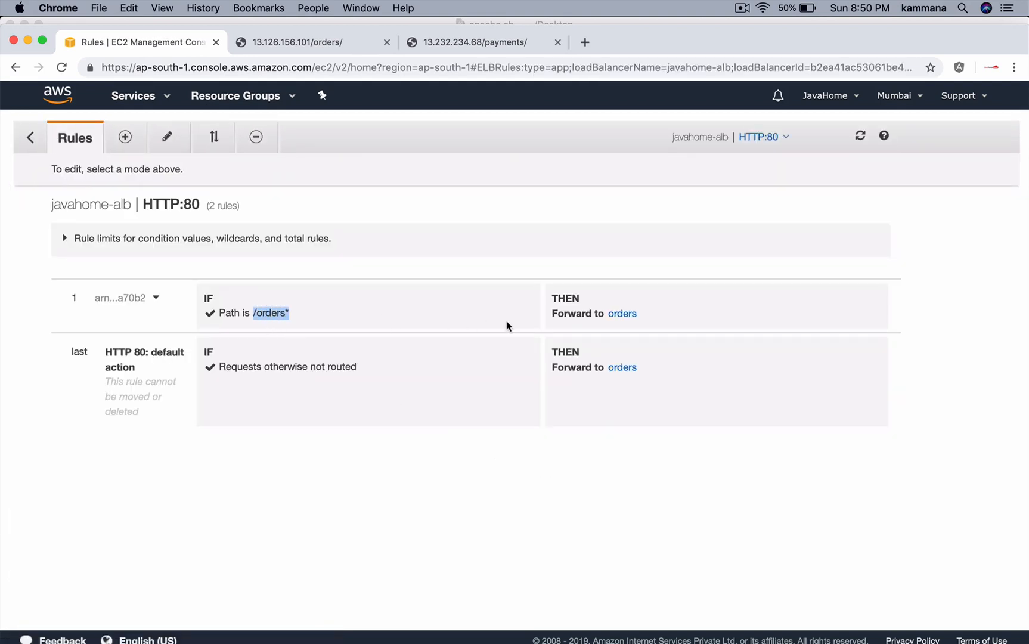
mouse_move(621, 313)
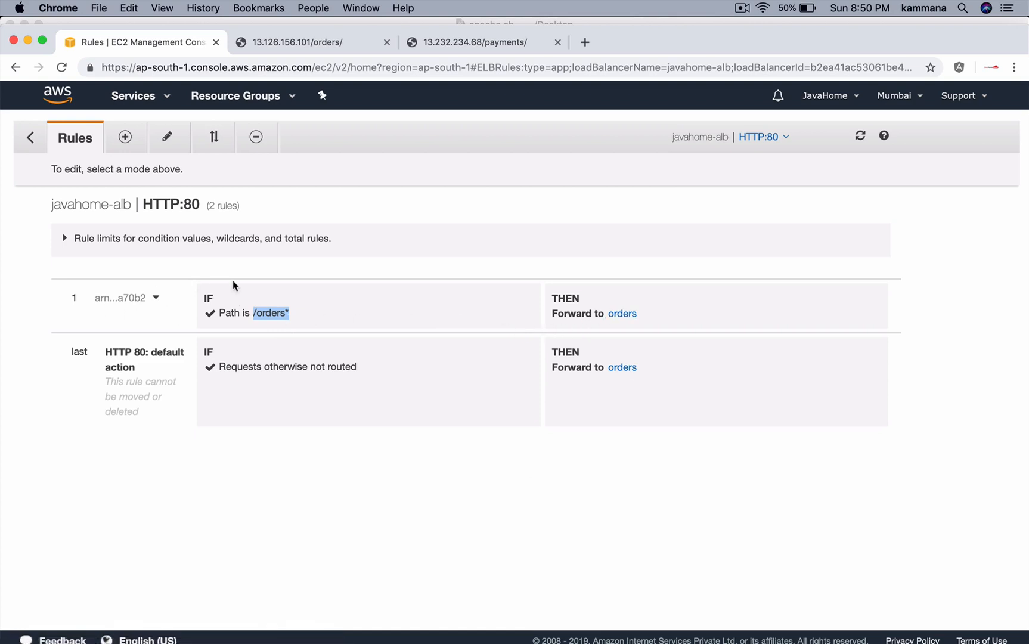
mouse_move(100, 366)
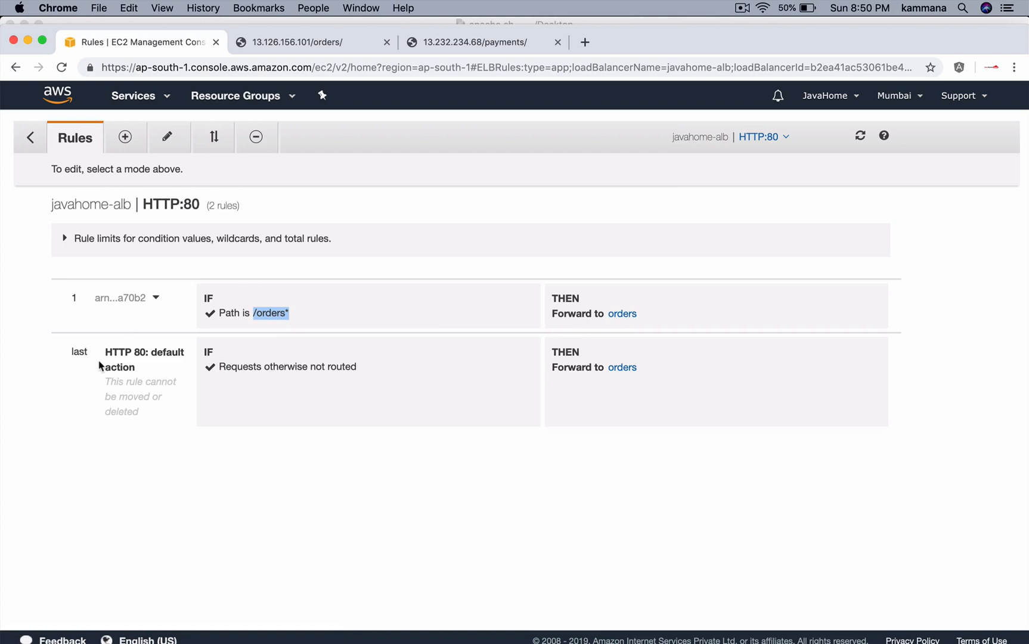
mouse_move(370, 346)
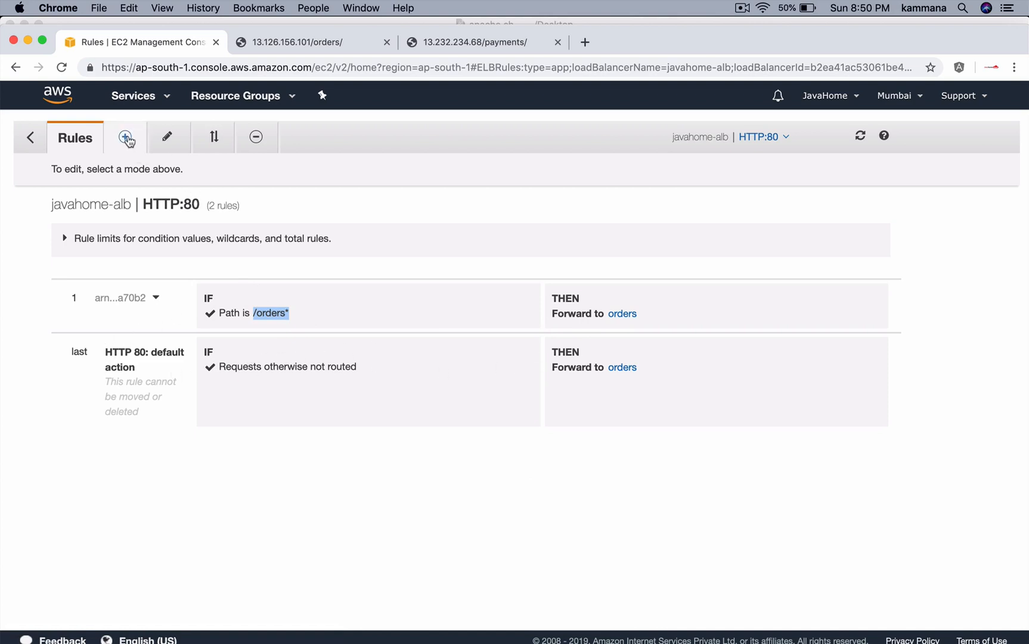
Step: Add another rule with path condition /payments* and confirm it
click(125, 136)
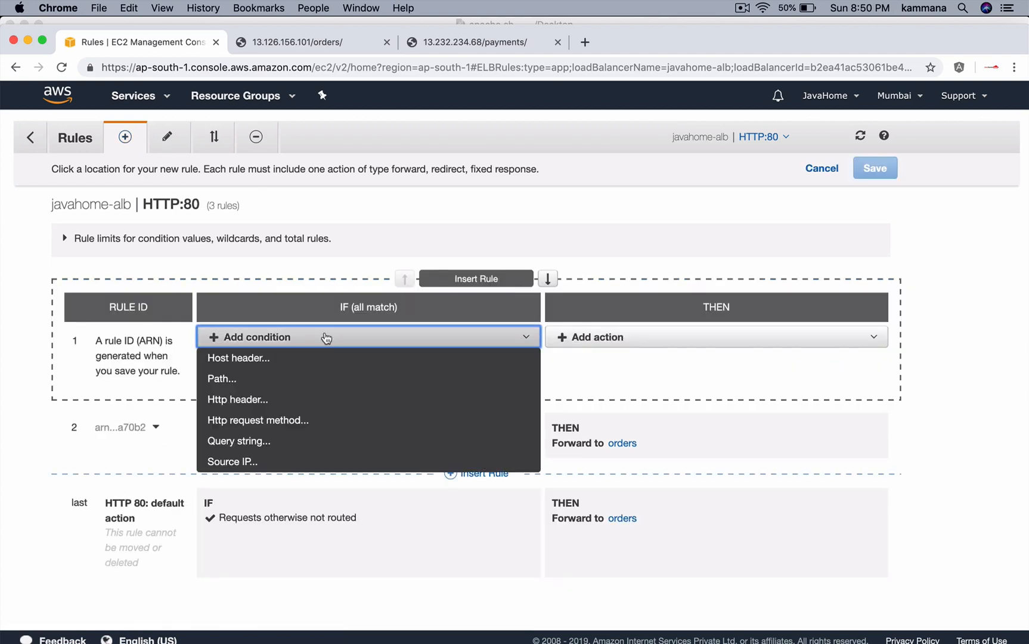
click(222, 378)
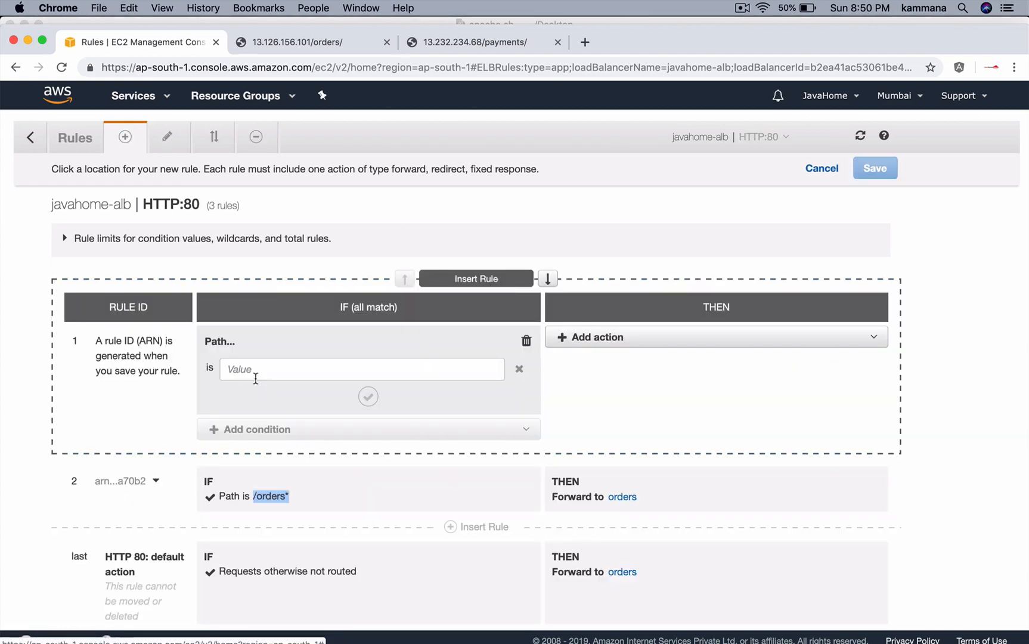
click(361, 368)
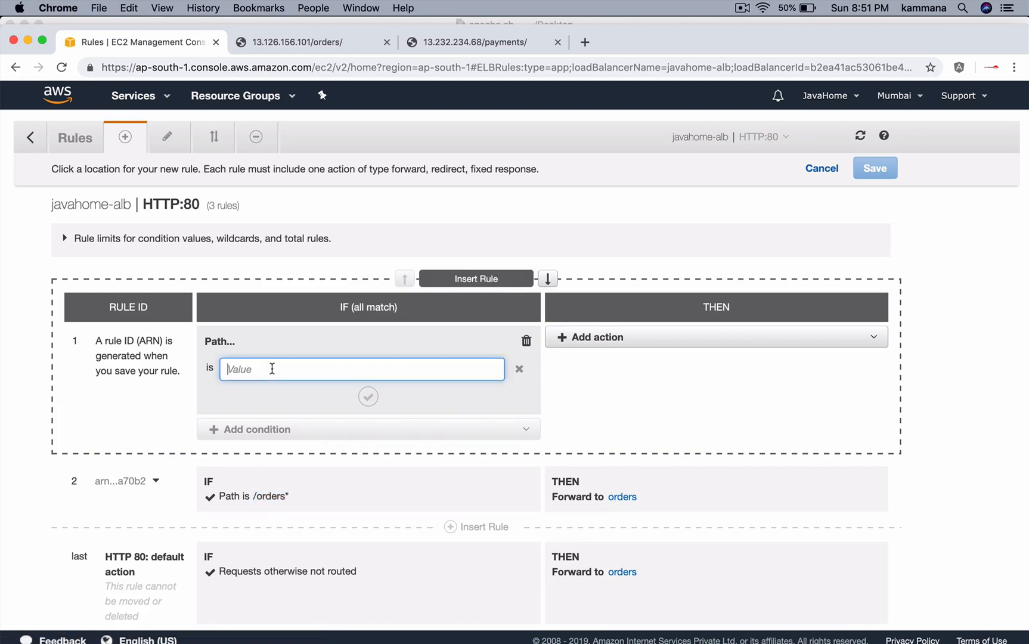
text(/payment)
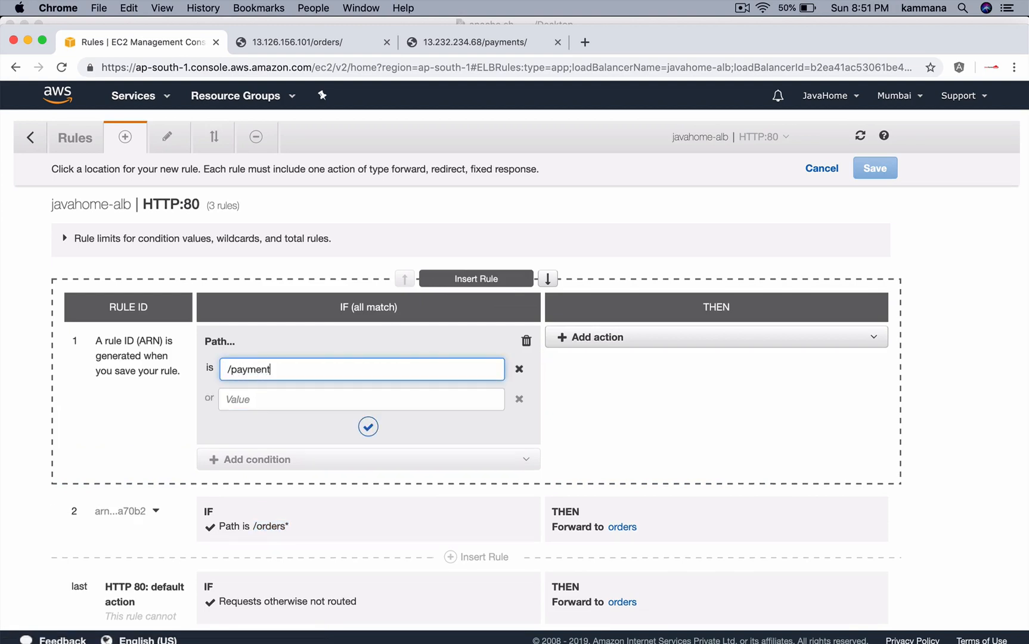
text(s*)
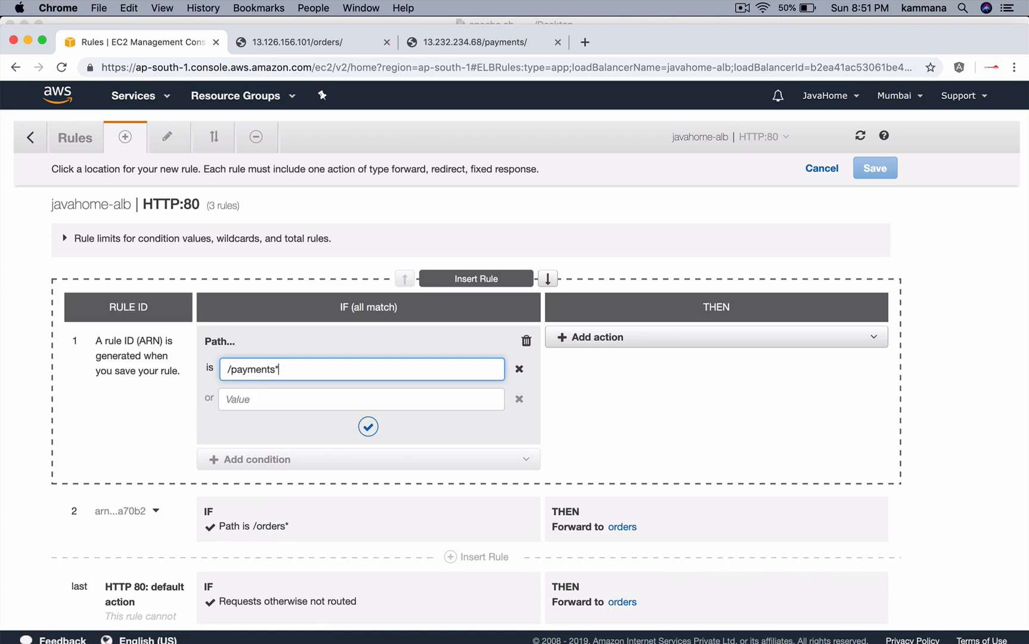
click(368, 427)
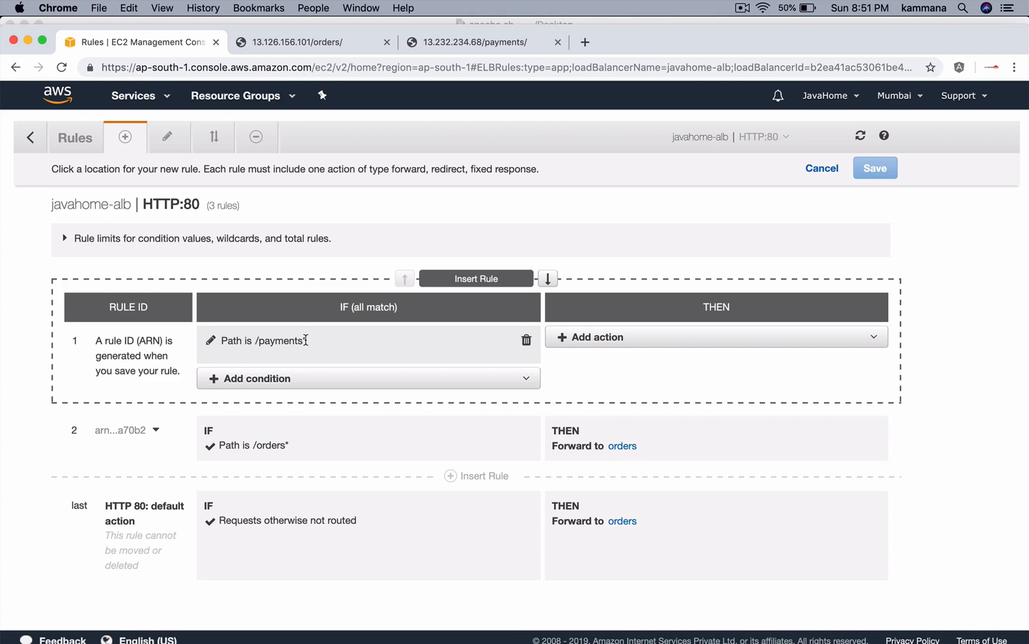
Step: Forward the rule to the payments target group and save it
click(715, 336)
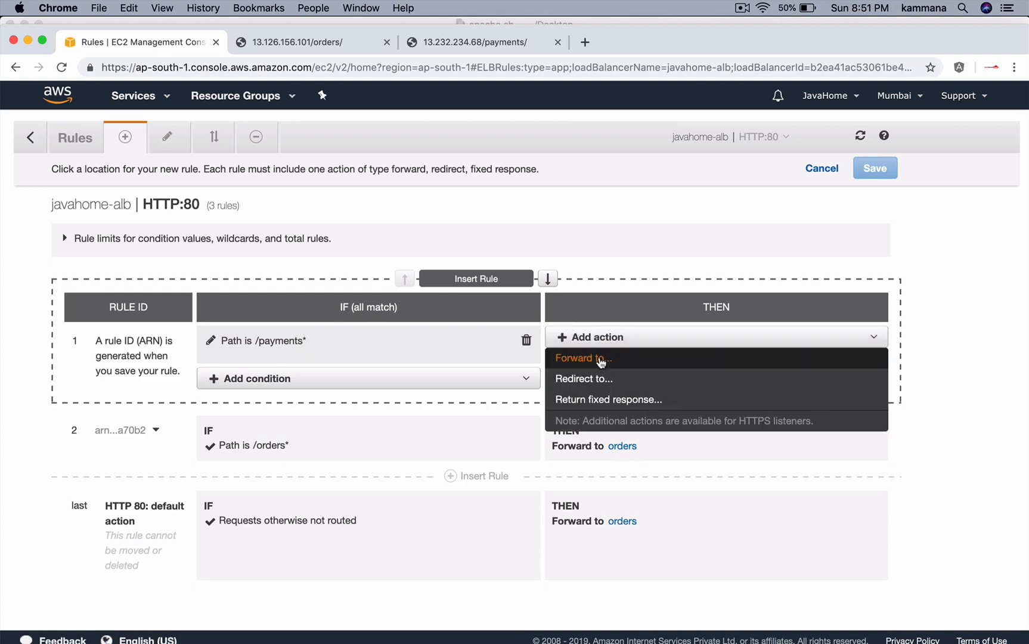
click(581, 358)
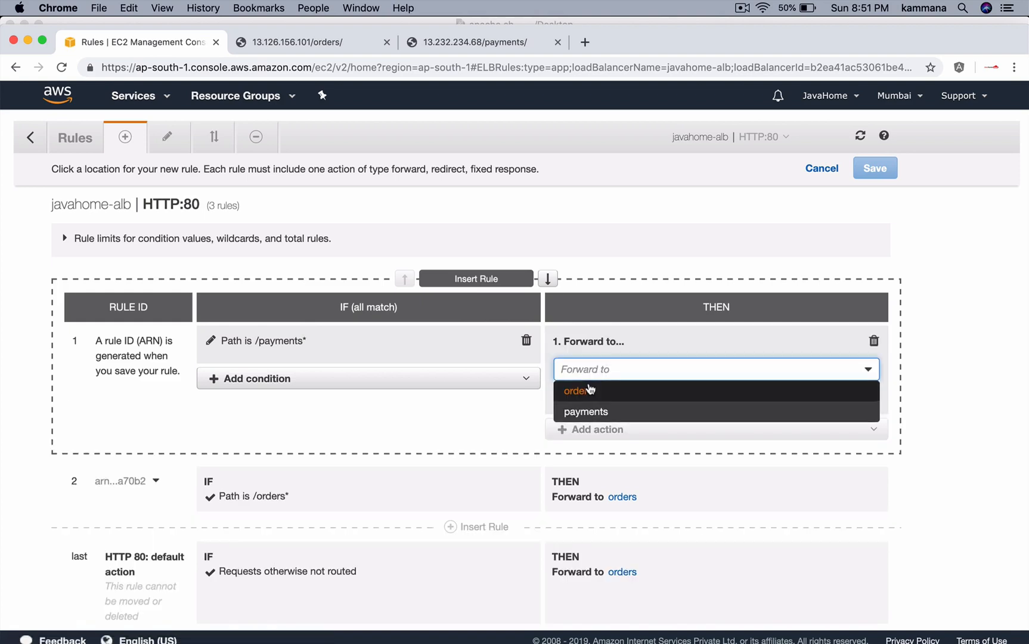
click(584, 411)
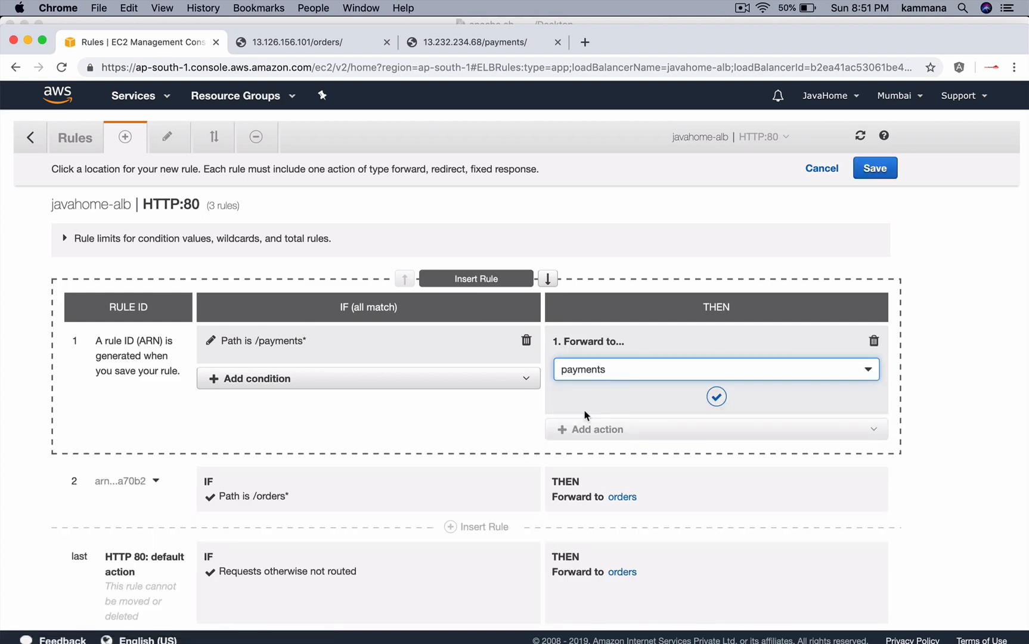
click(715, 396)
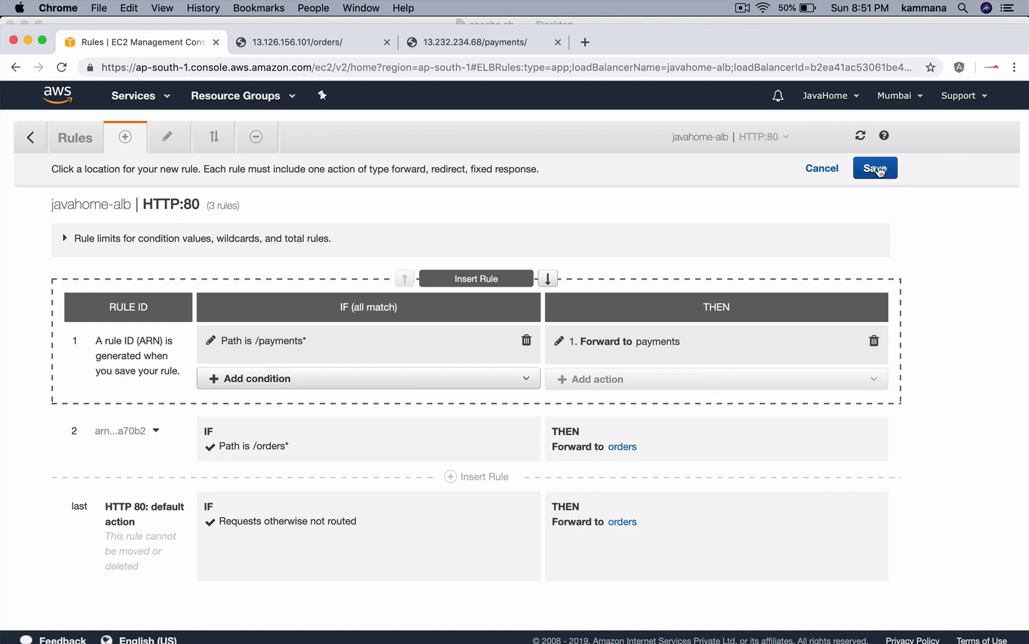
click(875, 168)
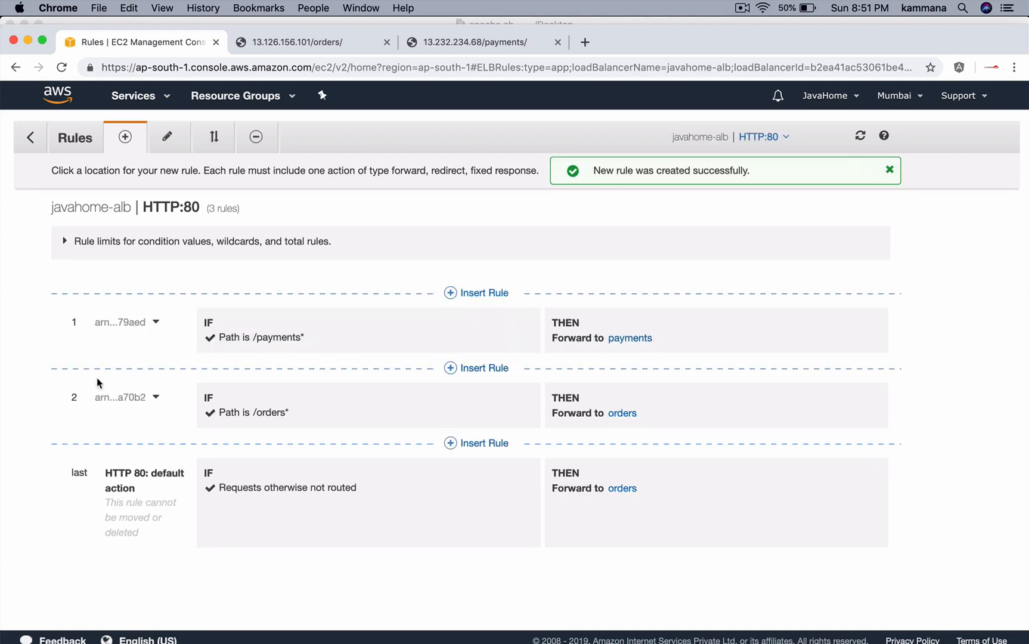
mouse_move(201, 334)
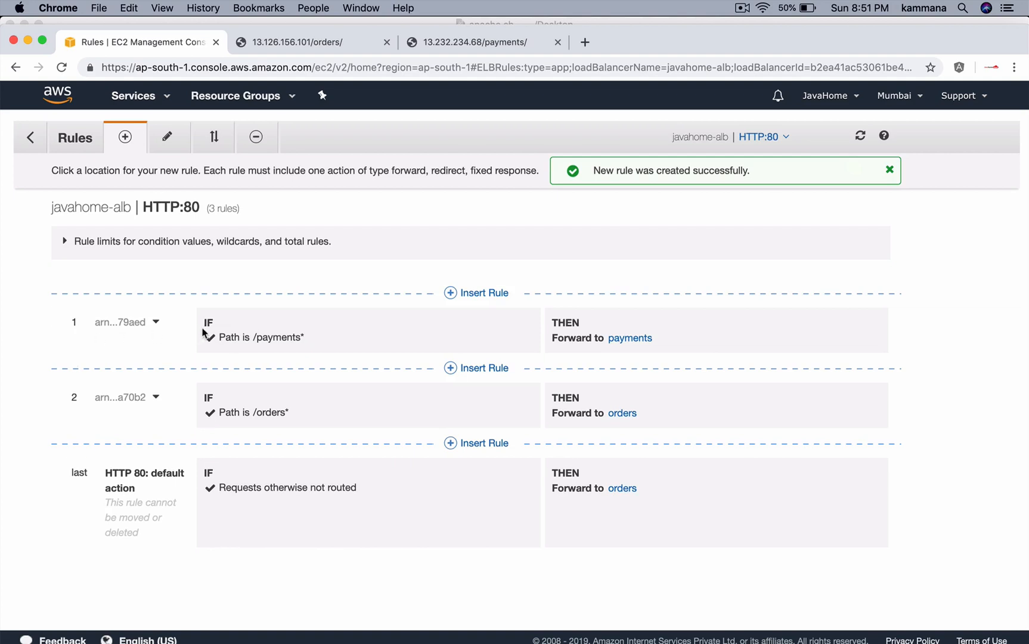
mouse_move(204, 333)
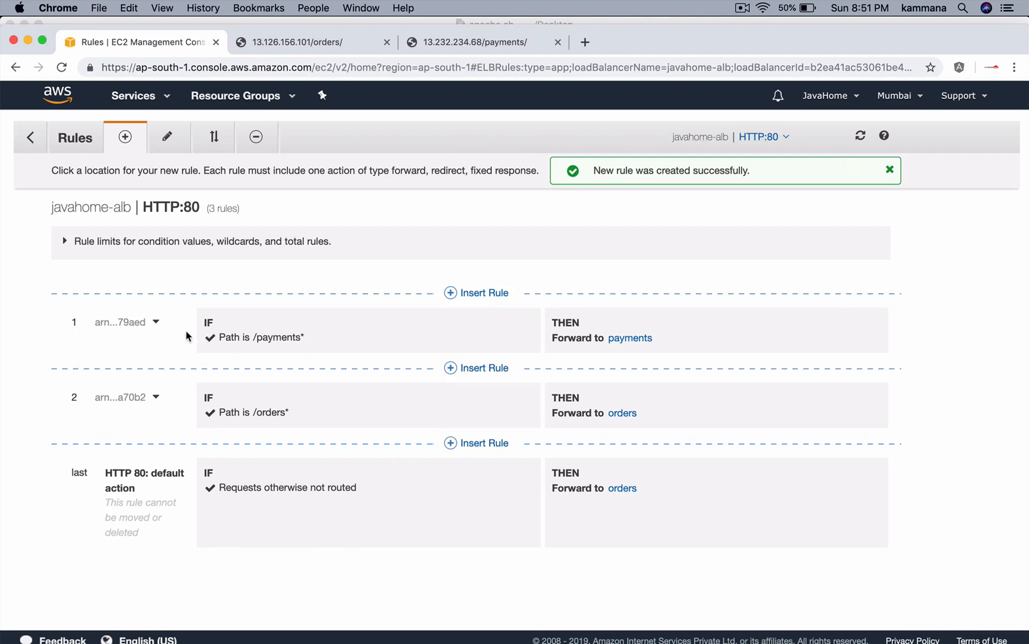
mouse_move(149, 406)
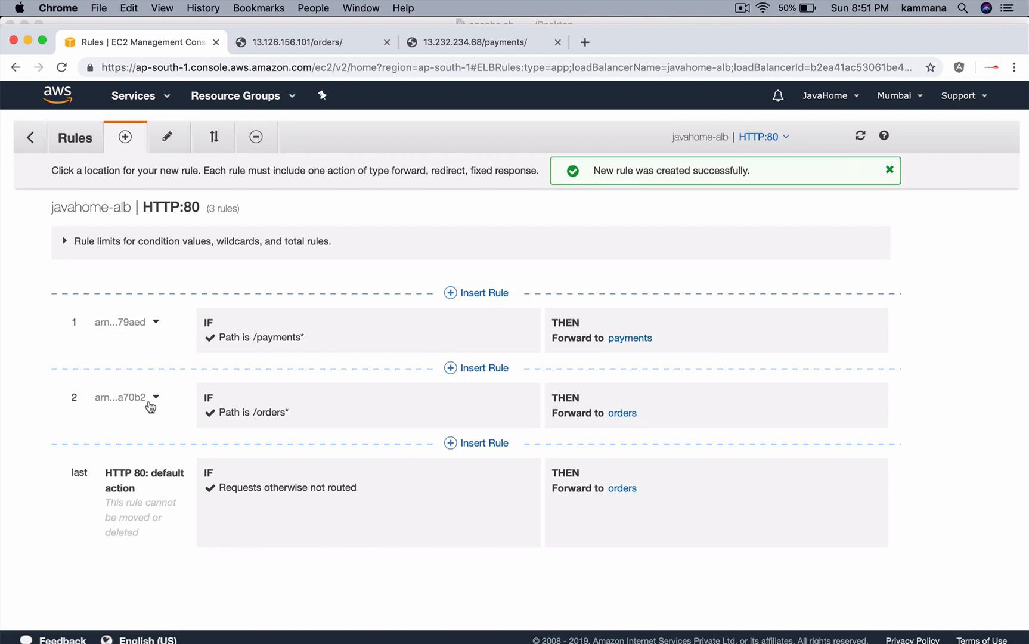
mouse_move(428, 415)
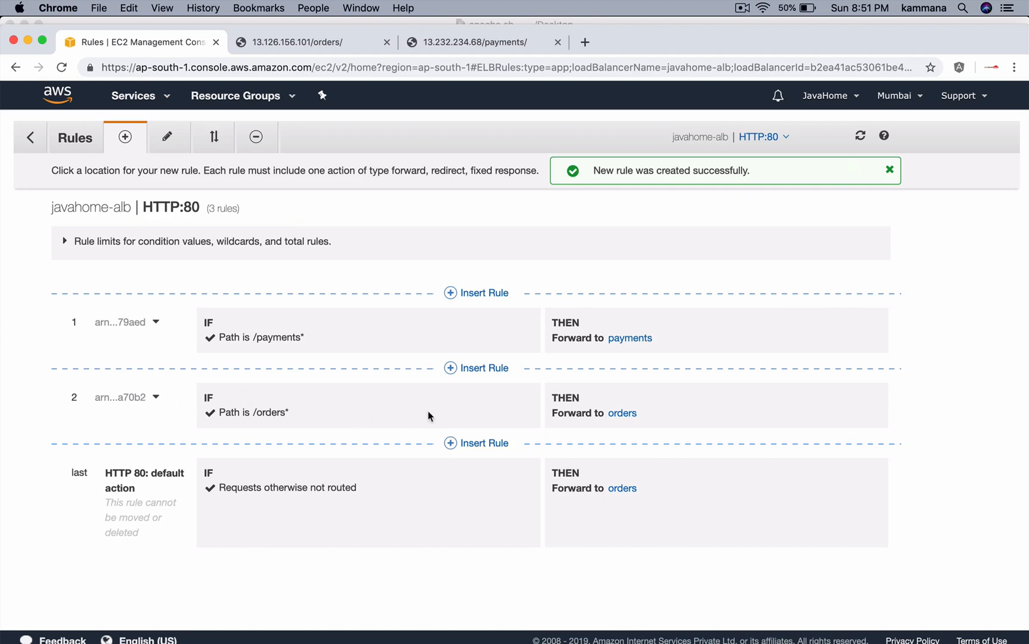
mouse_move(231, 485)
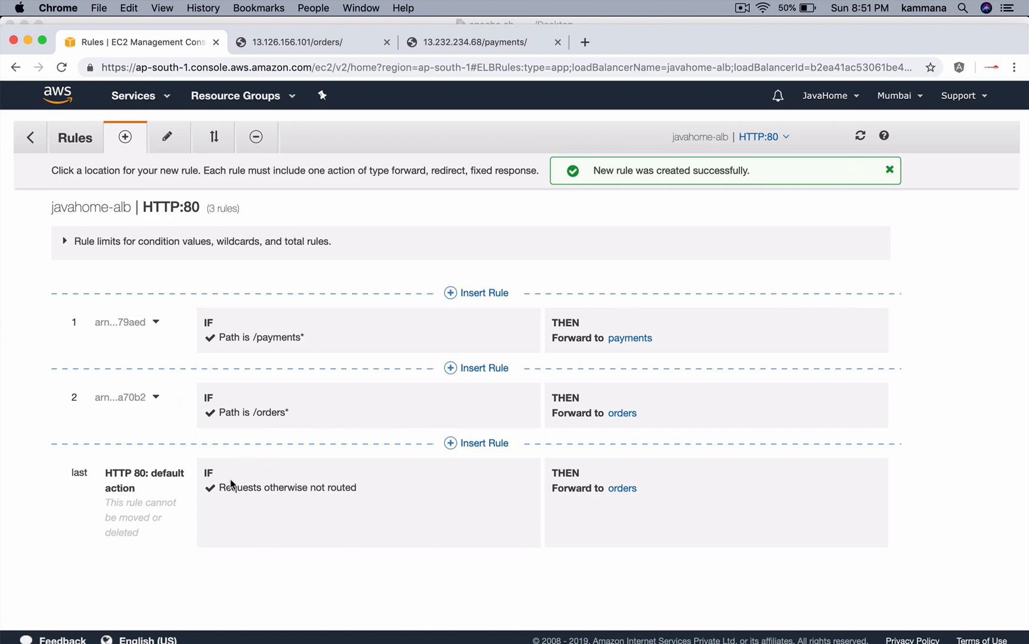
mouse_move(702, 509)
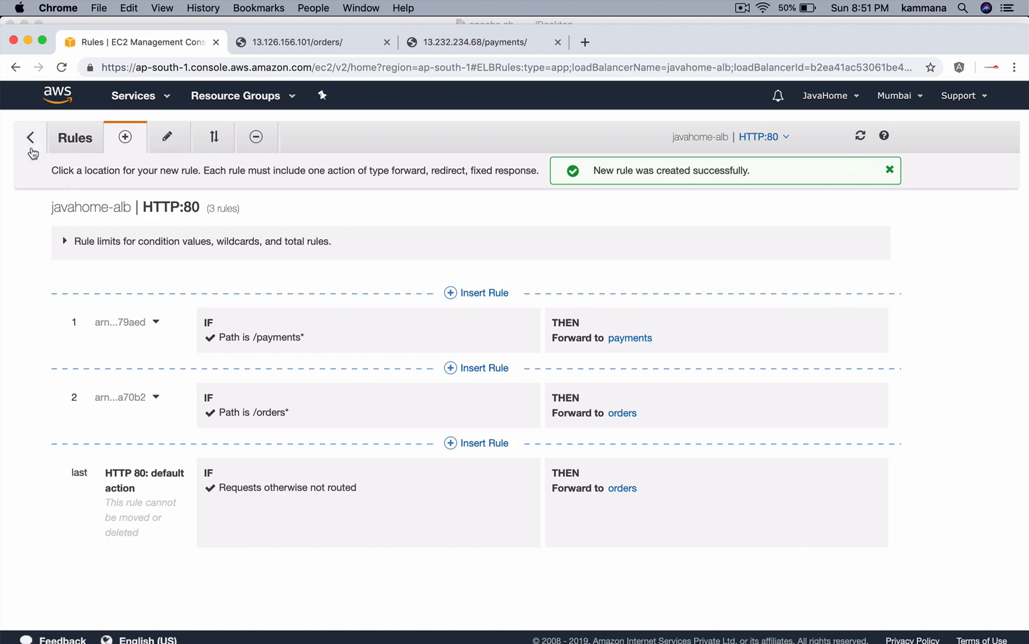
Step: Go back from the rules page to the javahome-alb load balancer overview
click(31, 136)
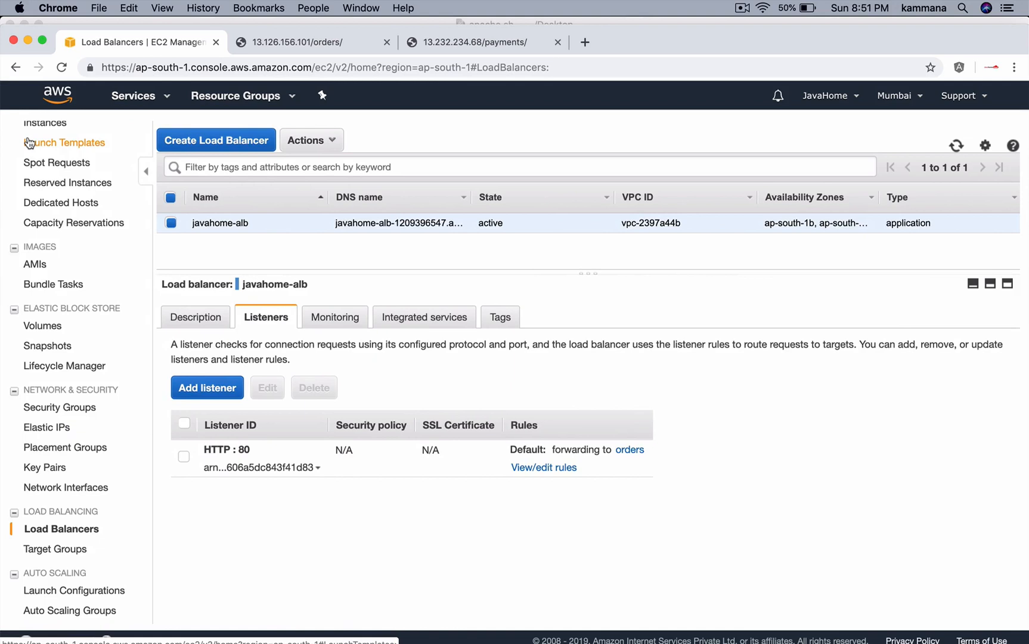
mouse_move(55, 549)
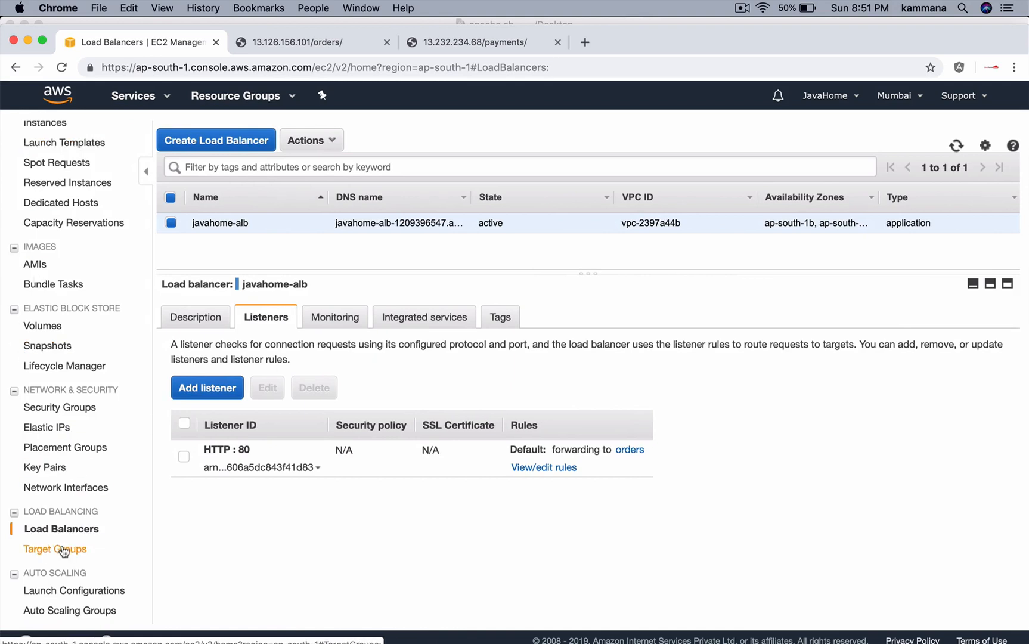
click(55, 548)
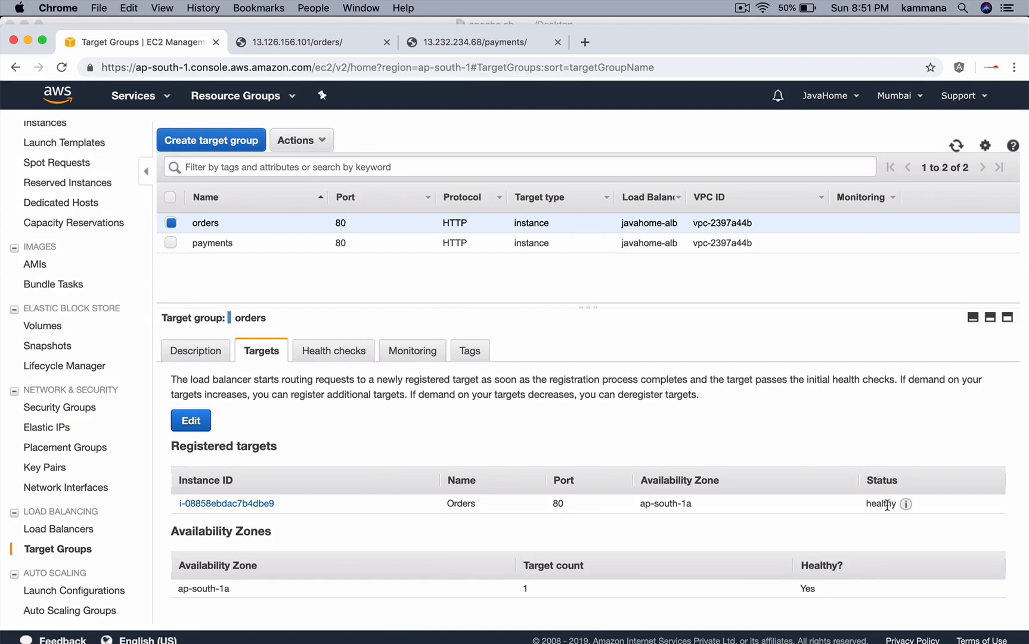
mouse_move(869, 497)
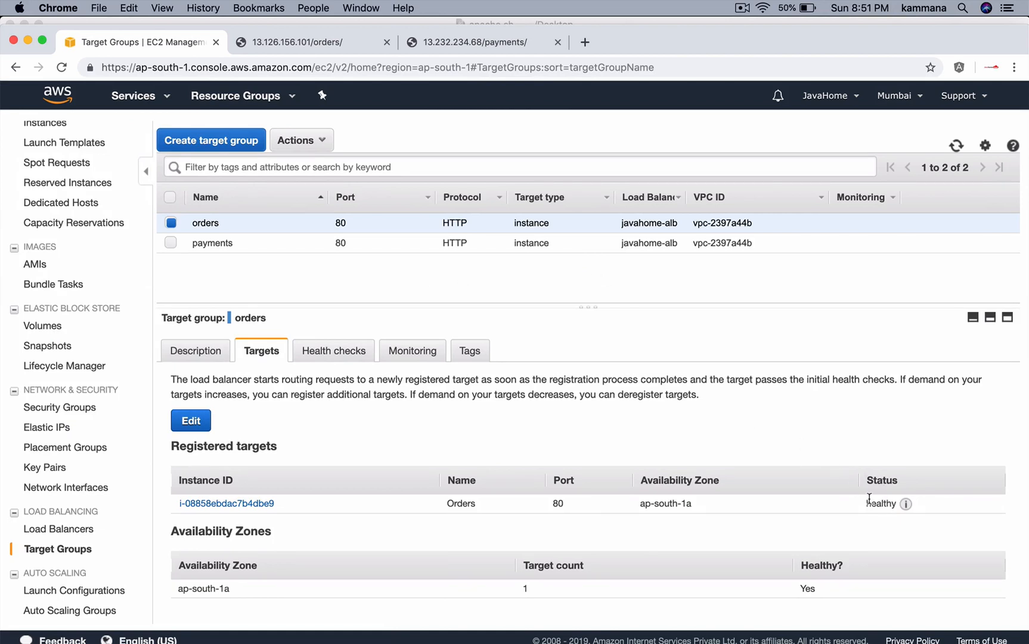
mouse_move(710, 440)
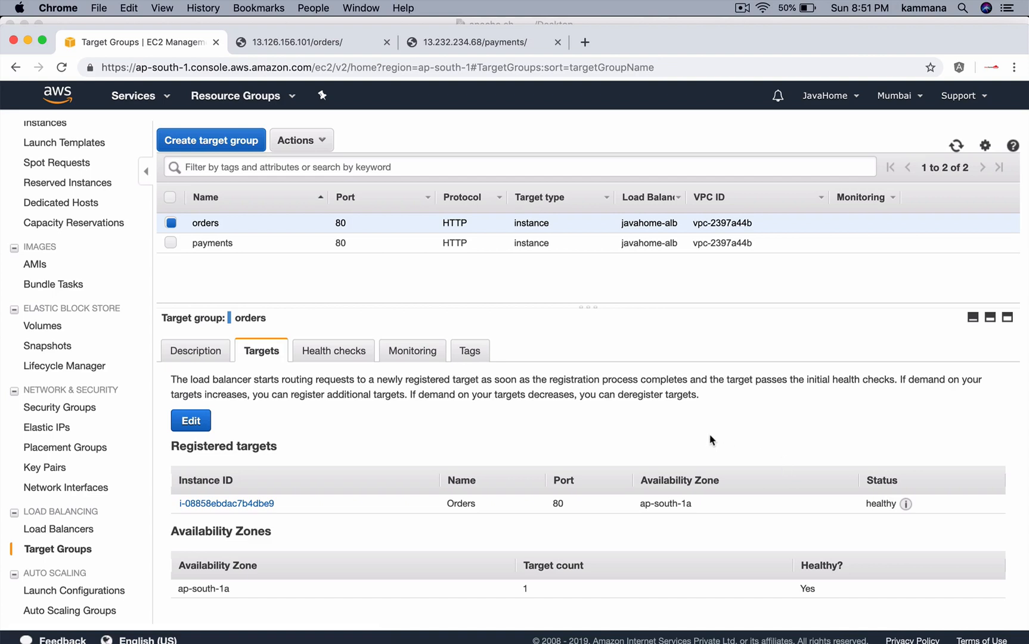
mouse_move(610, 392)
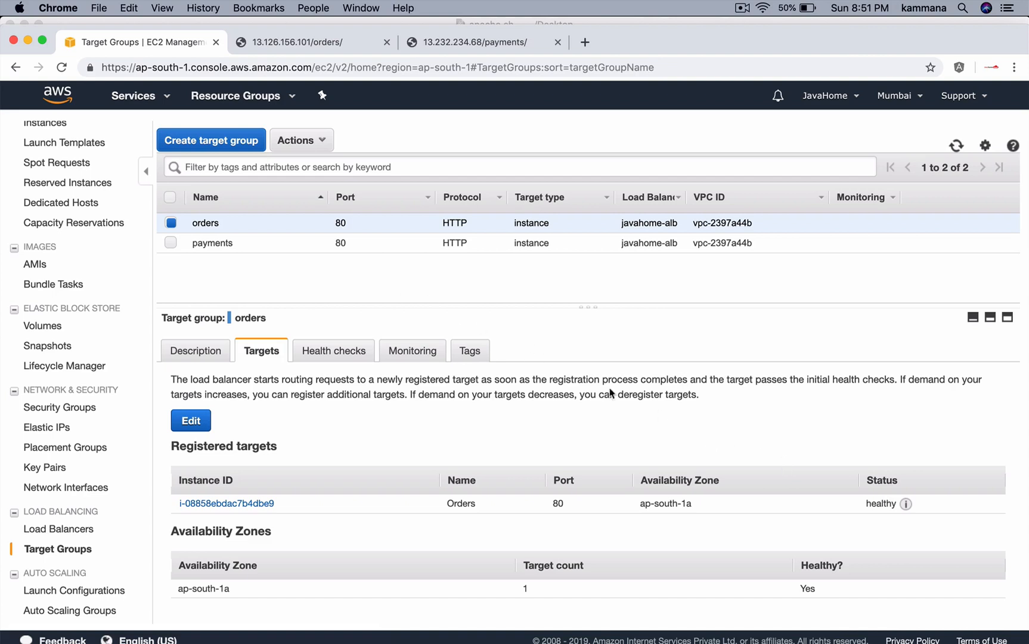
mouse_move(872, 503)
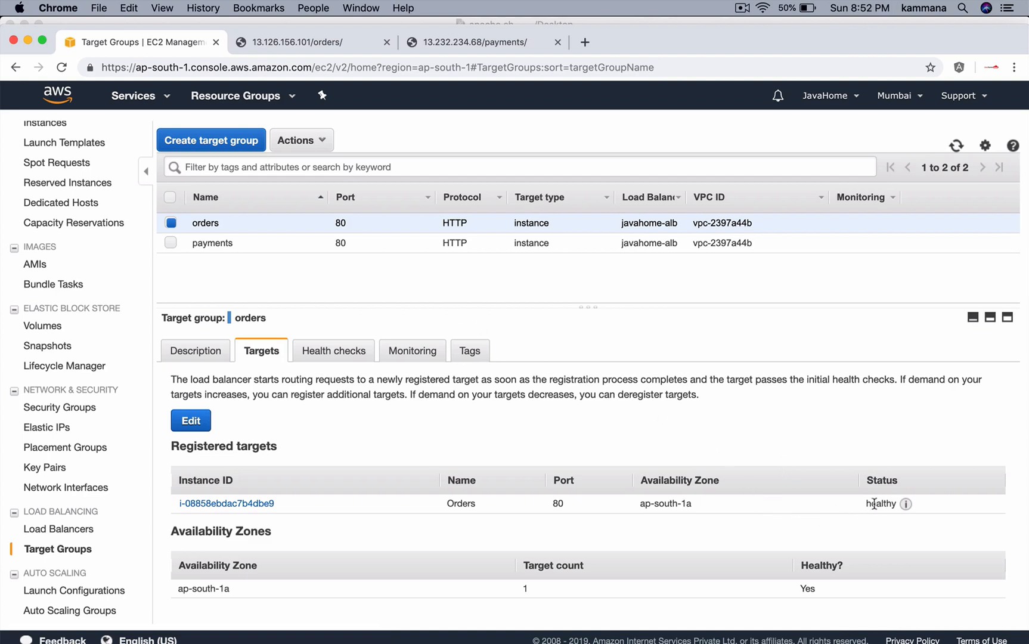
click(211, 243)
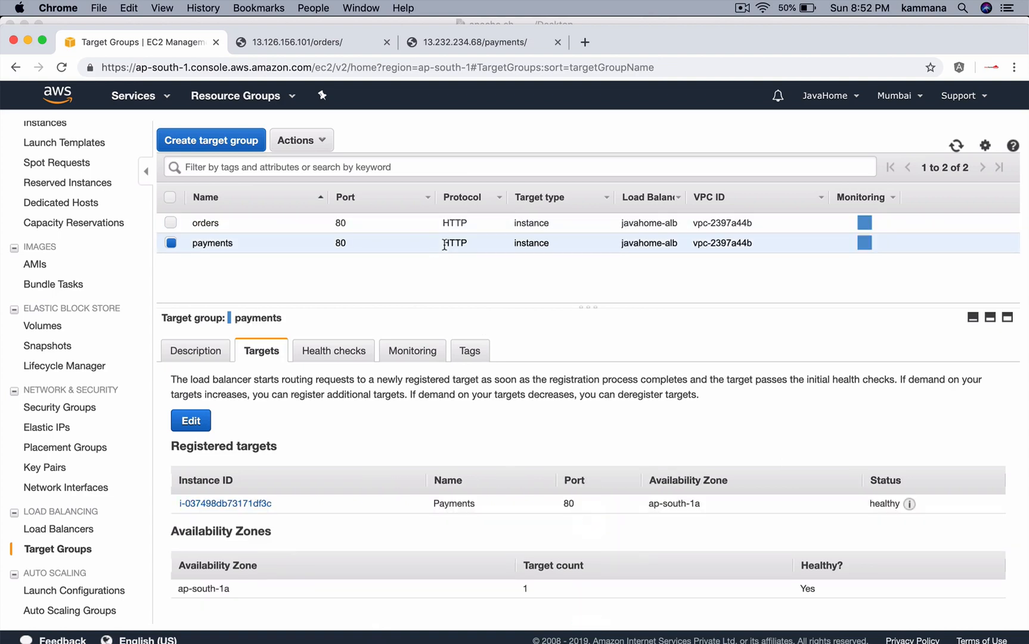
mouse_move(824, 490)
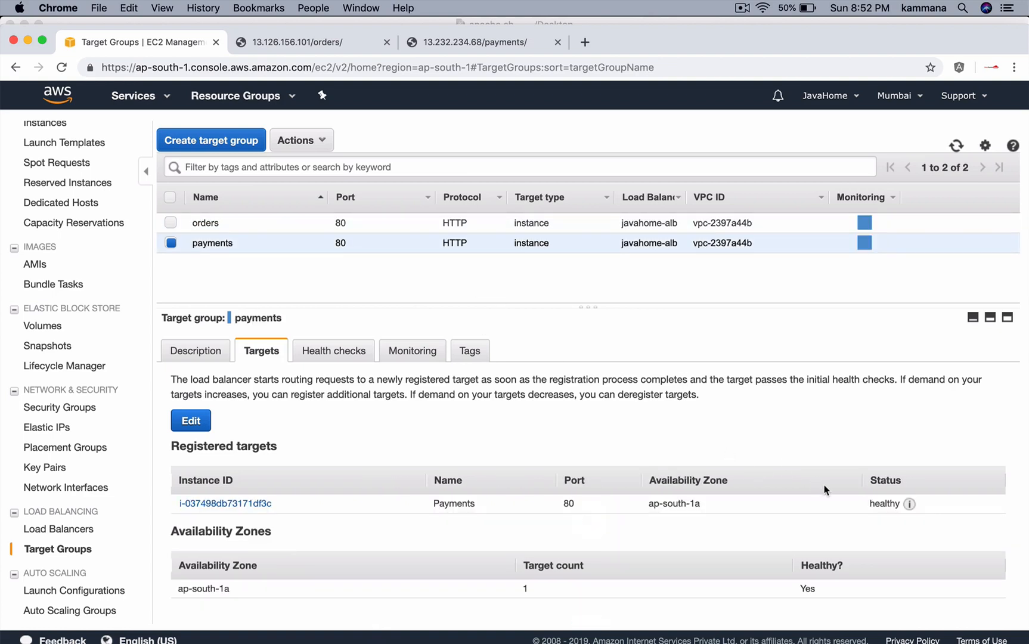
mouse_move(57, 530)
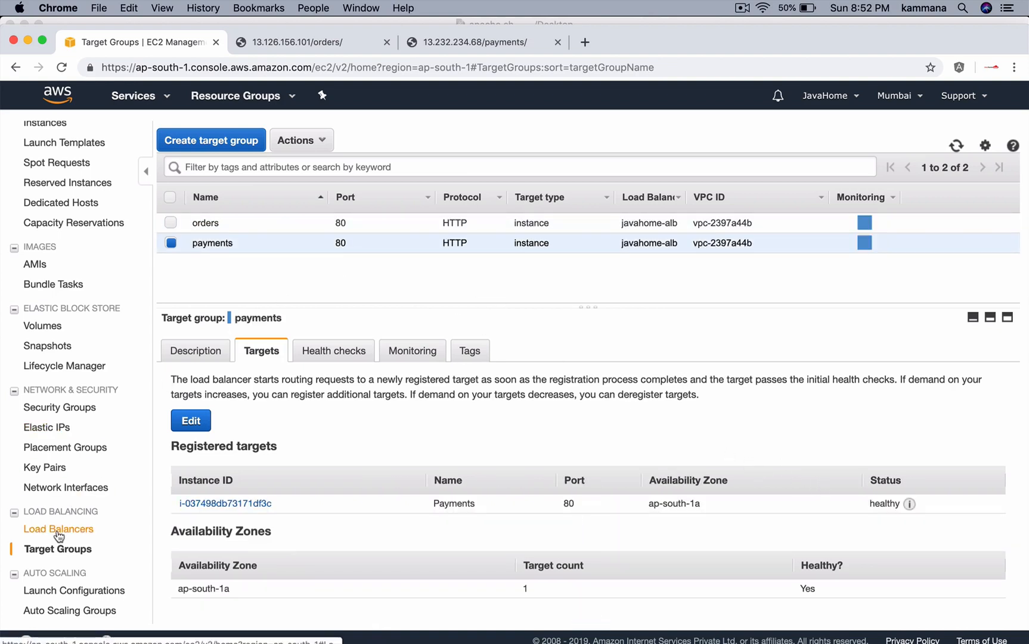
click(58, 529)
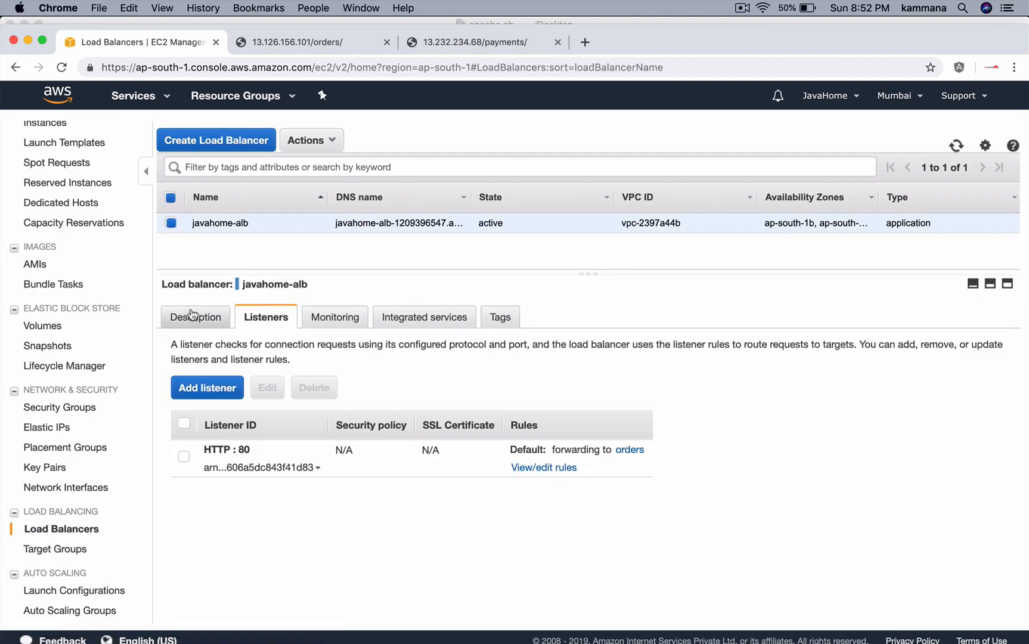
Step: Copy javahome-alb's DNS name from Description and paste it in a new tab, appending /or
click(195, 316)
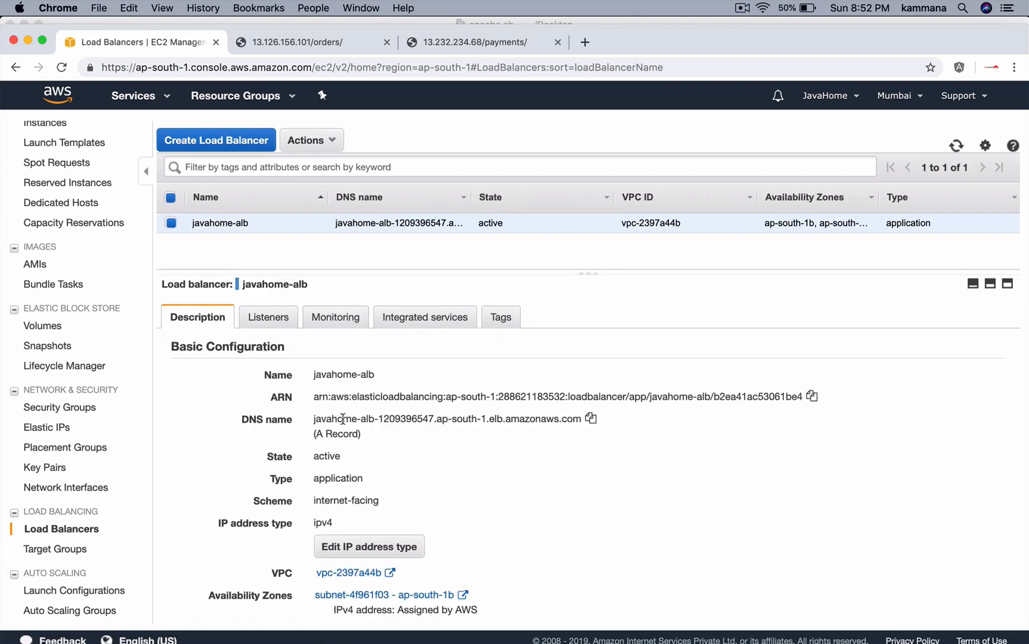
mouse_move(590, 418)
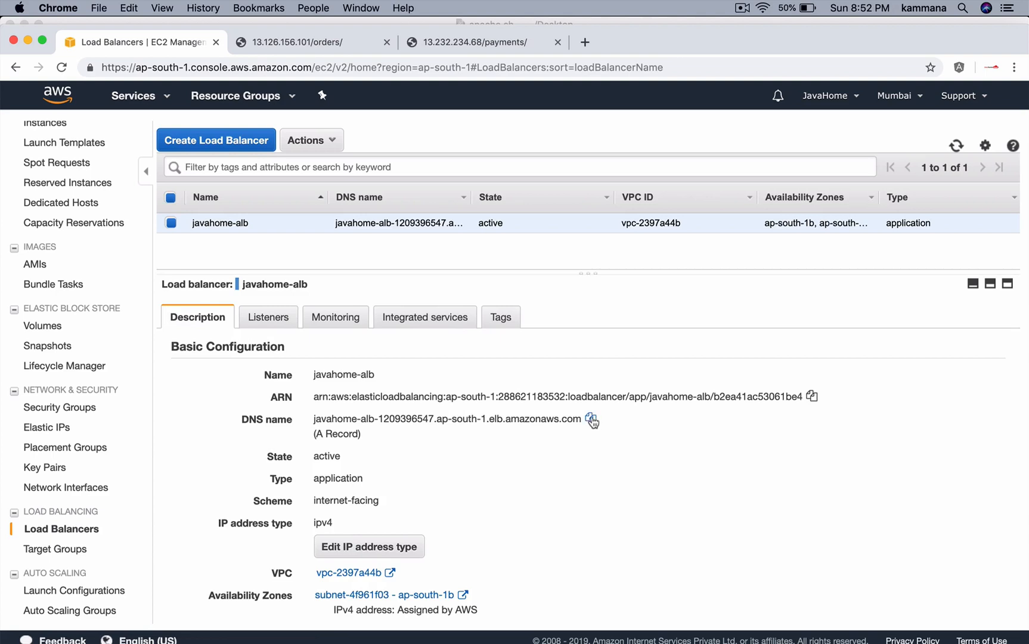
click(590, 418)
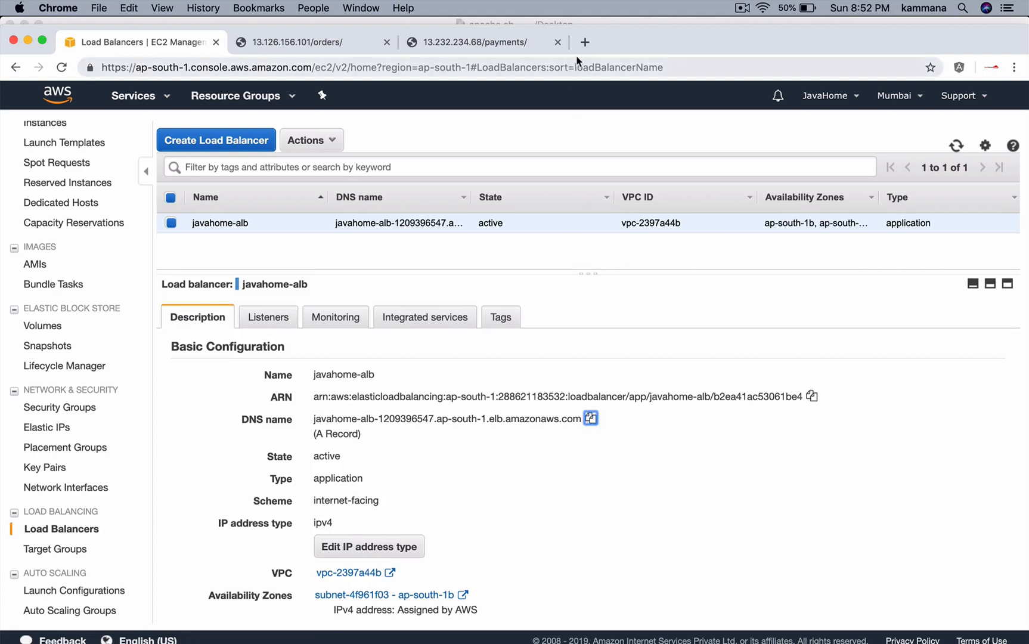
click(585, 41)
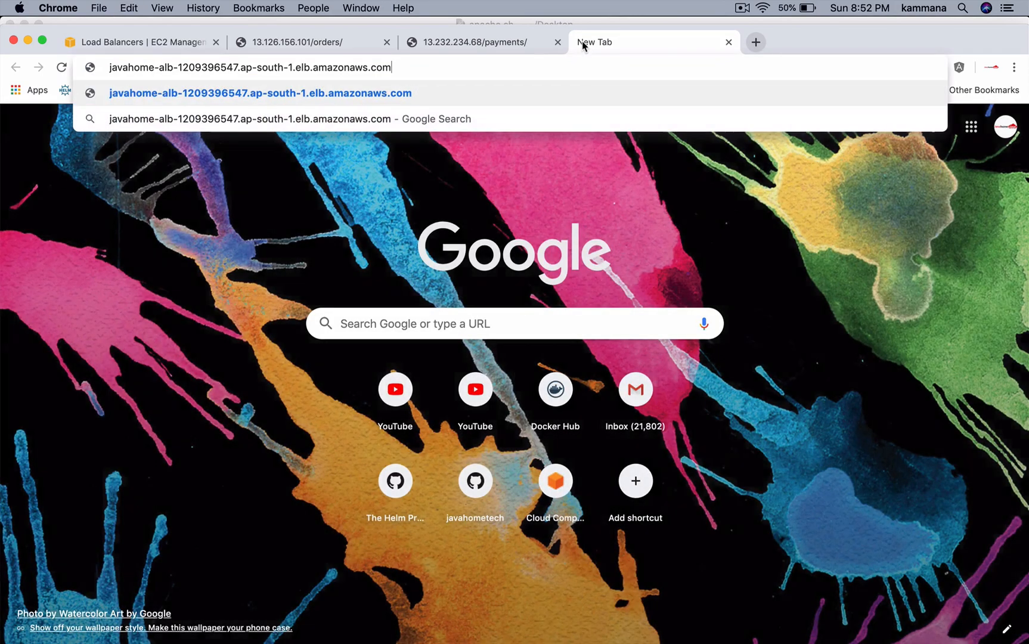
text(/or)
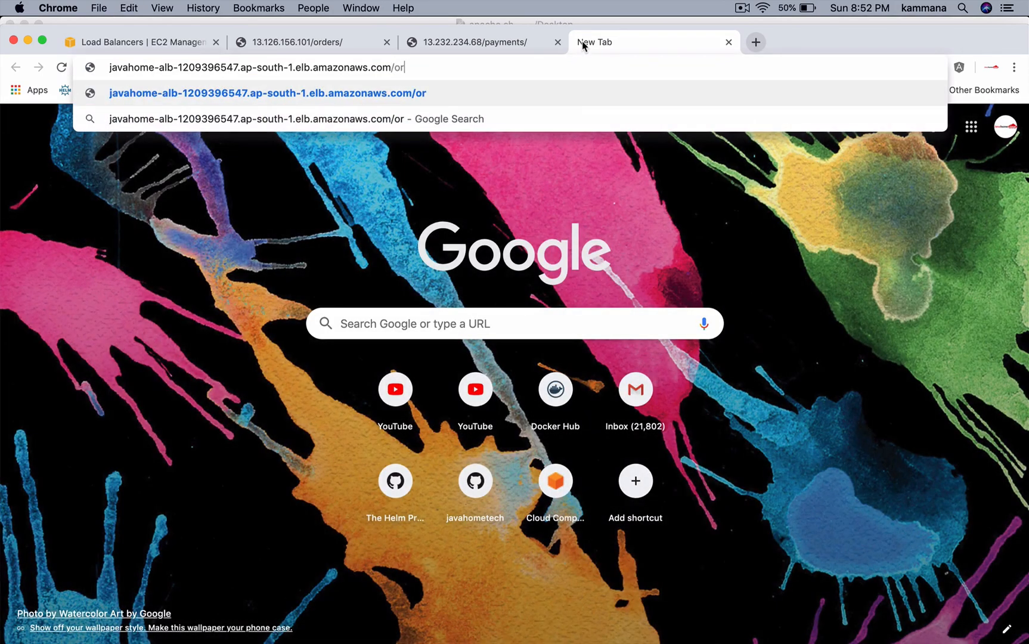